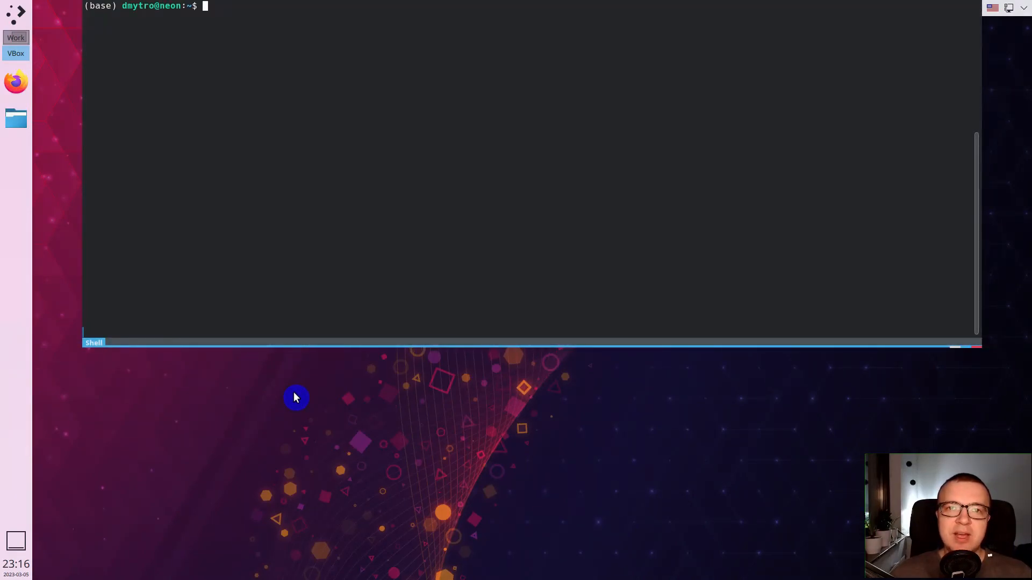
# Run top, start a new YouTune session and split it into top and bottom panes.
pyautogui.write('top')
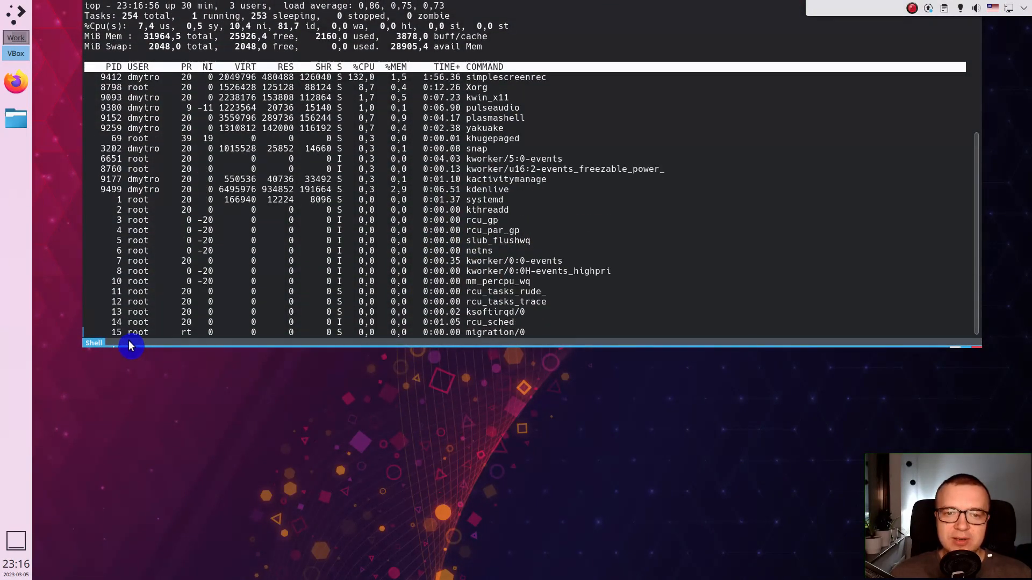
pyautogui.click(118, 342)
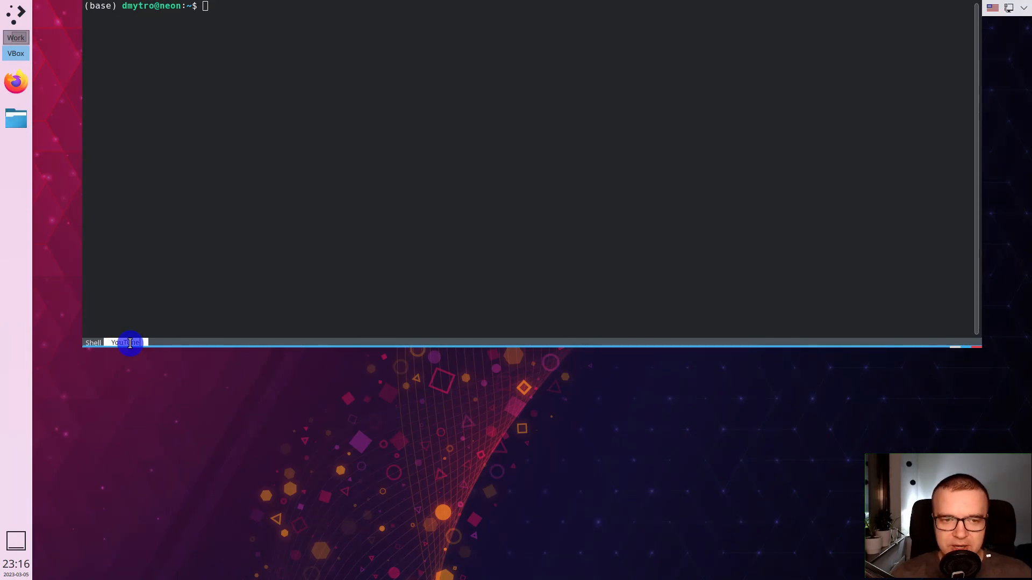
pyautogui.rightClick(128, 343)
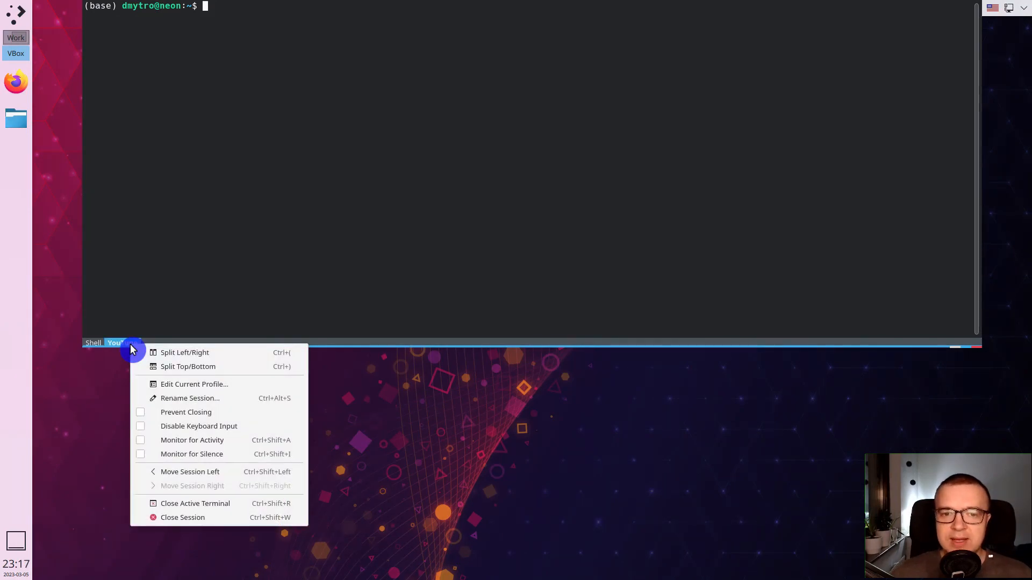
pyautogui.click(187, 367)
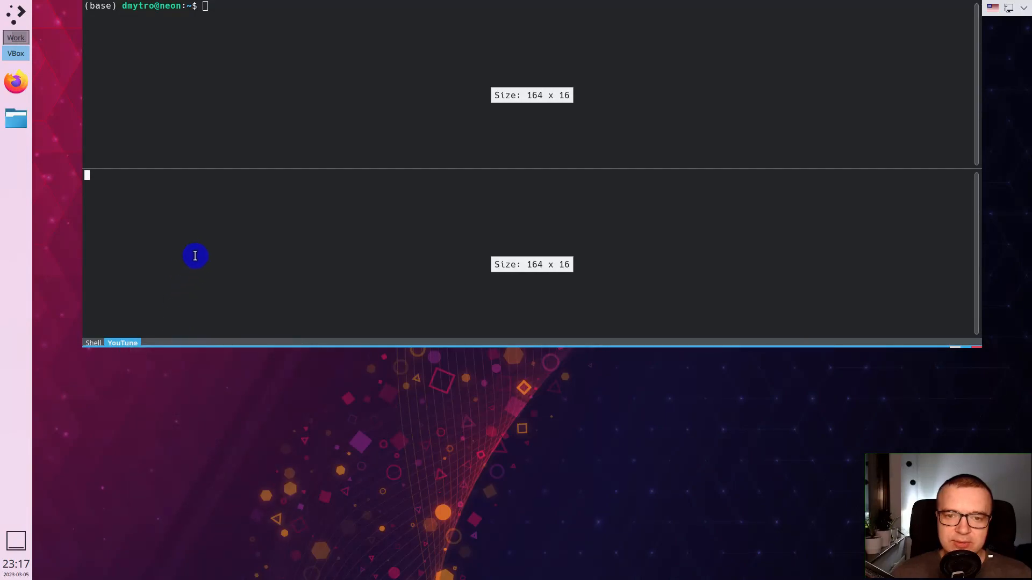
# Run top in the lower pane, then ls and sudo apt update in the upper pane.
pyautogui.write('top')
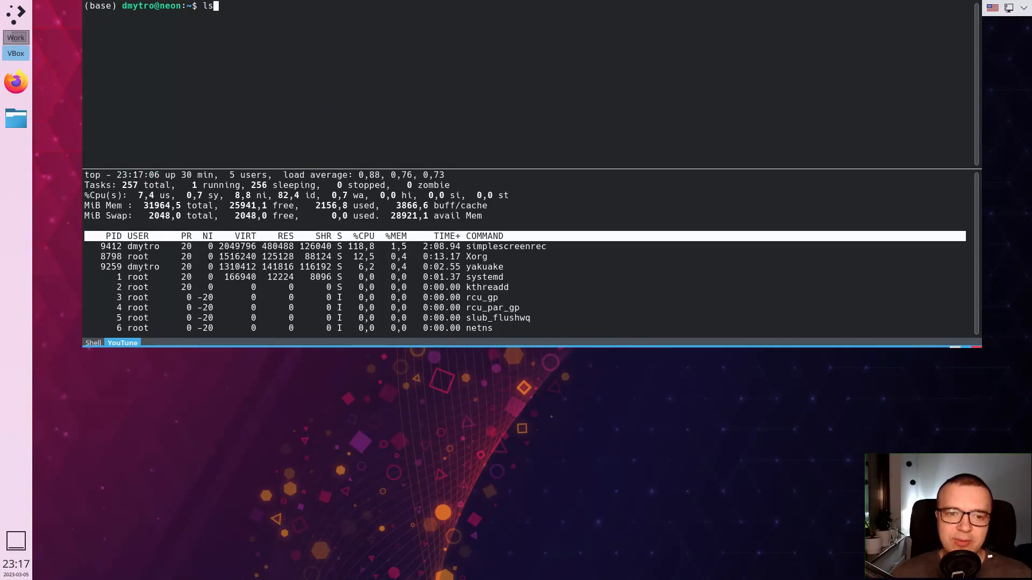
pyautogui.press('Return')
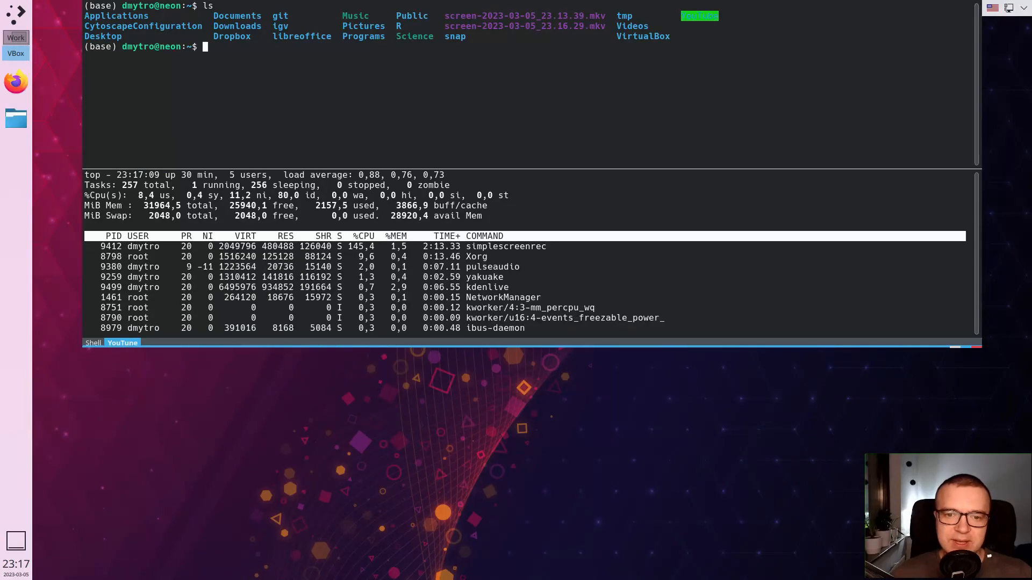
pyautogui.write('sudo apt update')
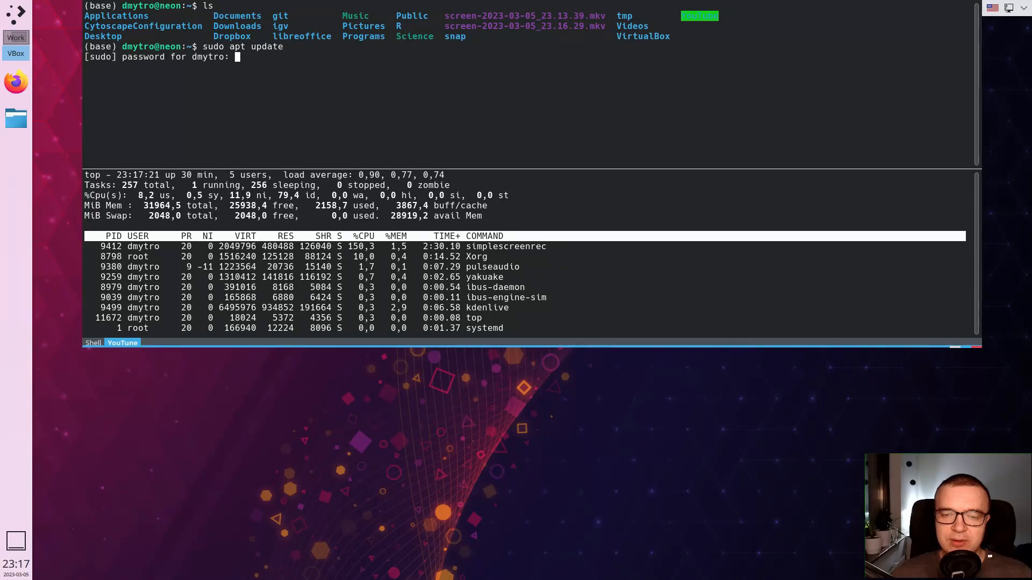
pyautogui.press('Return')
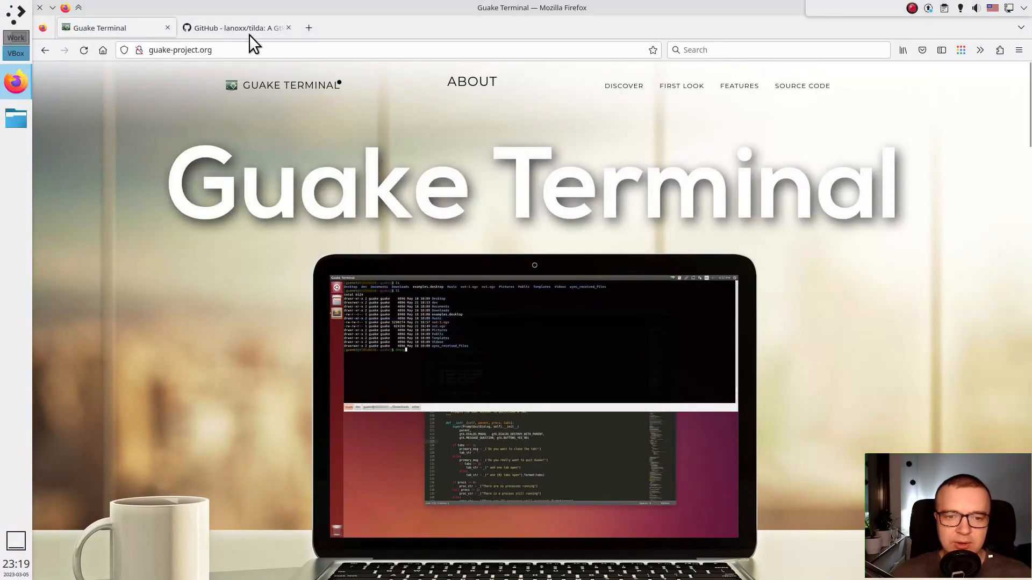
# Browse from the Guake and Tilda pages to the XFCE drop-down terminal article and read down it.
pyautogui.click(236, 28)
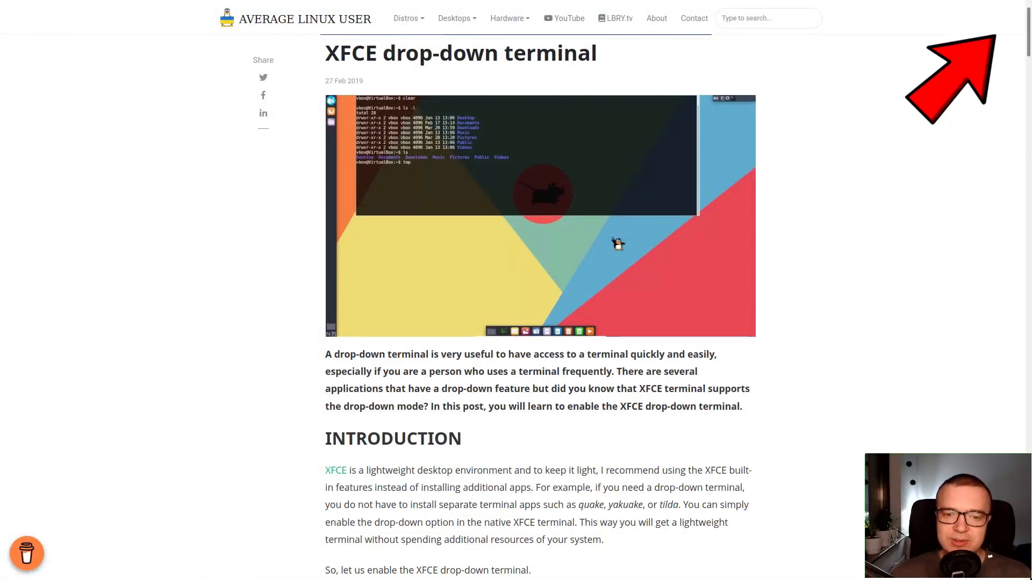
pyautogui.scroll(-3)
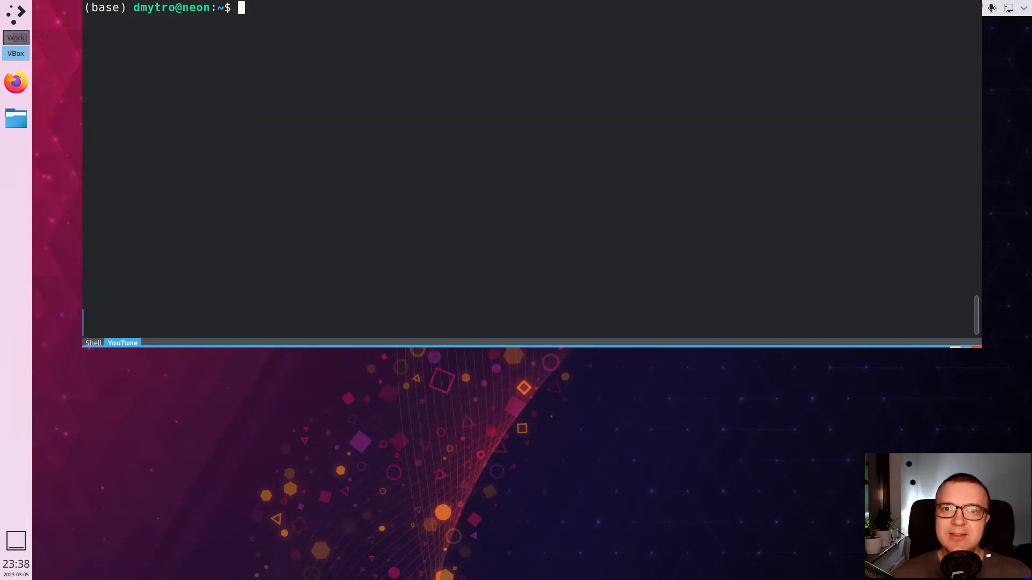
# List the home folder with ll and again in long format with ls -l.
pyautogui.write('alia')
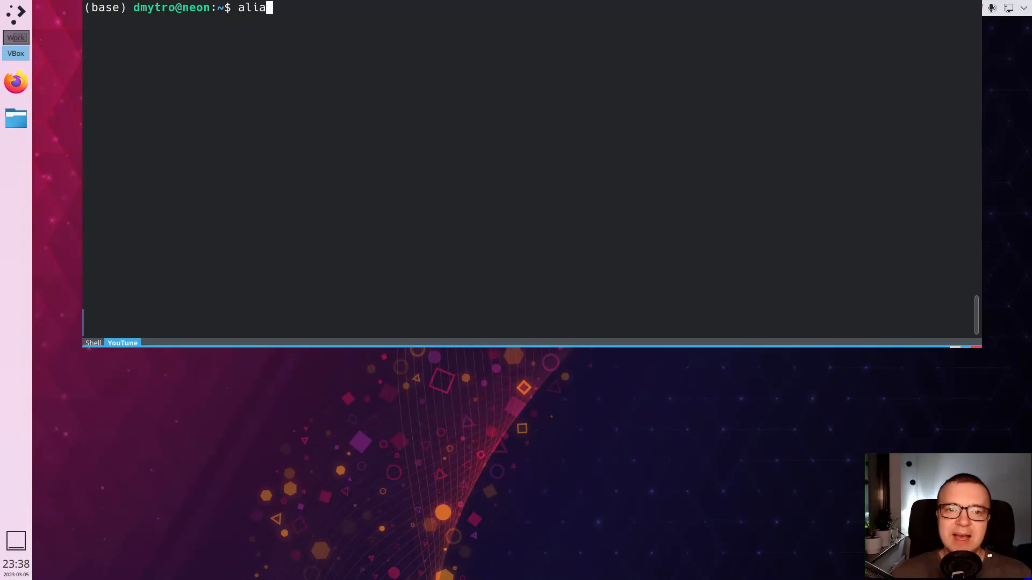
pyautogui.press('Return')
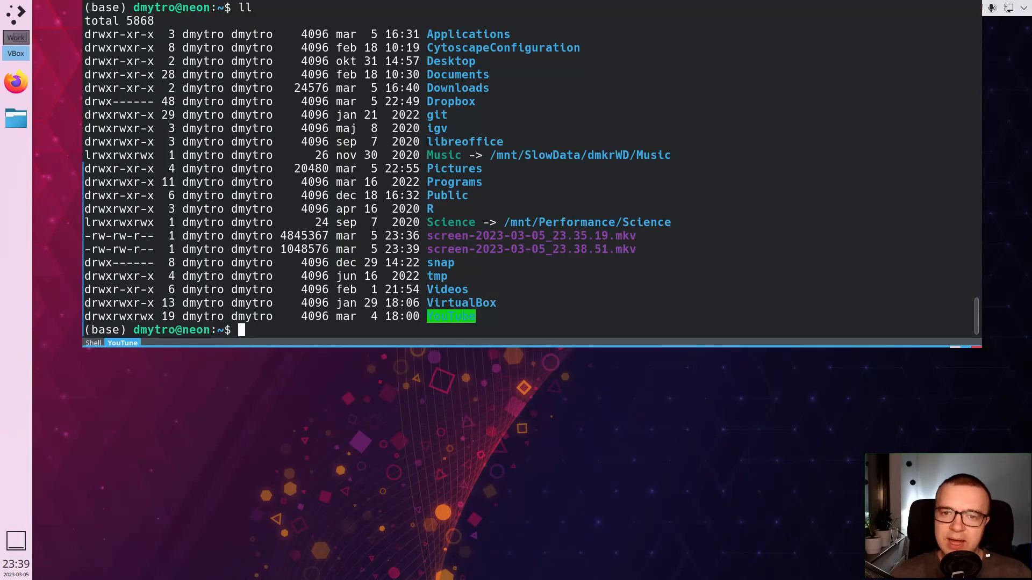
pyautogui.write('ls -')
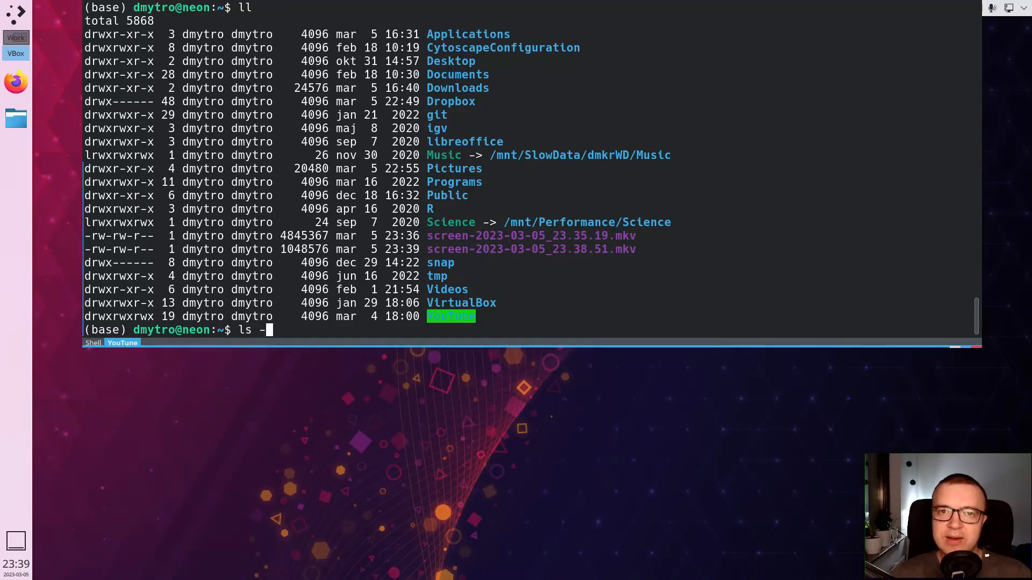
pyautogui.press('Return')
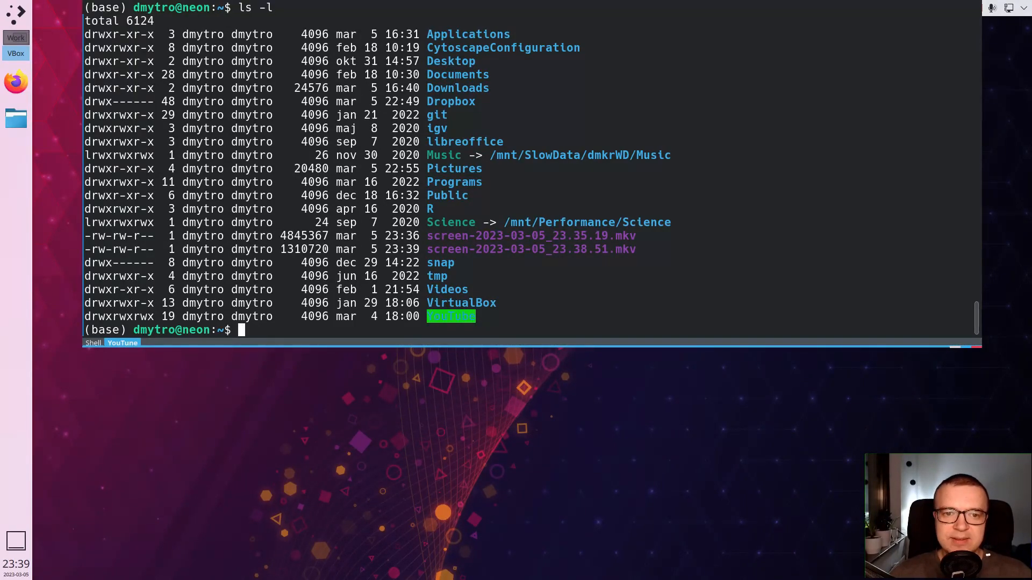
# List all home folder files including hidden ones with ls -a, then begin the alias command.
pyautogui.write('ls')
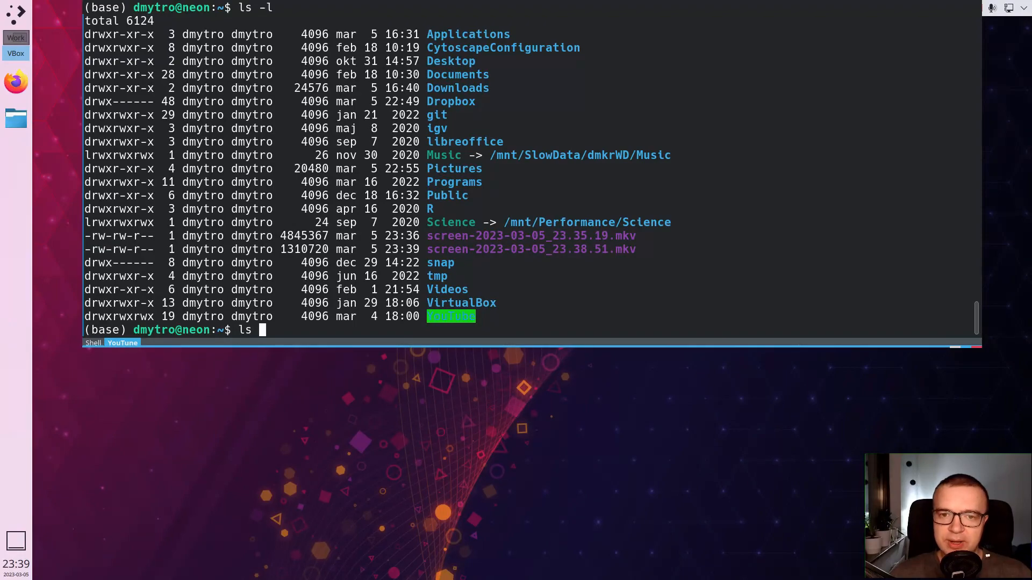
pyautogui.write('-a')
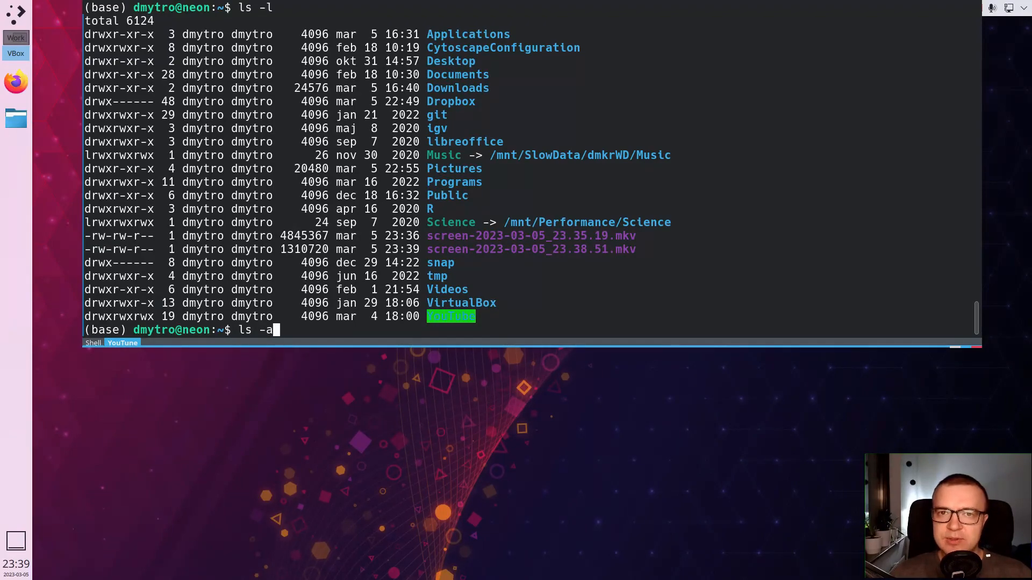
pyautogui.press('Return')
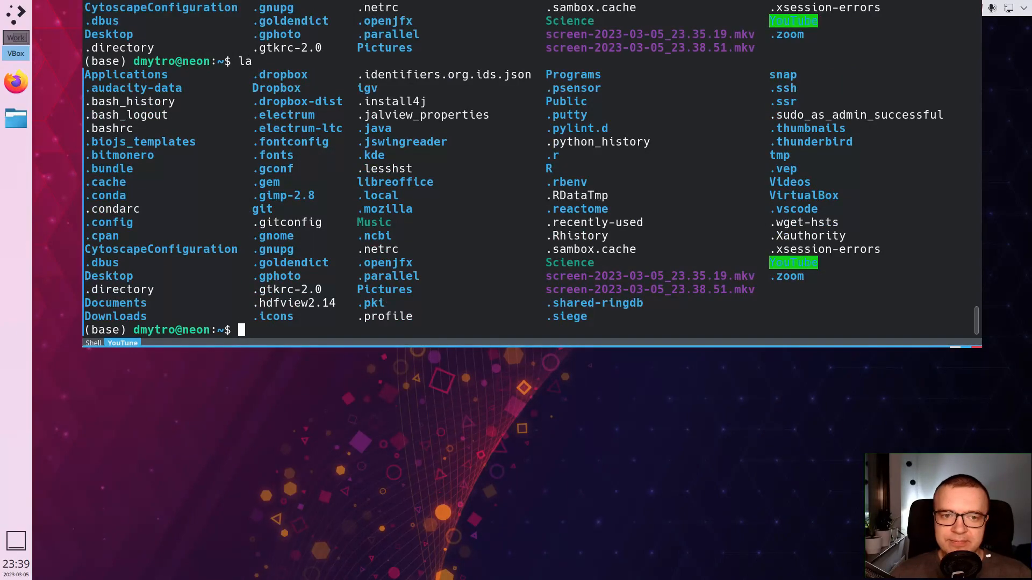
pyautogui.write('alias')
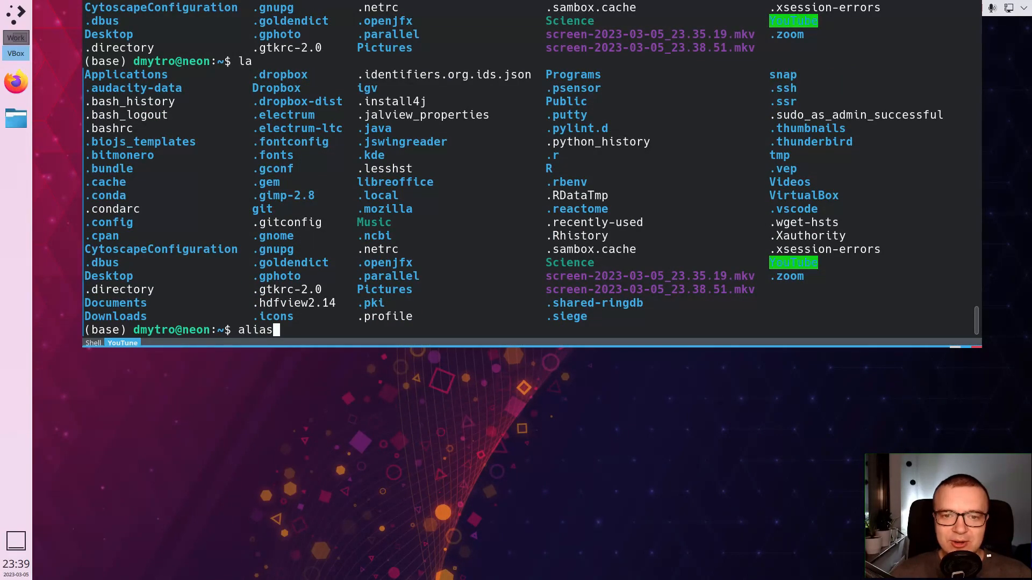
# List the defined shell aliases and log into the remote server with remotelogin.
pyautogui.press('Return')
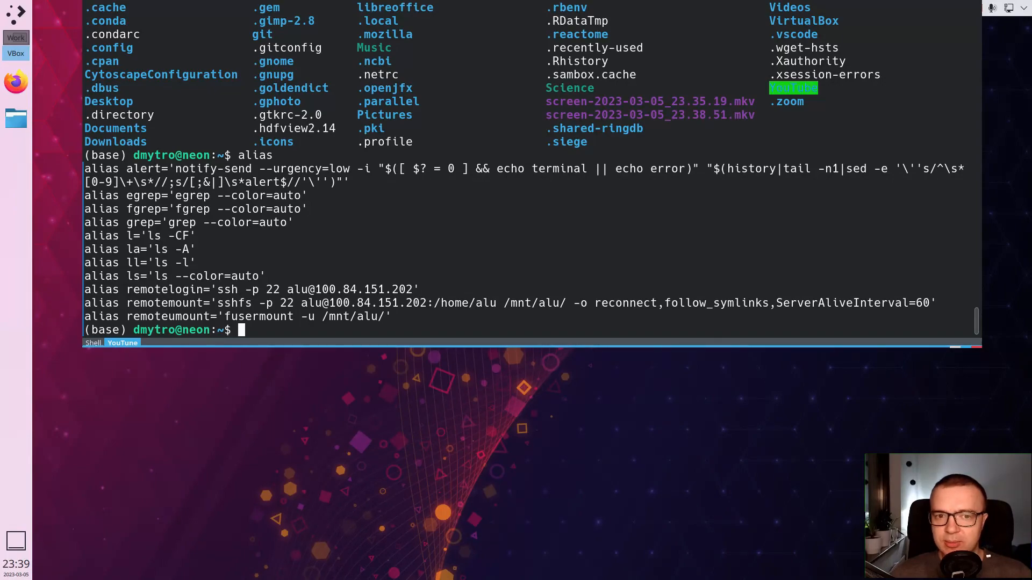
pyautogui.doubleClick(224, 290)
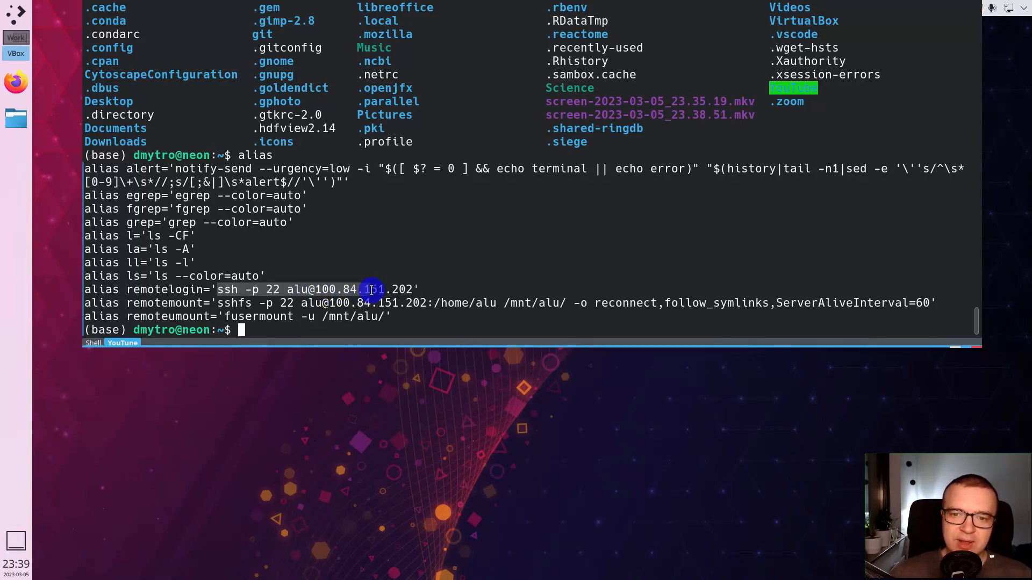
pyautogui.moveTo(428, 330)
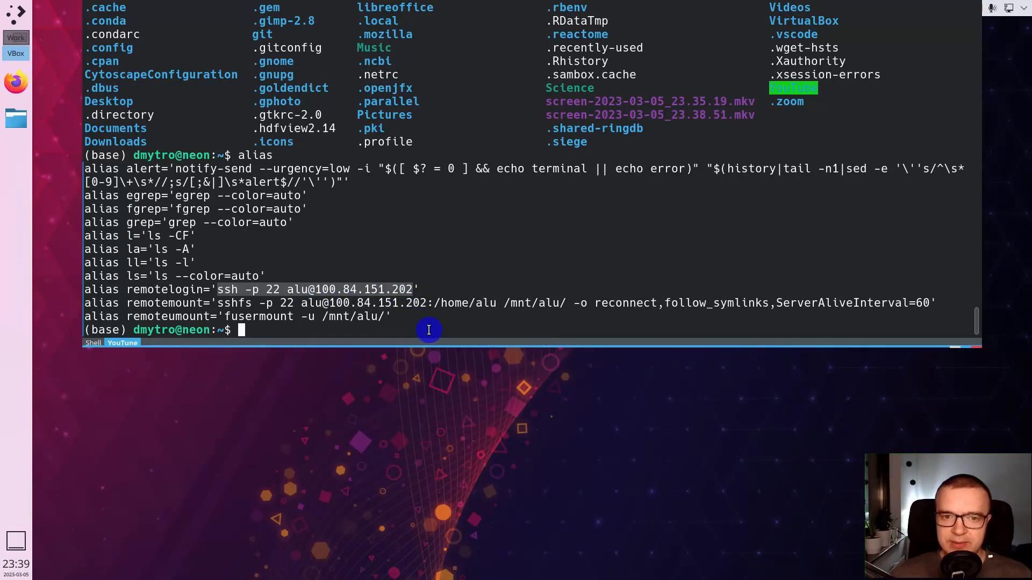
pyautogui.moveTo(357, 332)
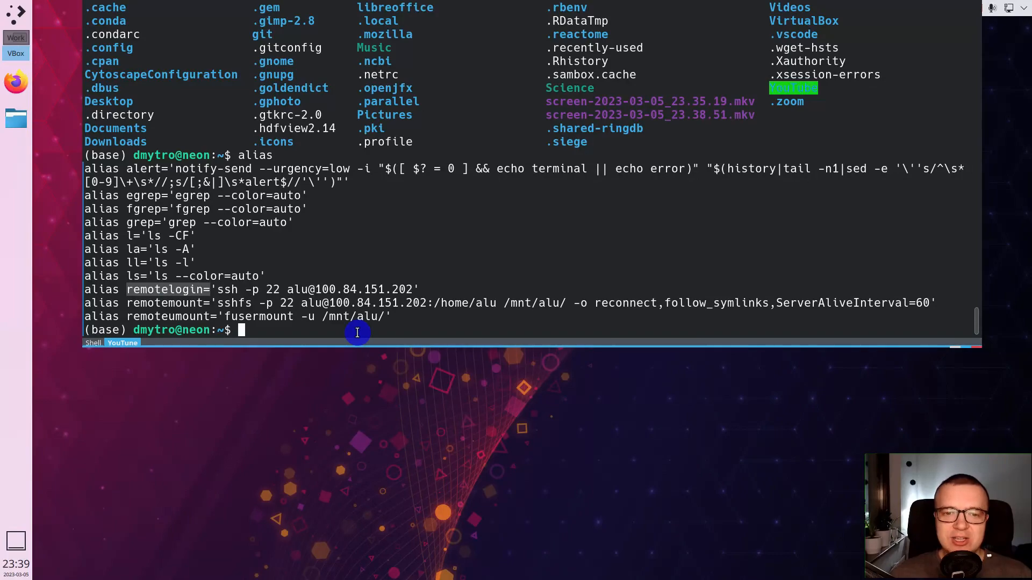
pyautogui.write('remotel')
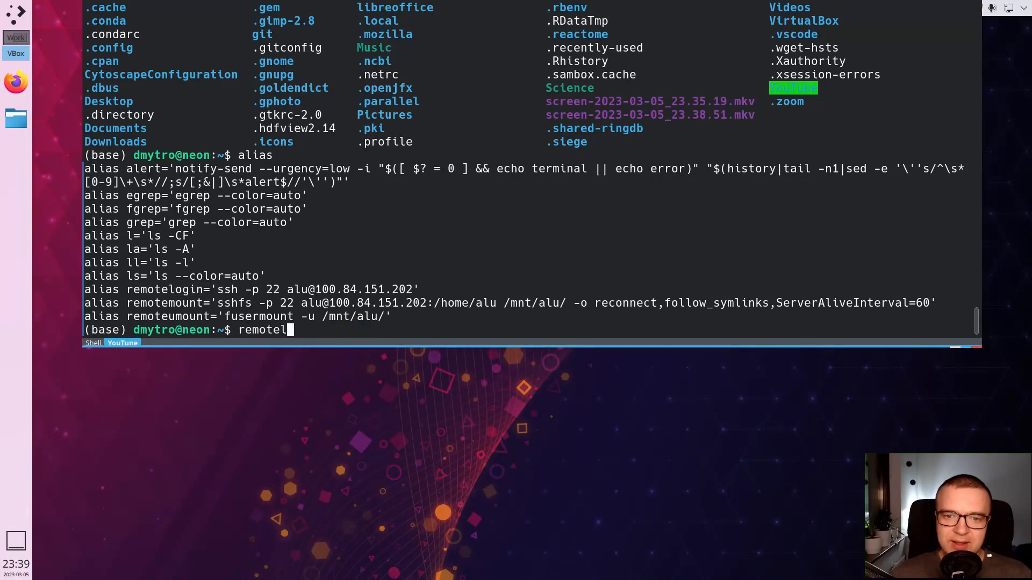
pyautogui.press('Return')
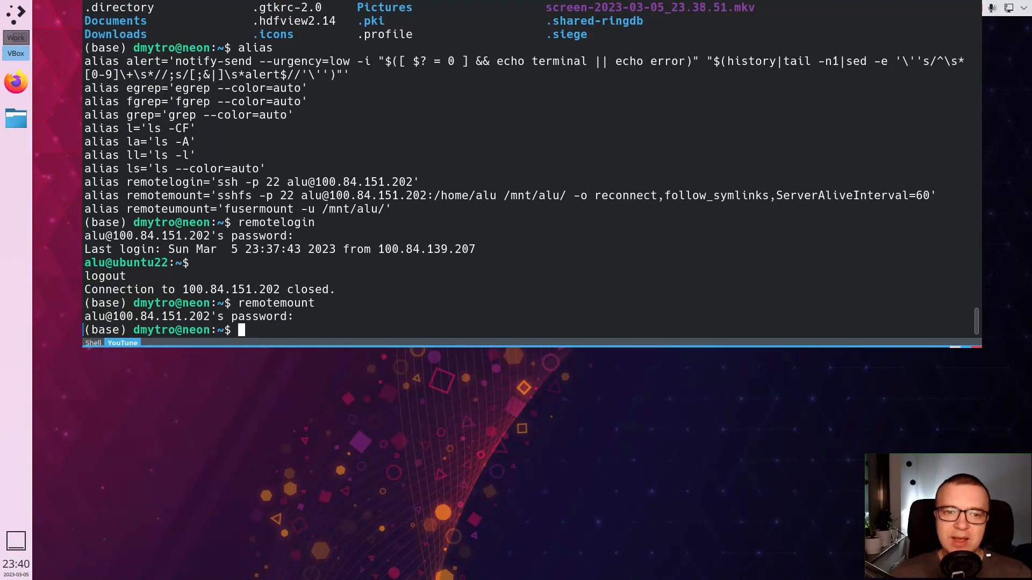
# Mount and unmount the remote home folder with remotemount and remoteumount.
pyautogui.write('remotemount')
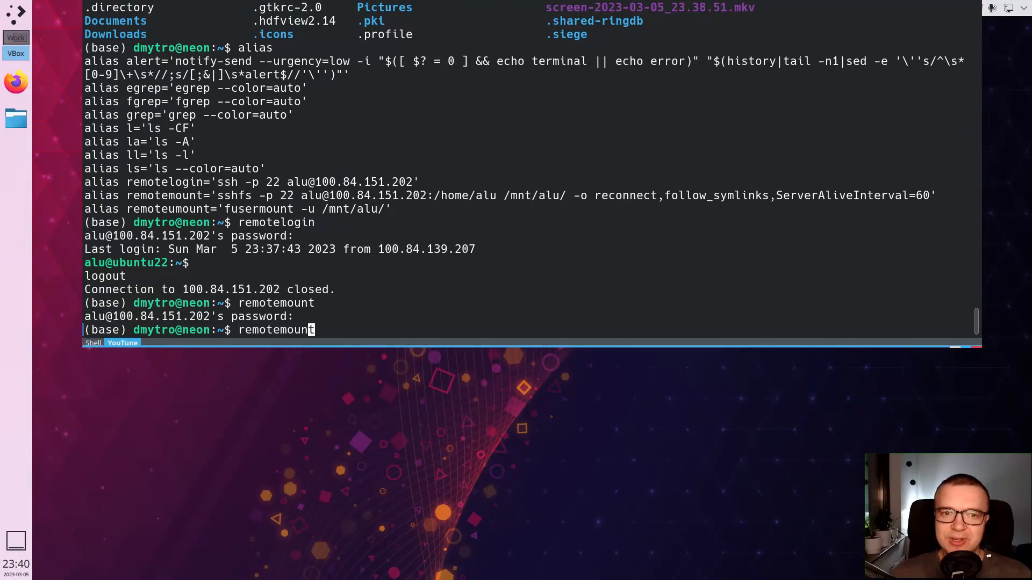
pyautogui.press('Return')
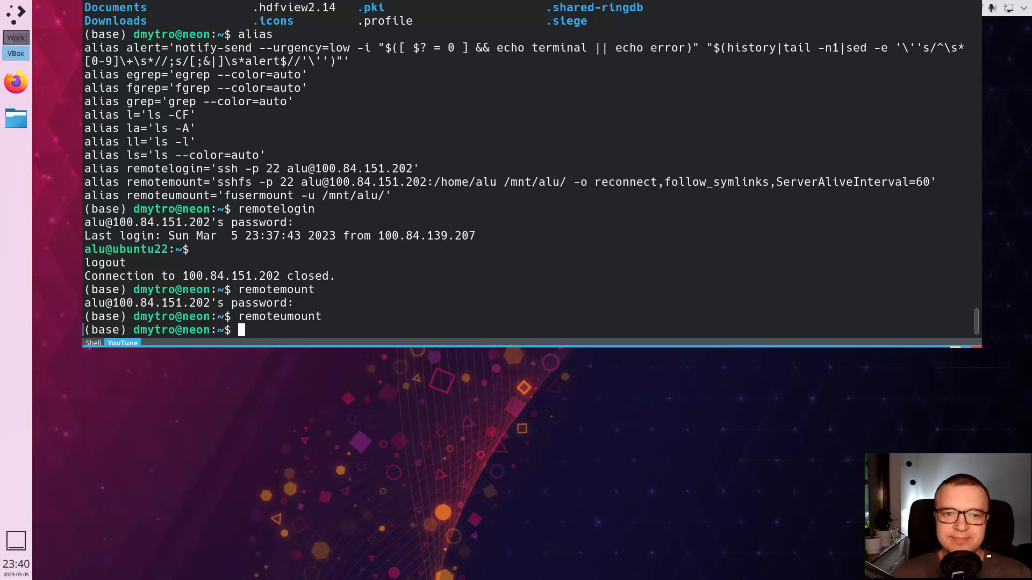
# Show the YouTube search results and select the Average Linux User alias tutorial video.
pyautogui.click(121, 343)
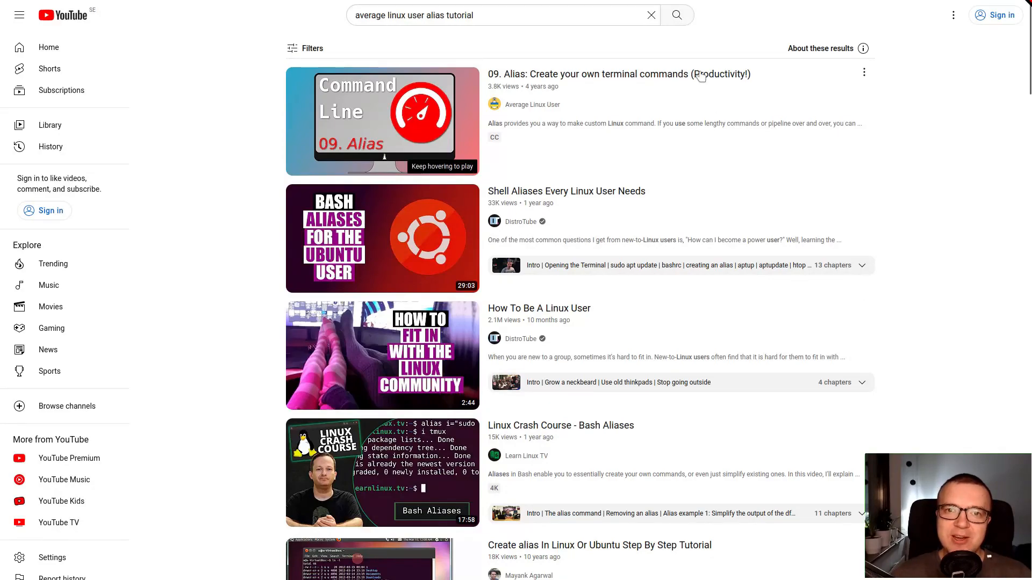
pyautogui.click(382, 121)
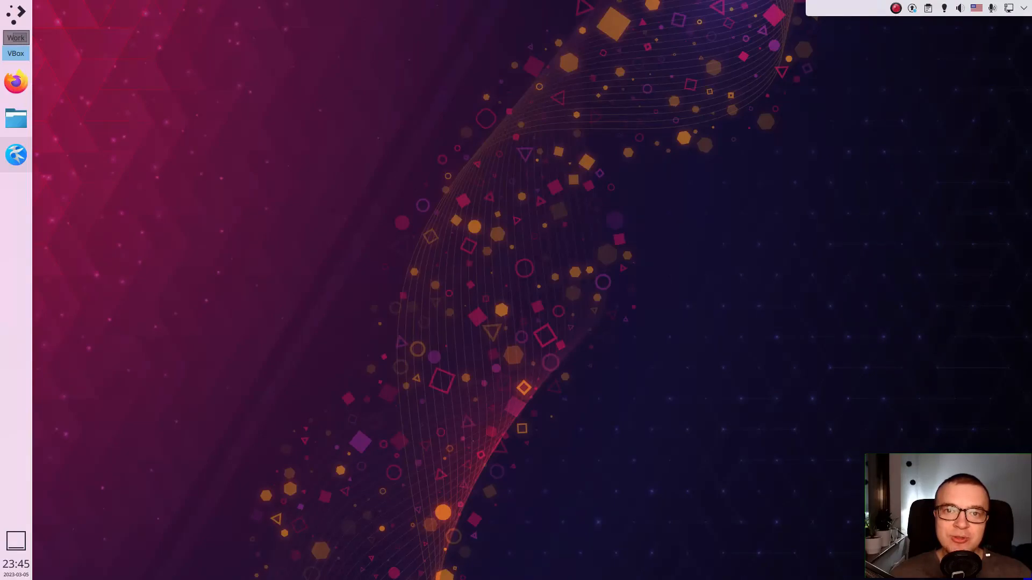
pyautogui.click(933, 8)
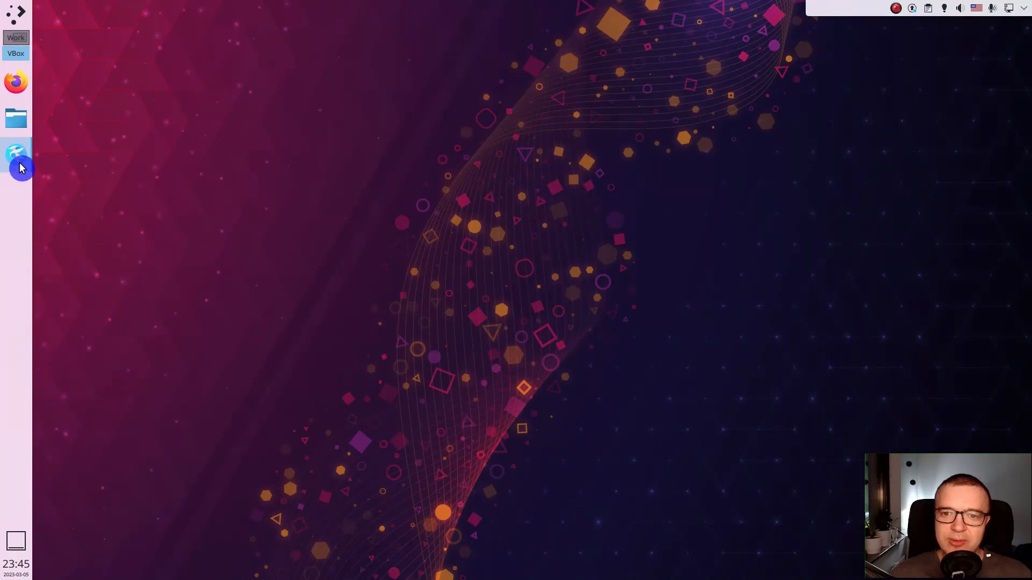
pyautogui.click(16, 153)
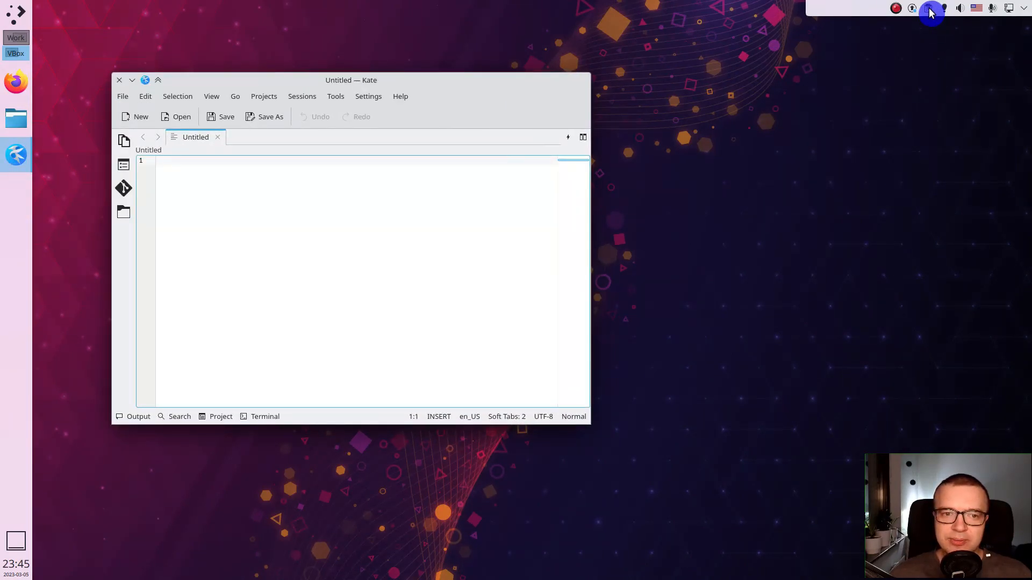
pyautogui.click(930, 8)
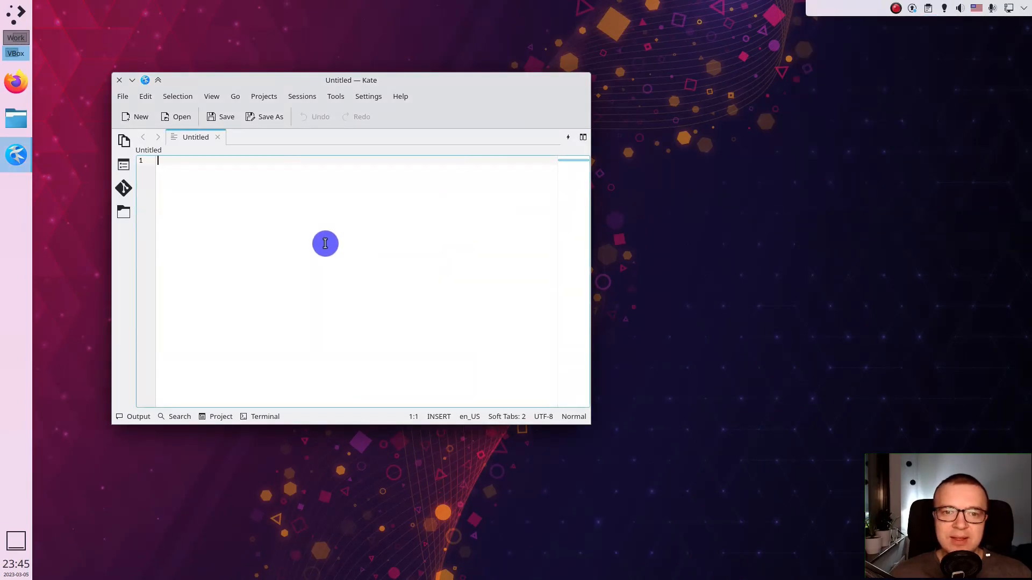
pyautogui.write('ssh -p 22 alu@100.84.139.207')
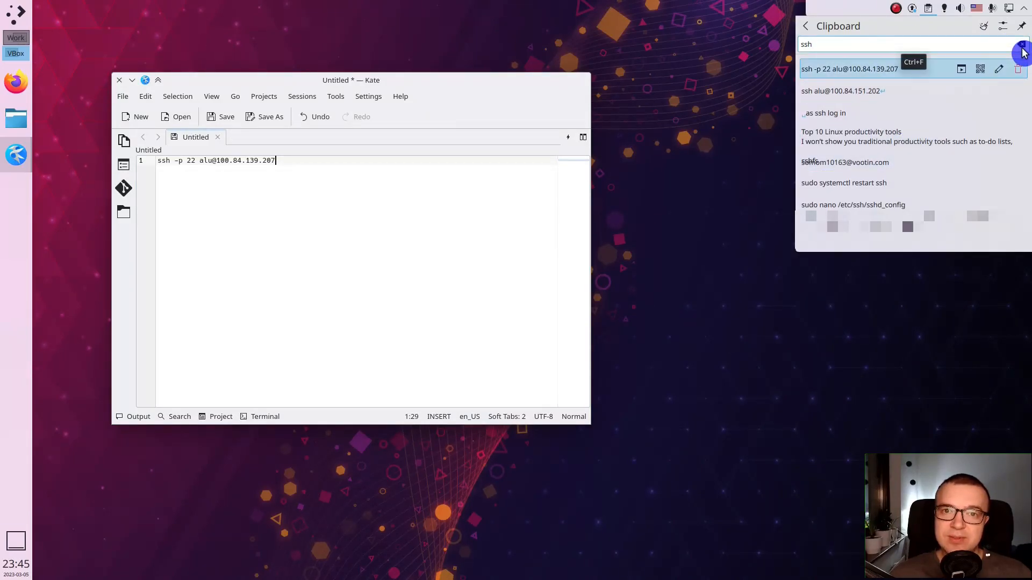
# Clear the Klipper clipboard history search and look through its entries.
pyautogui.click(1021, 44)
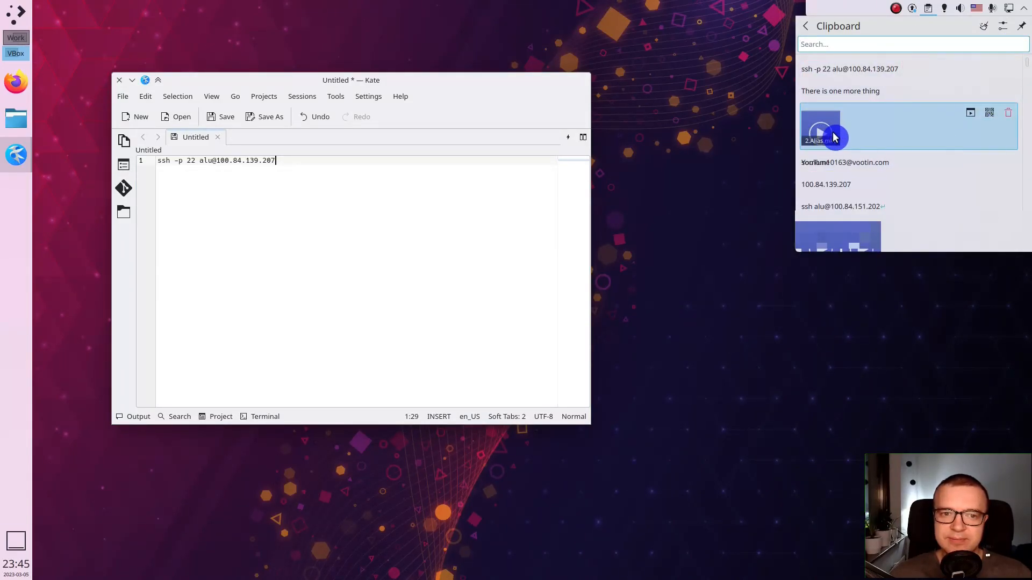
pyautogui.scroll(-3)
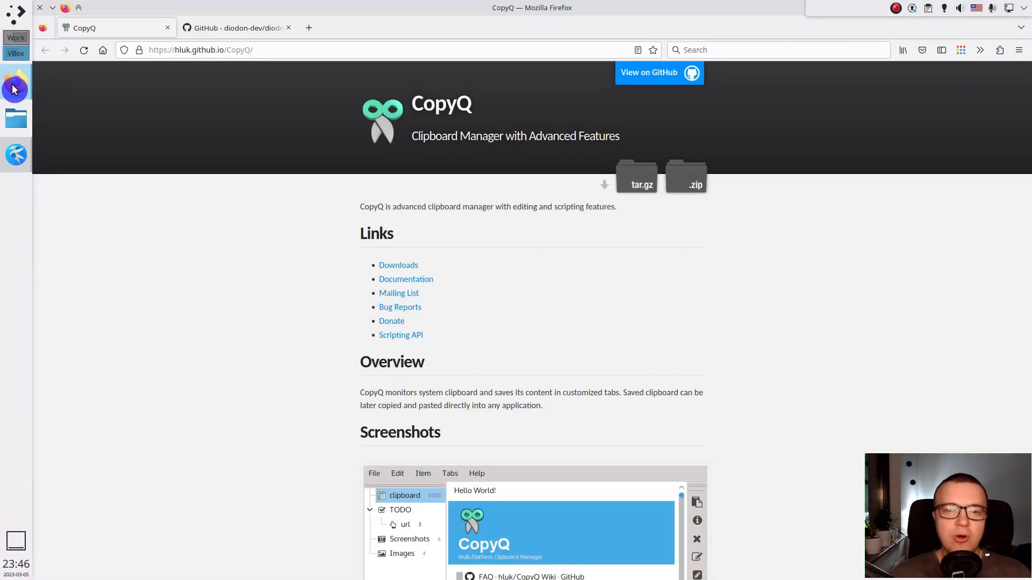
# View Diodon's GitHub page and then the Average Linux User YouTube channel.
pyautogui.click(233, 28)
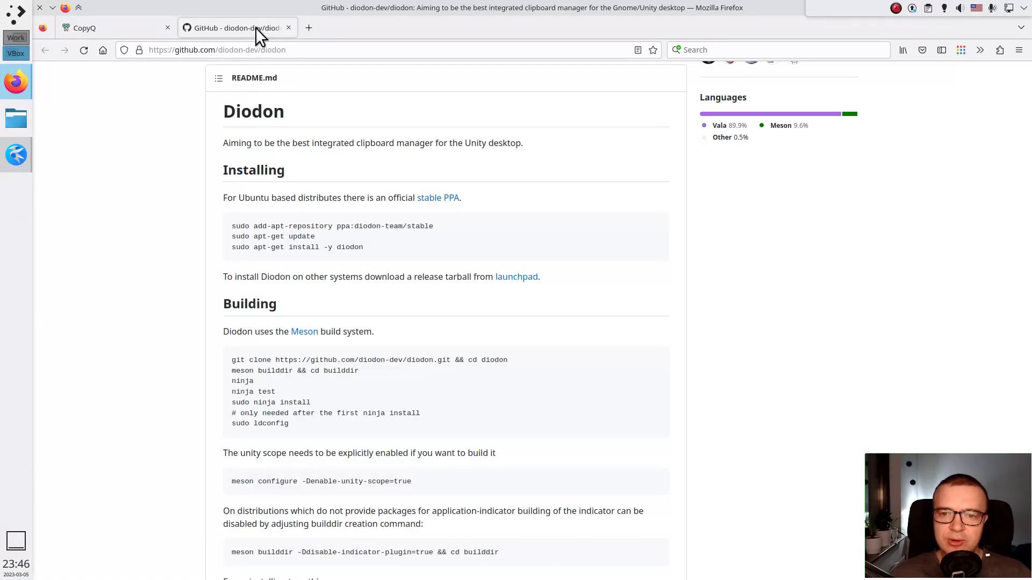
pyautogui.moveTo(159, 291)
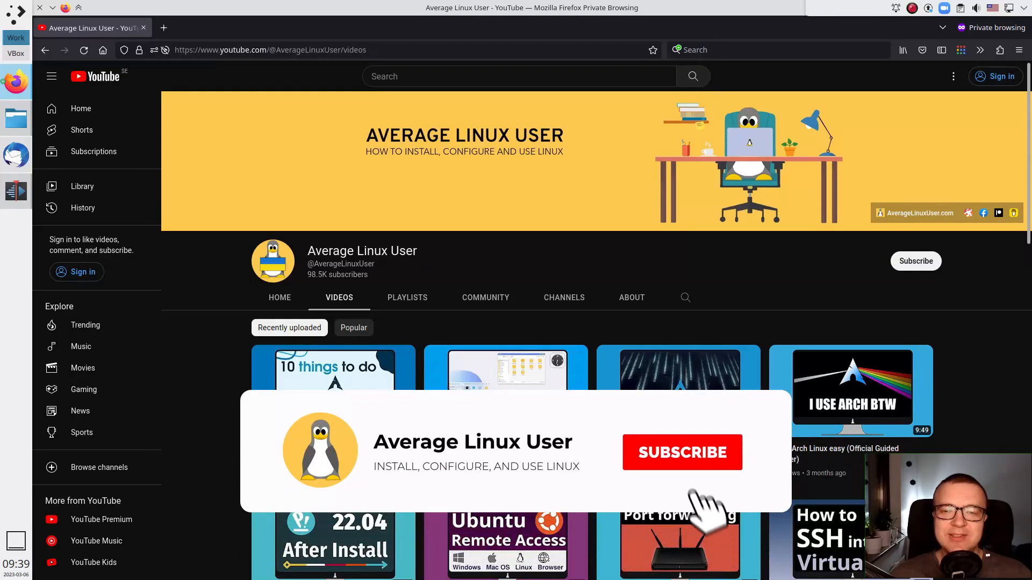
pyautogui.click(682, 452)
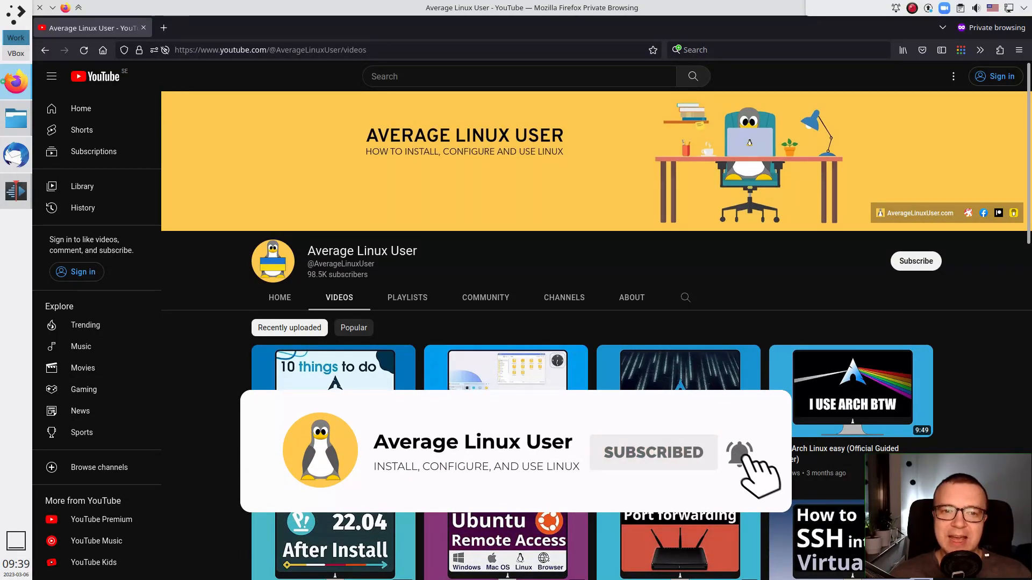
pyautogui.scroll(-3)
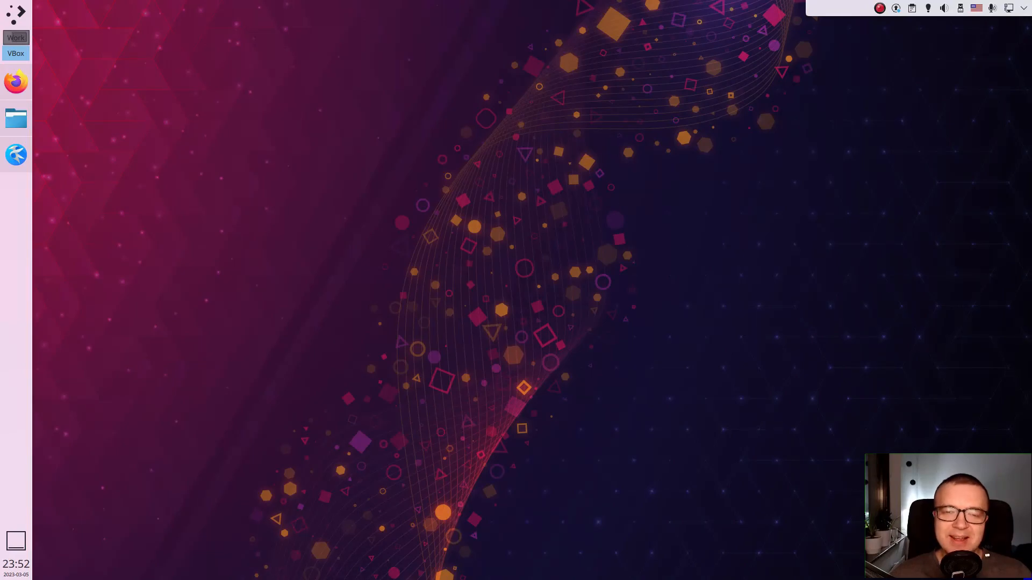
# Launch Dolphin on the Home folder and show About Dolphin with version 22.12.3.
pyautogui.click(16, 118)
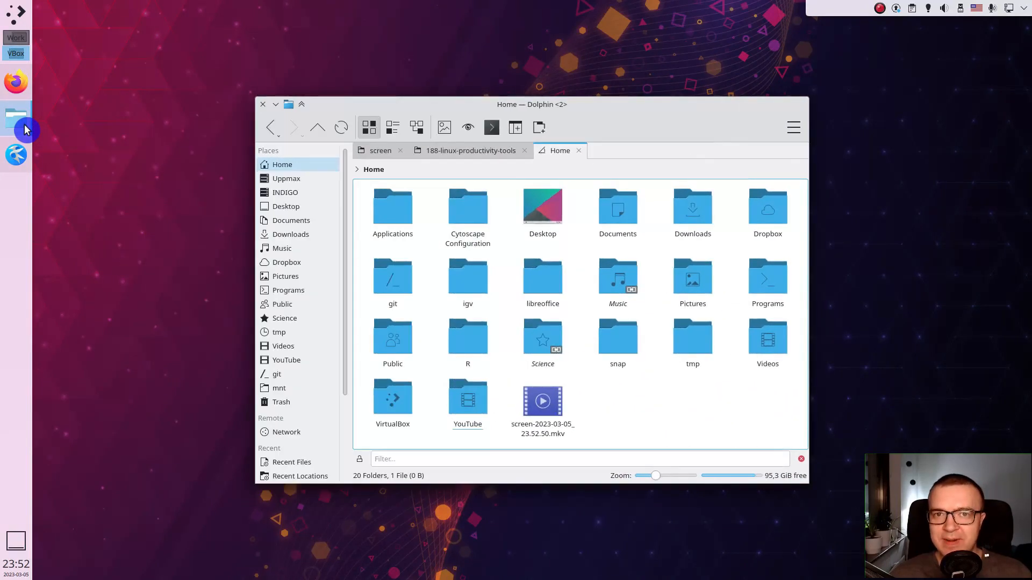
pyautogui.click(793, 127)
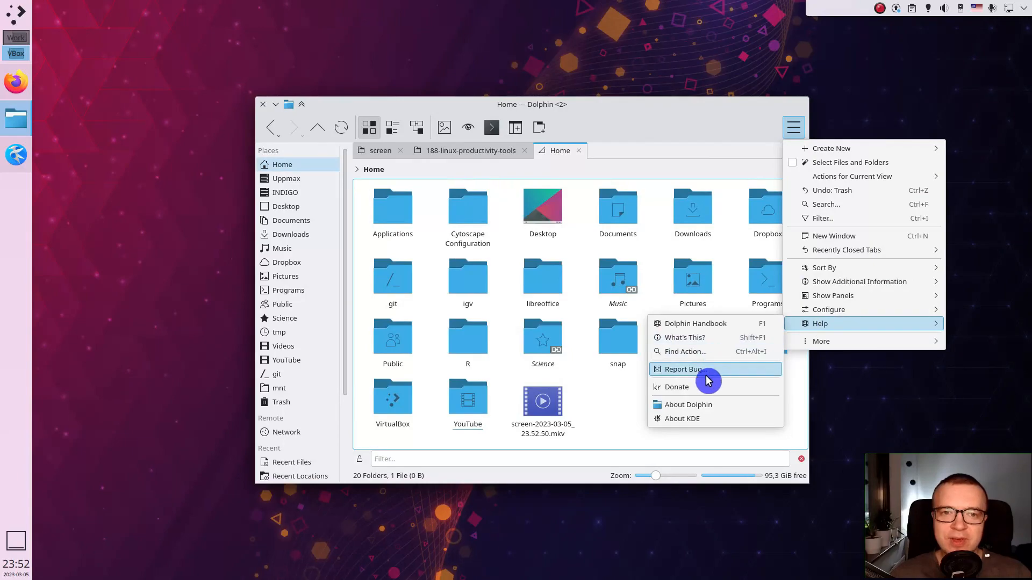
pyautogui.click(688, 404)
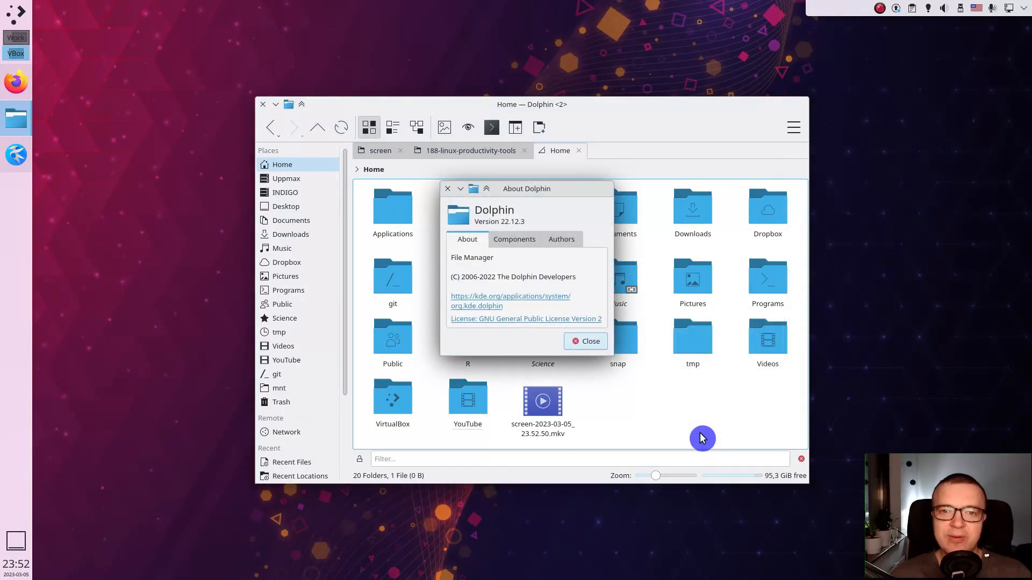
pyautogui.moveTo(31, 63)
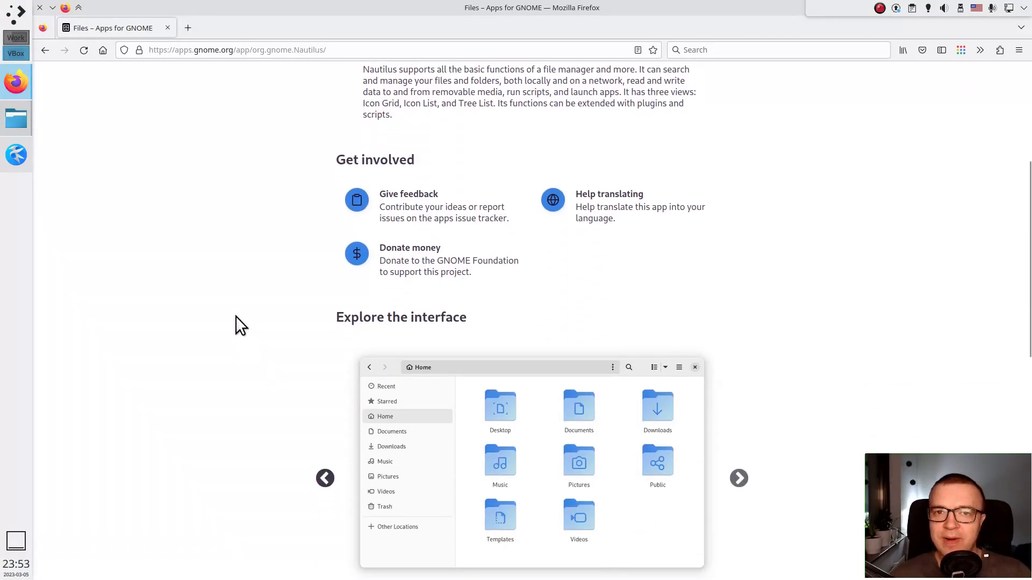
# Cycle the GNOME Files gallery through List View, Search, Other Locations and back to Grid View.
pyautogui.click(739, 478)
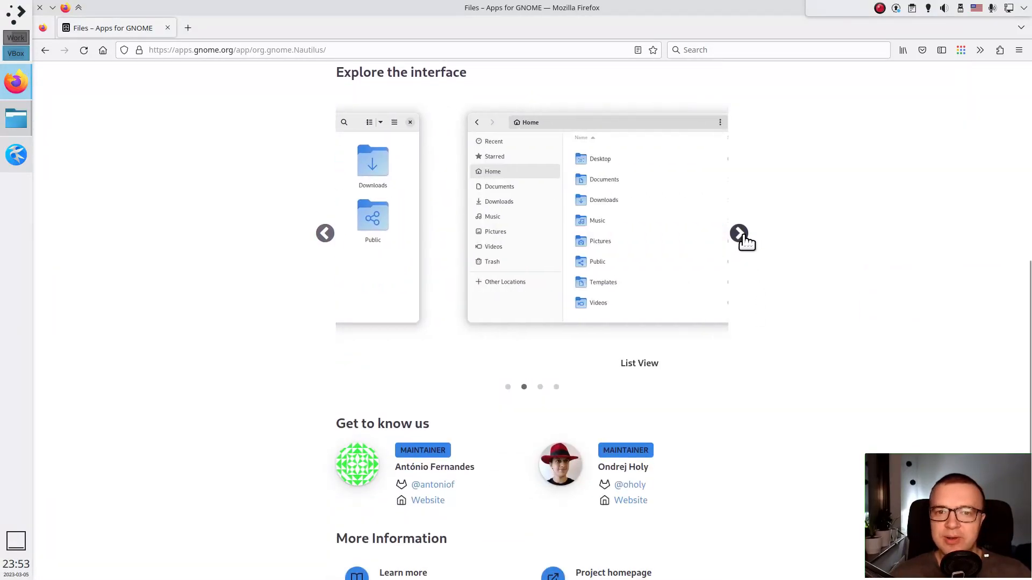
pyautogui.click(738, 234)
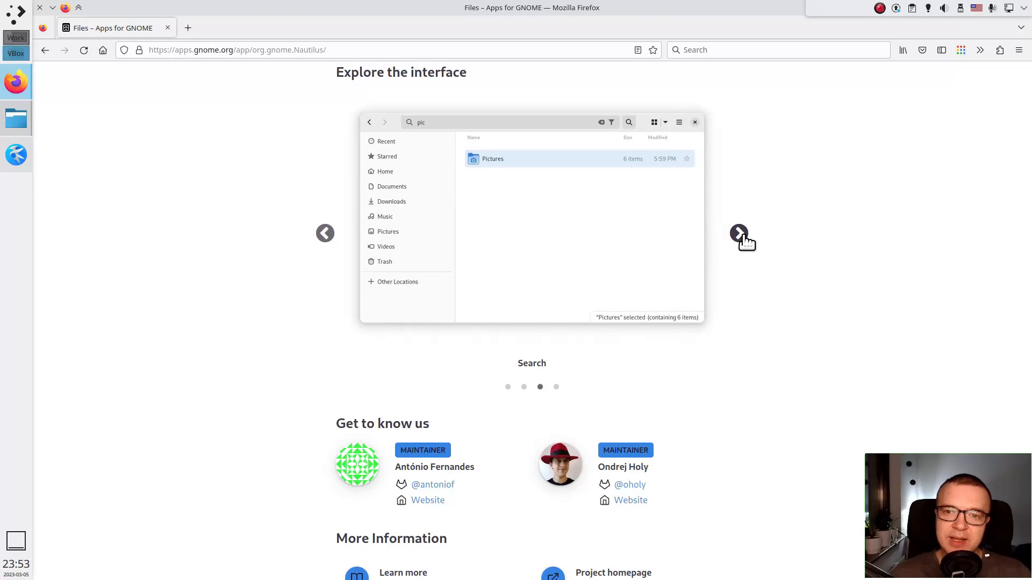
pyautogui.click(738, 233)
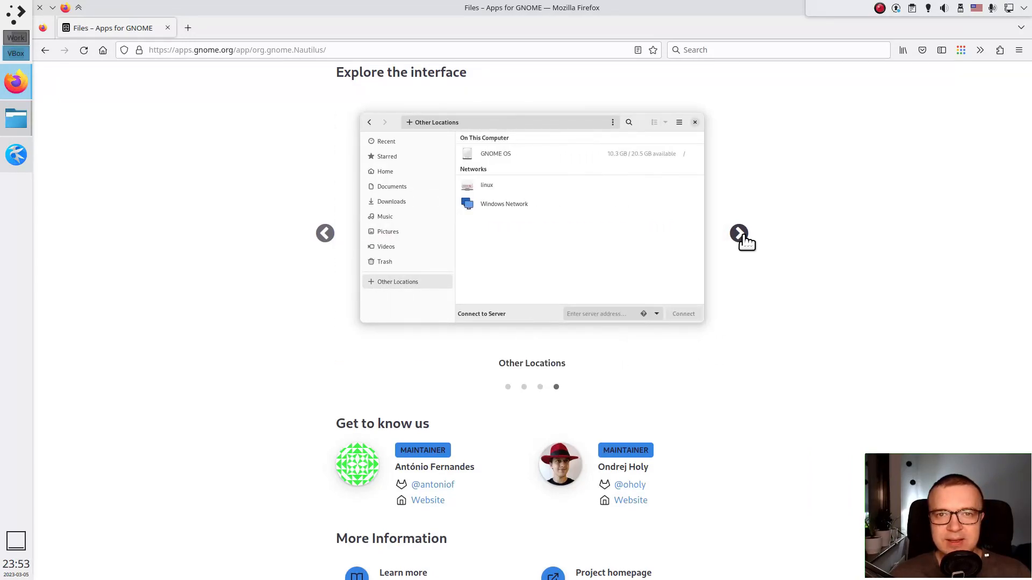
pyautogui.click(738, 233)
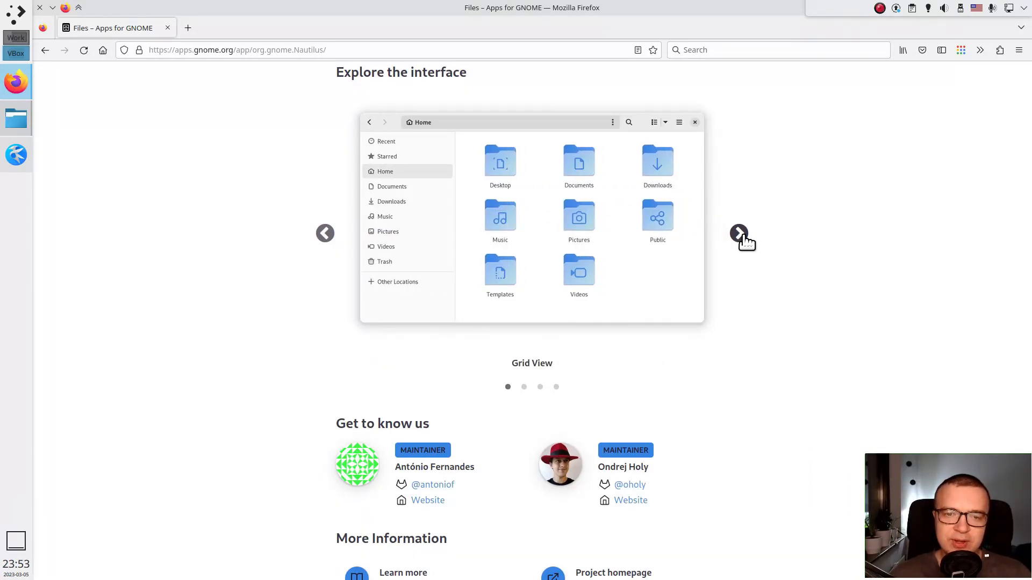
pyautogui.moveTo(49, 14)
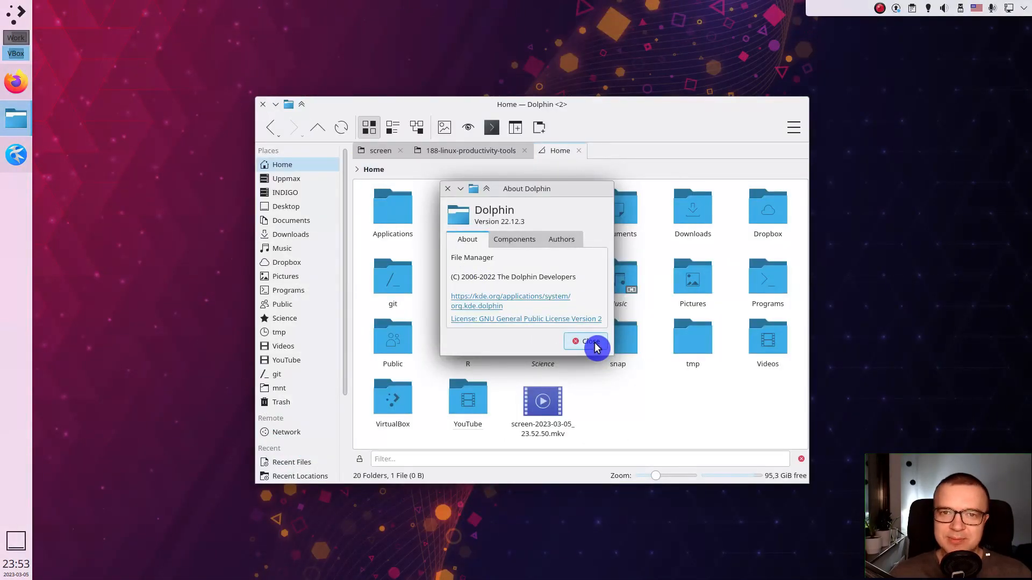
# Close the About Dolphin dialog and look over the Home folder's Places panel.
pyautogui.click(586, 341)
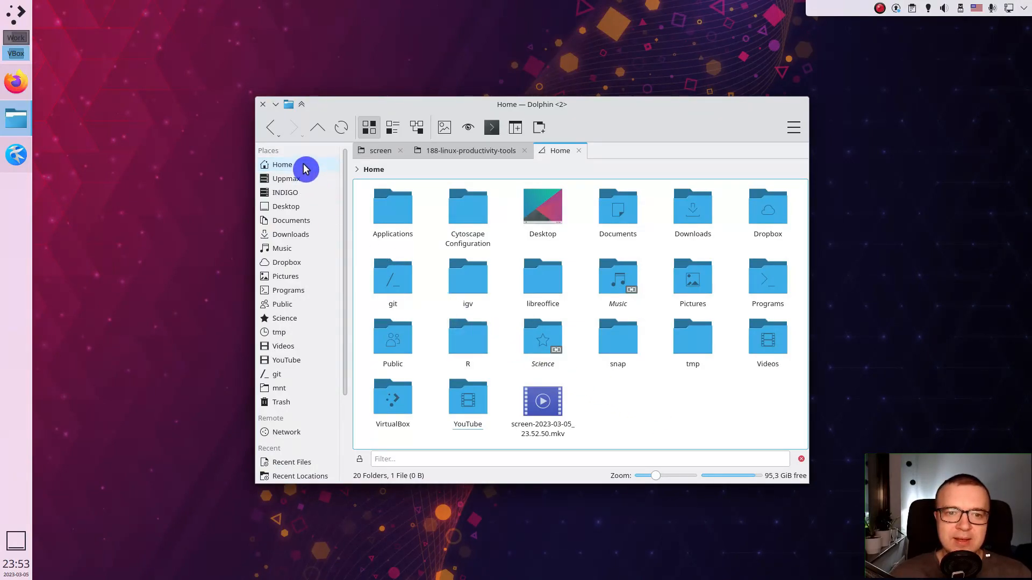
pyautogui.moveTo(294, 271)
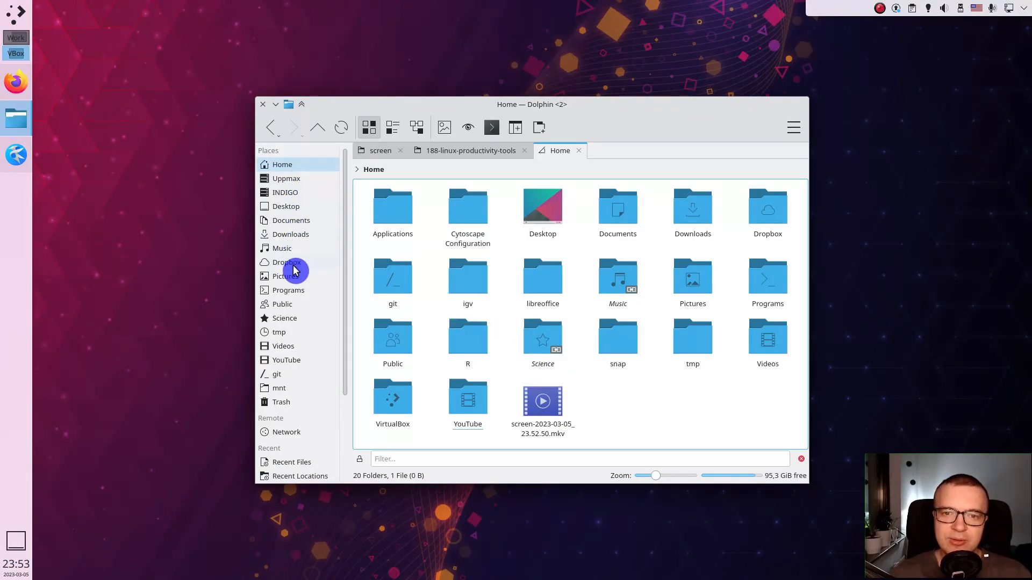
pyautogui.moveTo(291, 398)
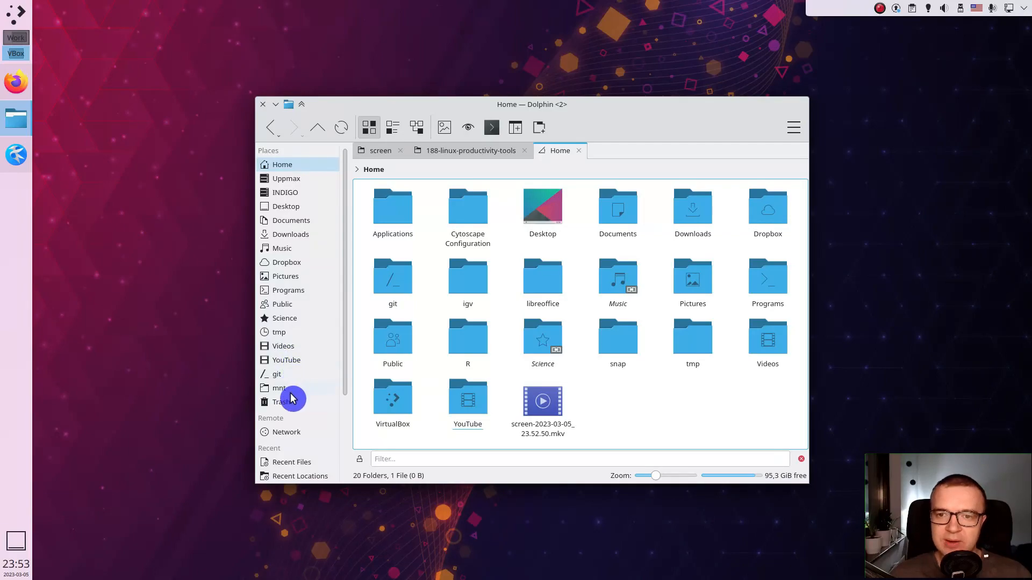
pyautogui.scroll(-3)
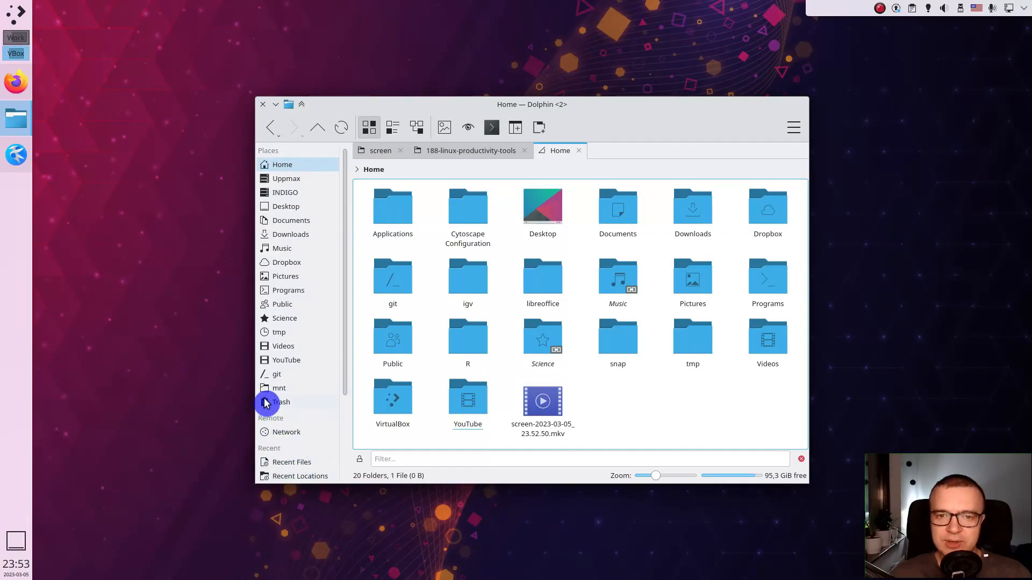
pyautogui.moveTo(273, 200)
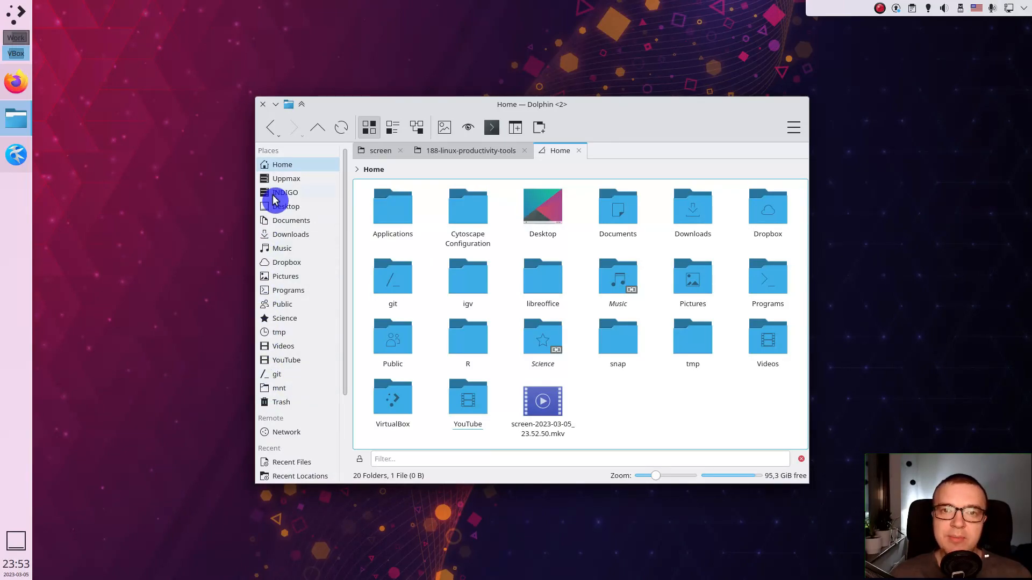
pyautogui.moveTo(280, 183)
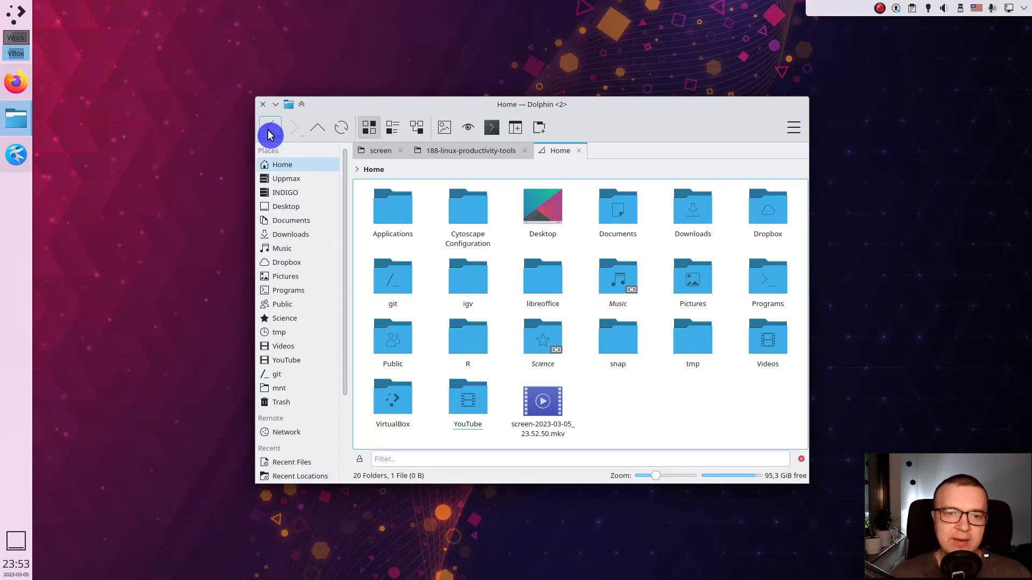
pyautogui.moveTo(268, 131)
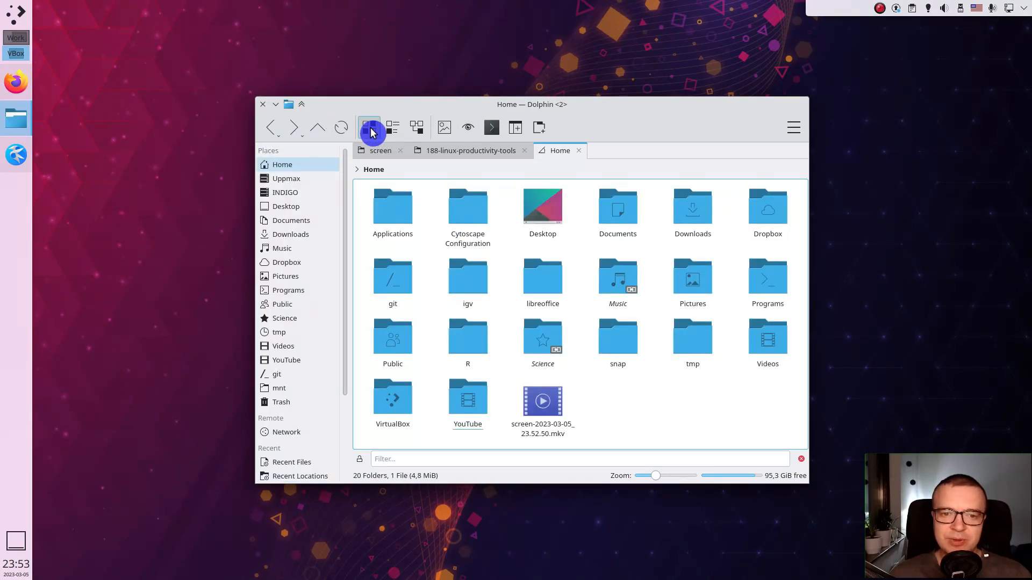
# Show the Home folder as a compact list, then as large icons.
pyautogui.click(416, 127)
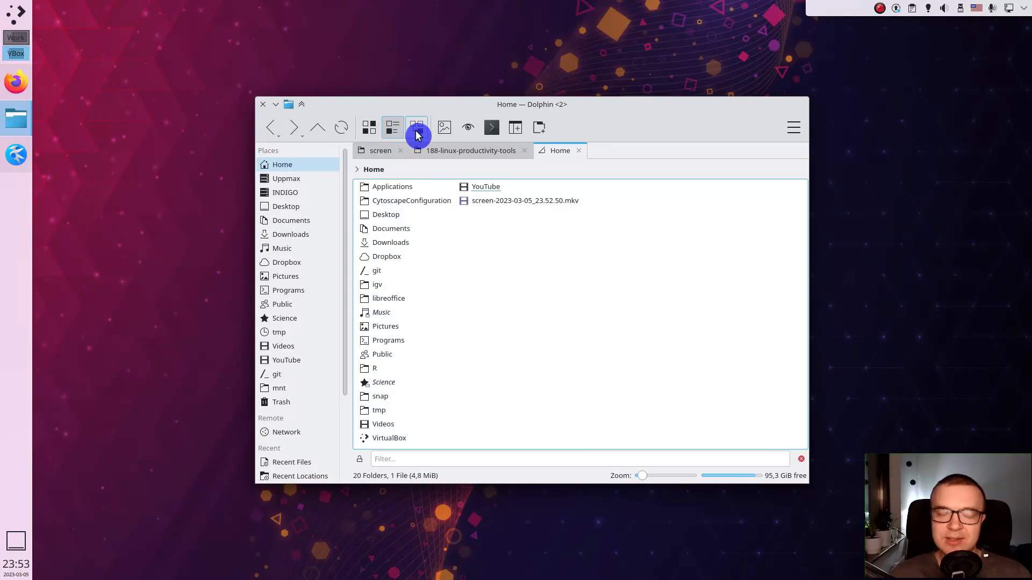
pyautogui.click(369, 127)
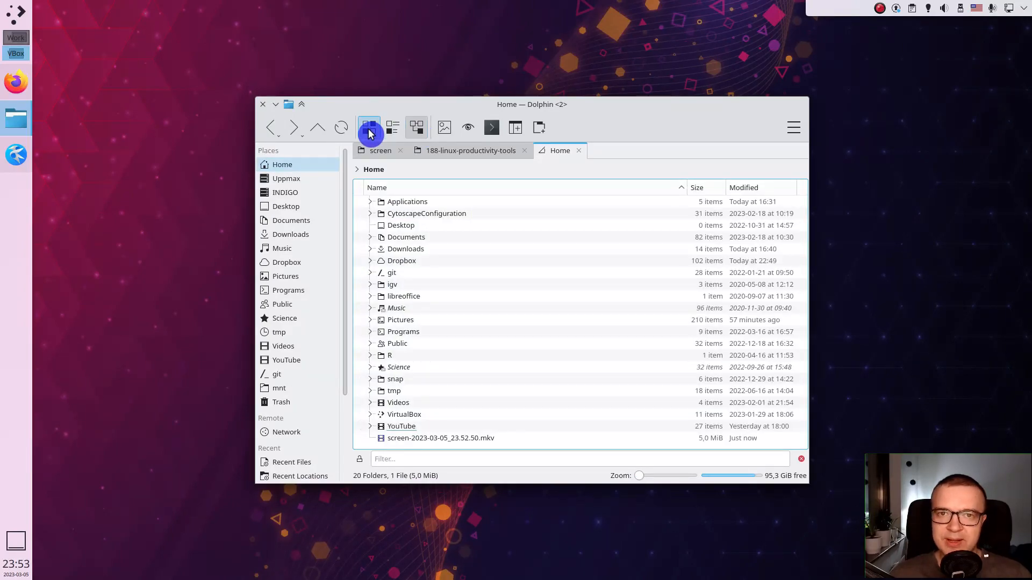
pyautogui.click(368, 126)
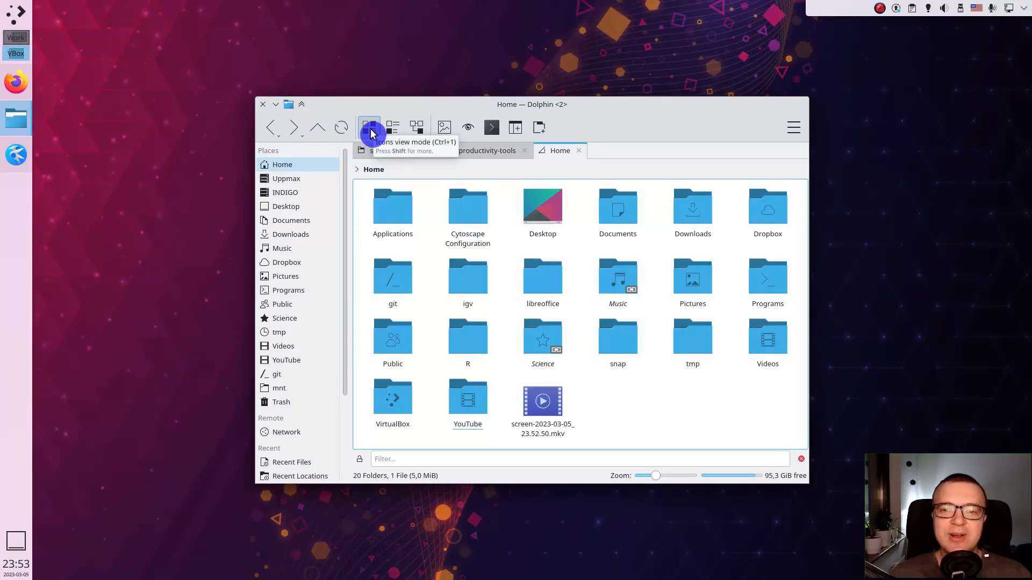
pyautogui.moveTo(427, 275)
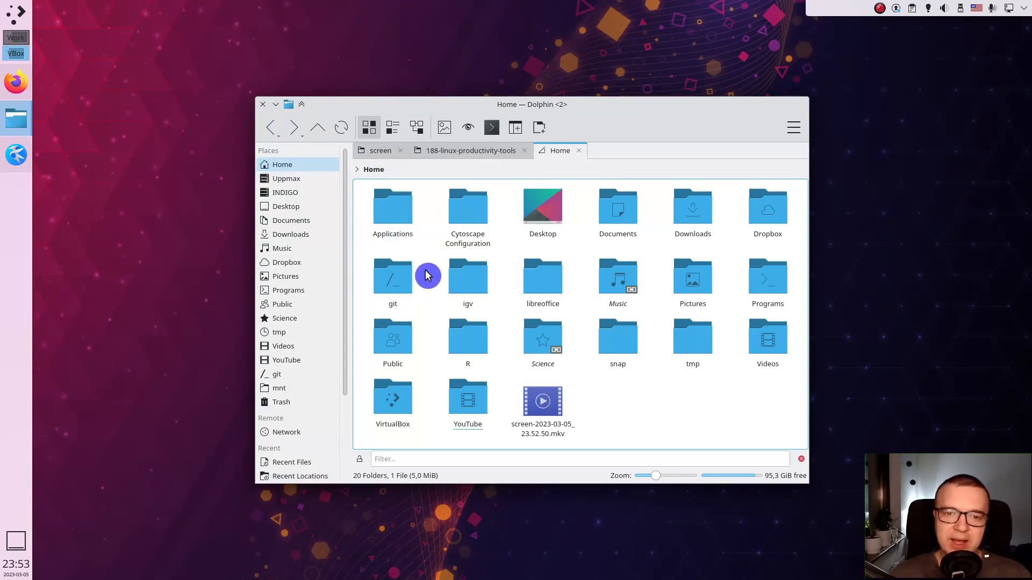
pyautogui.moveTo(530, 272)
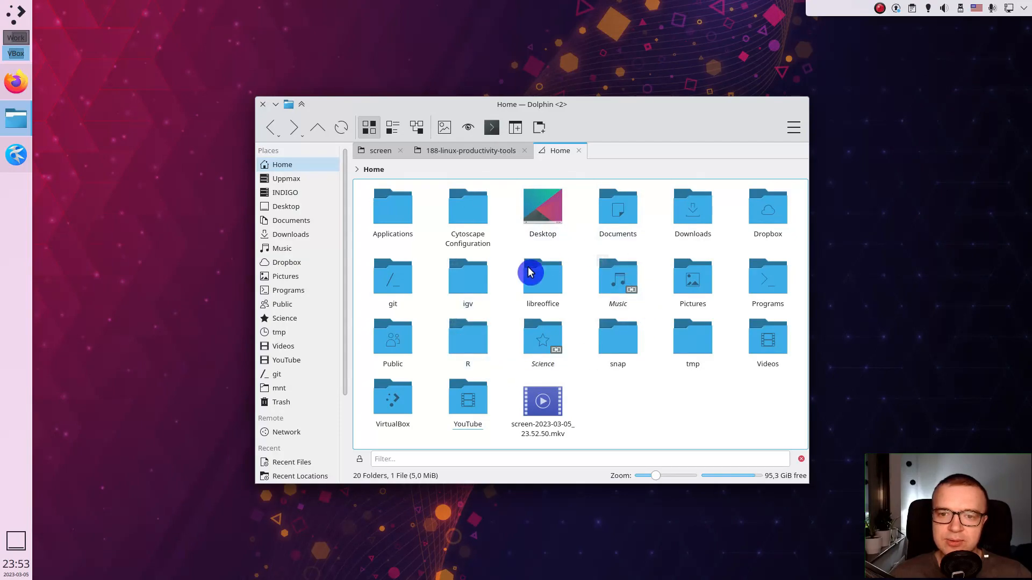
# Open the YouTube folder and return to Home.
pyautogui.click(468, 398)
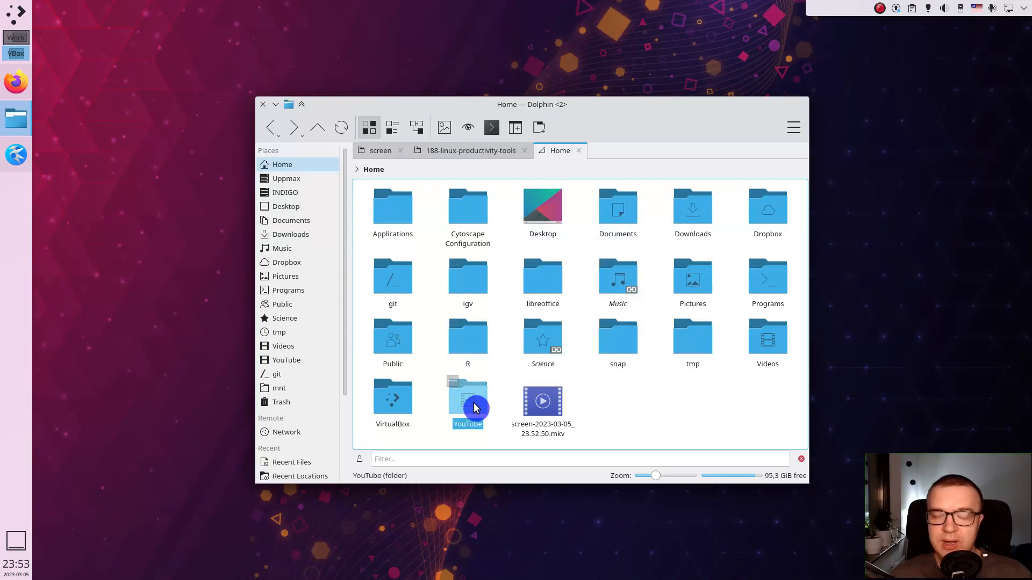
pyautogui.doubleClick(468, 401)
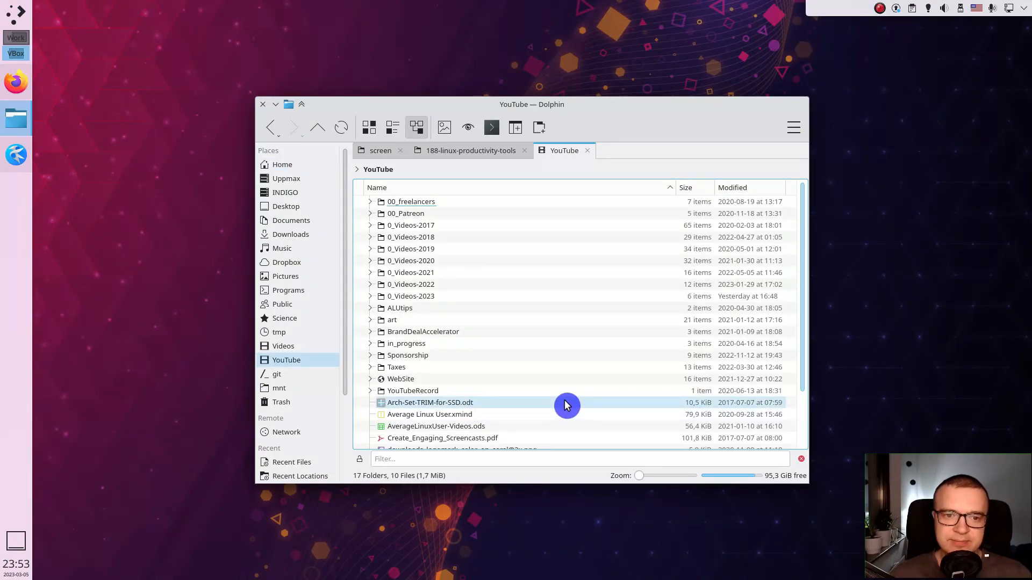
pyautogui.click(316, 128)
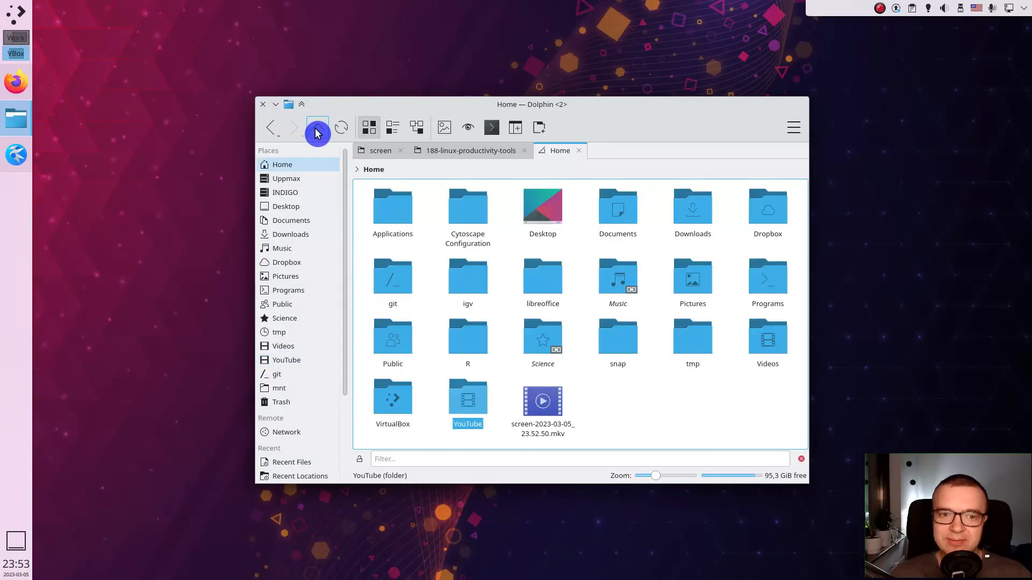
# Toggle folder previews on and off, then switch to the 188-linux-productivity-tools tab.
pyautogui.click(443, 127)
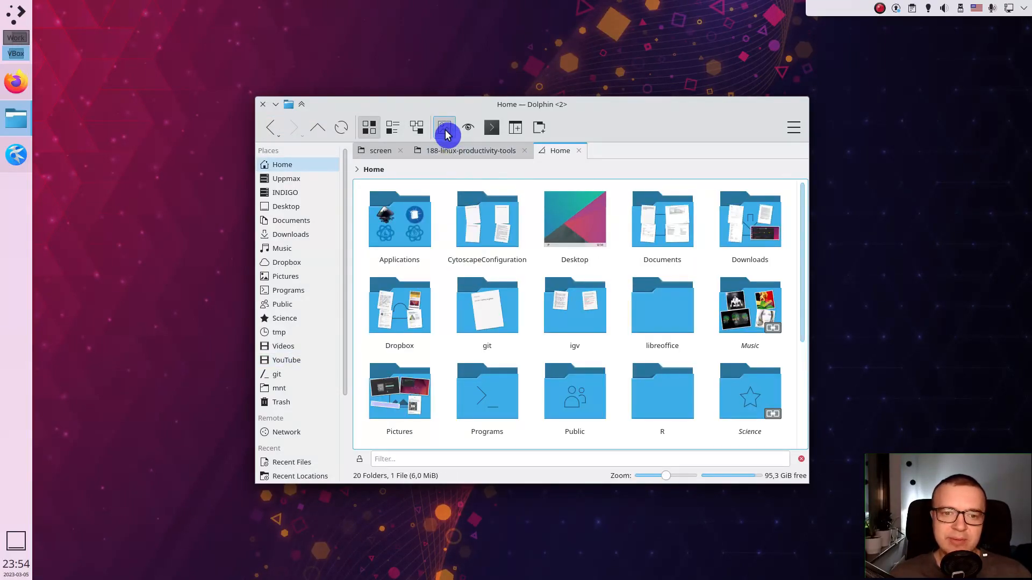
pyautogui.click(468, 127)
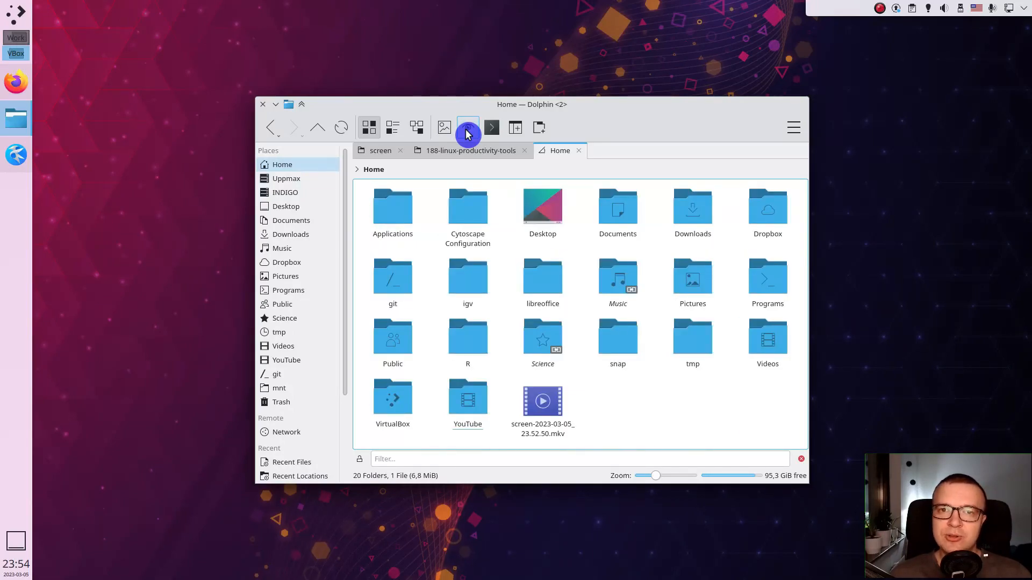
pyautogui.click(469, 150)
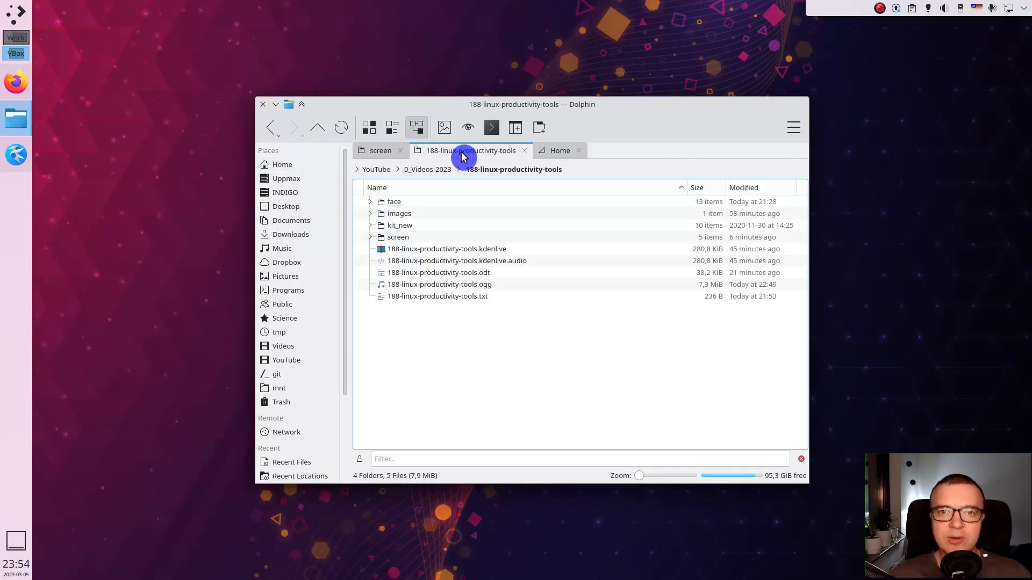
# Open another tab of that folder and split its view into two side-by-side panes.
pyautogui.click(491, 127)
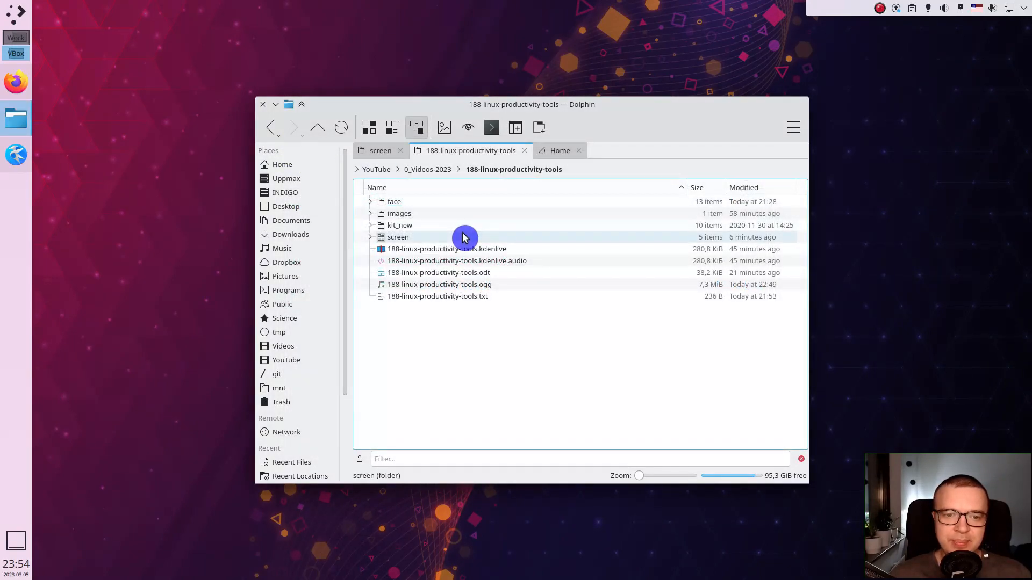
pyautogui.click(538, 127)
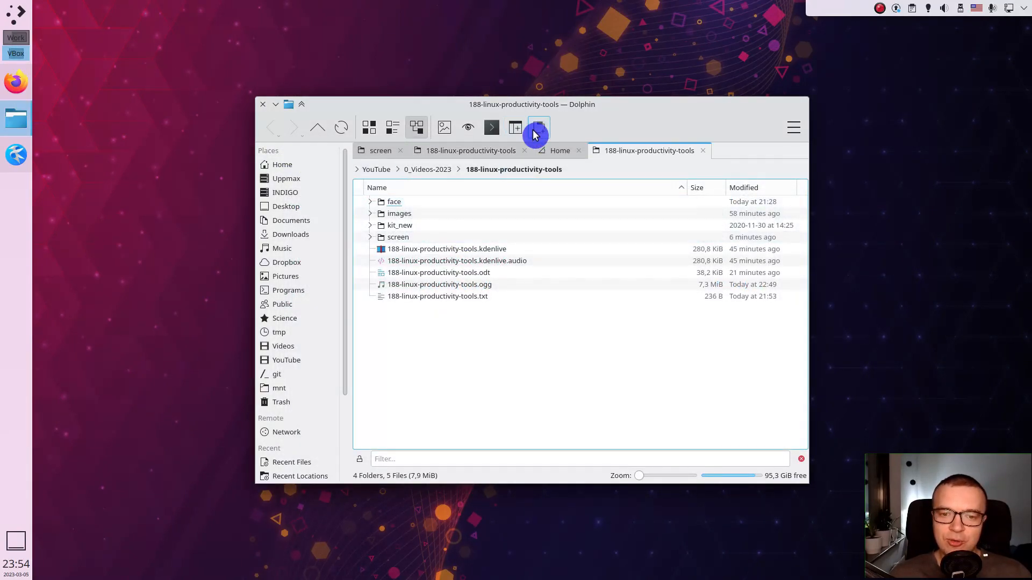
pyautogui.click(515, 127)
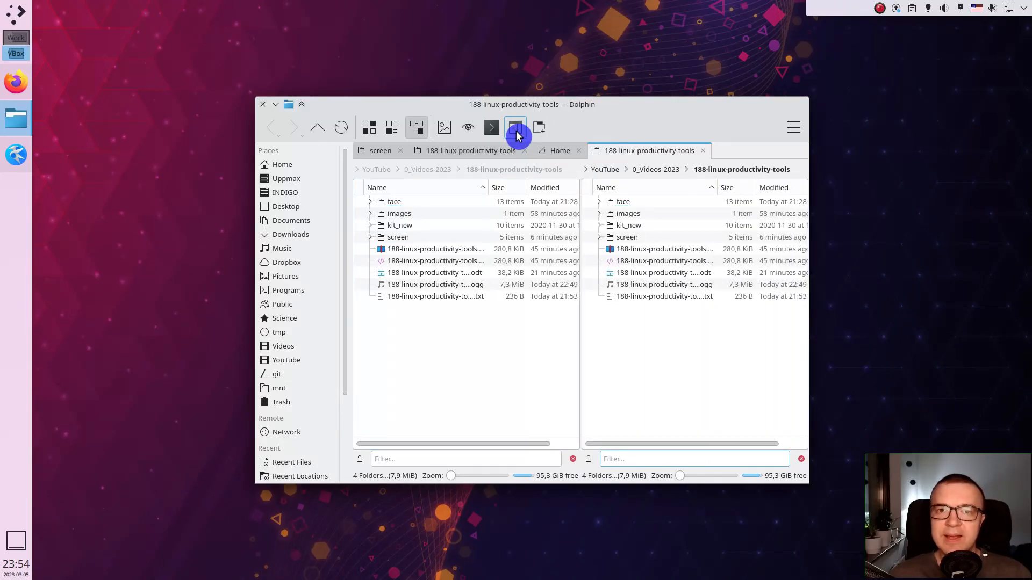
pyautogui.click(605, 168)
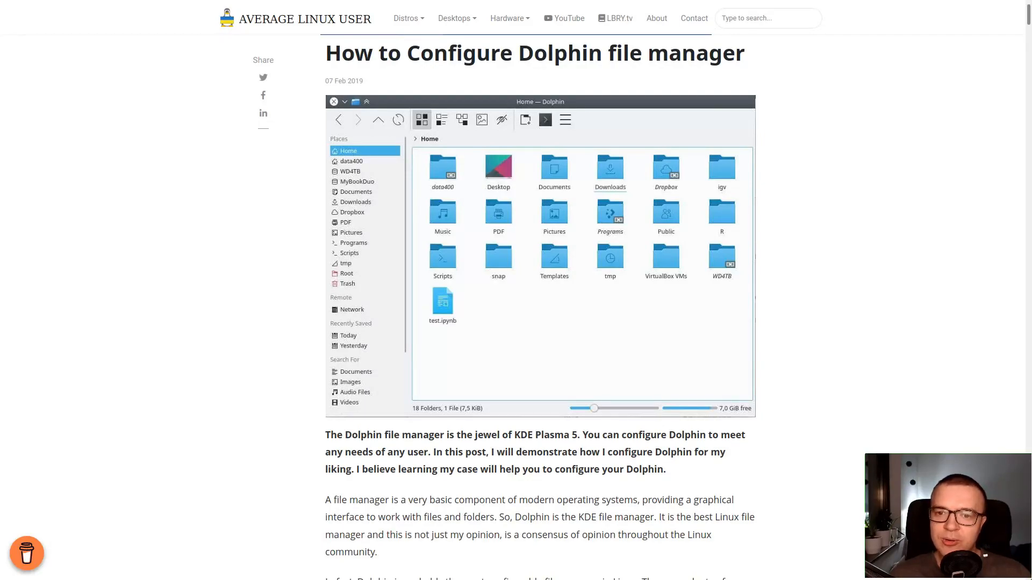
# Scroll the How to Configure Dolphin article down to its video tutorial.
pyautogui.scroll(-3)
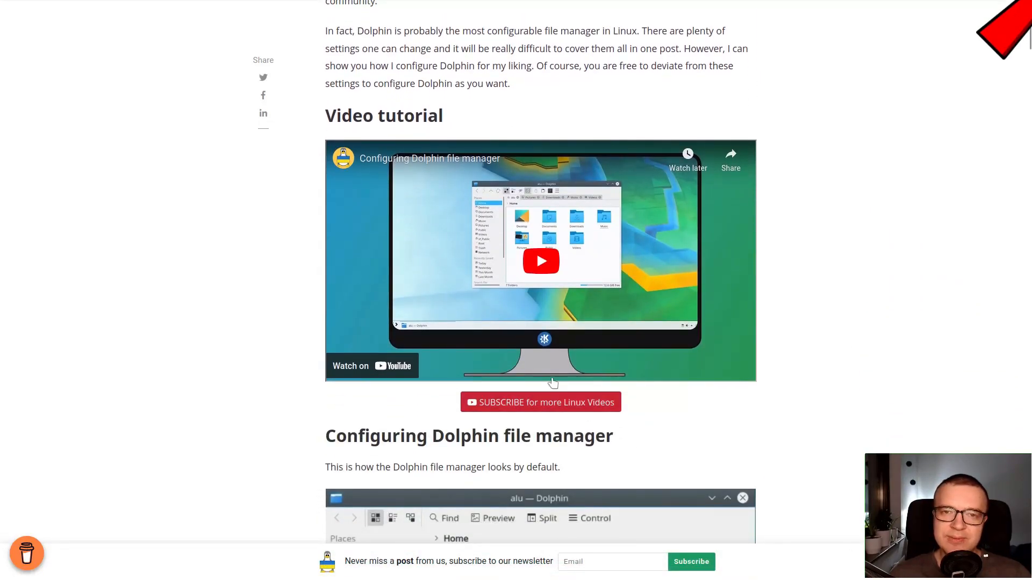
pyautogui.click(541, 262)
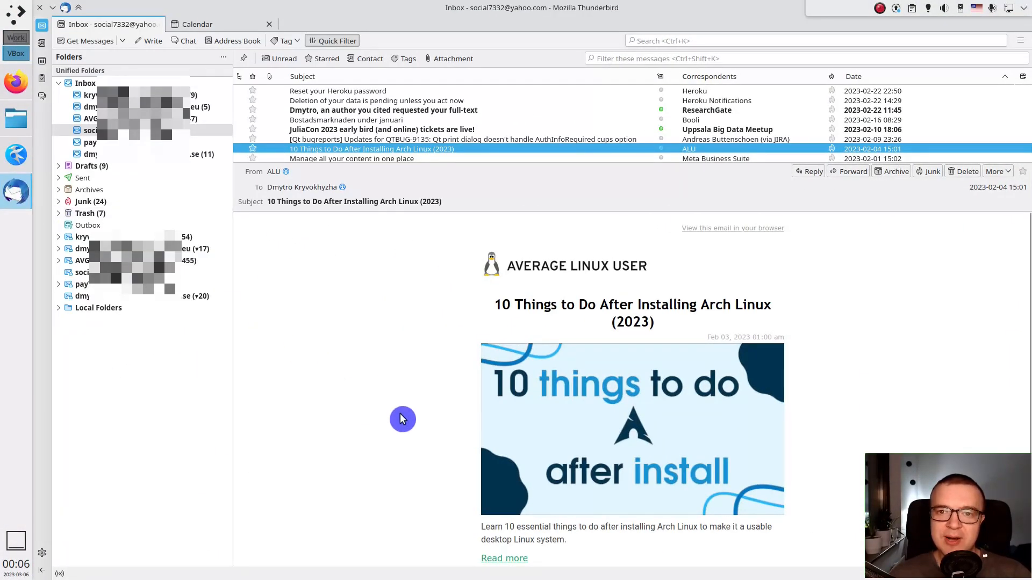
pyautogui.moveTo(376, 418)
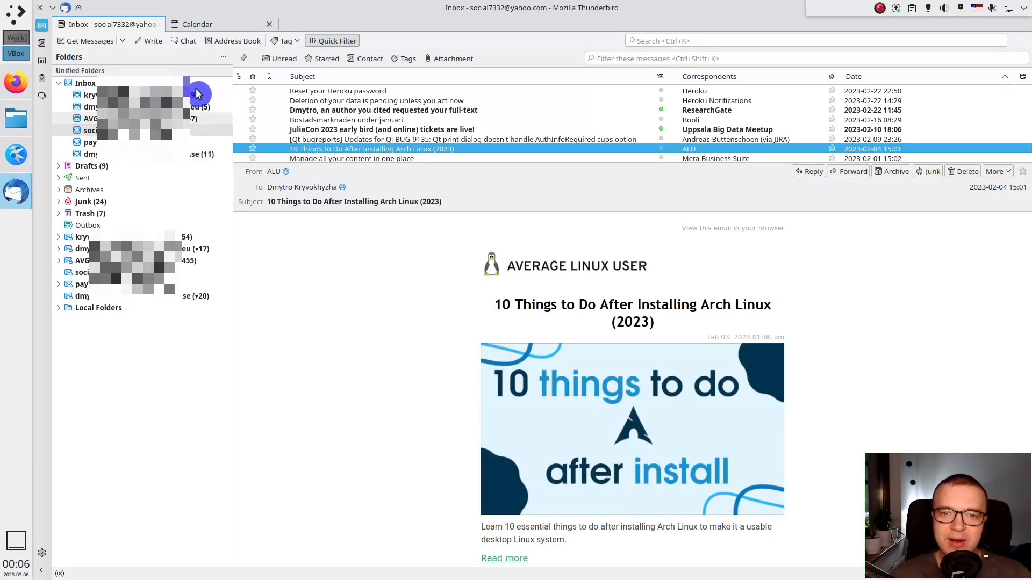
pyautogui.moveTo(336, 403)
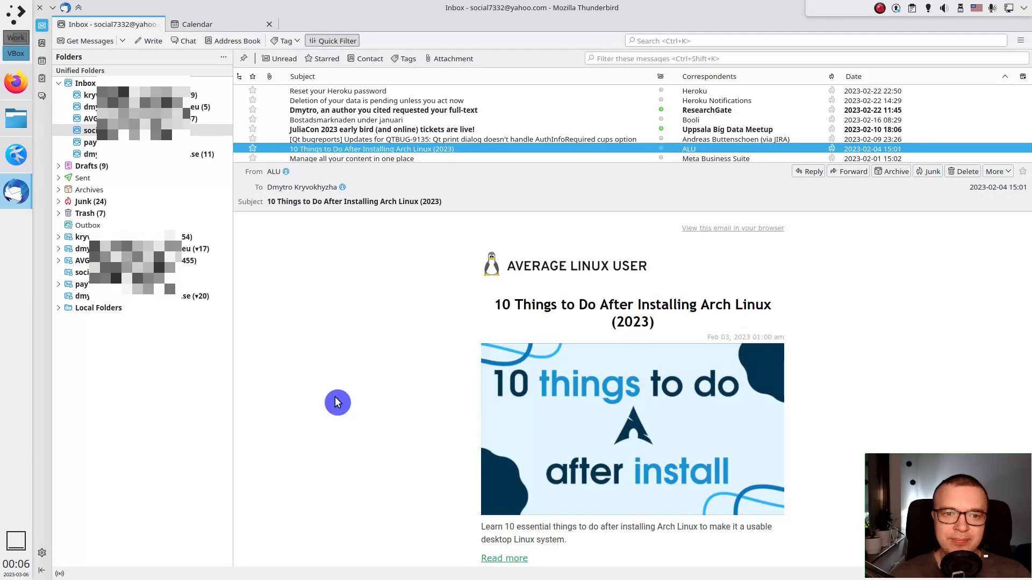
pyautogui.moveTo(225, 106)
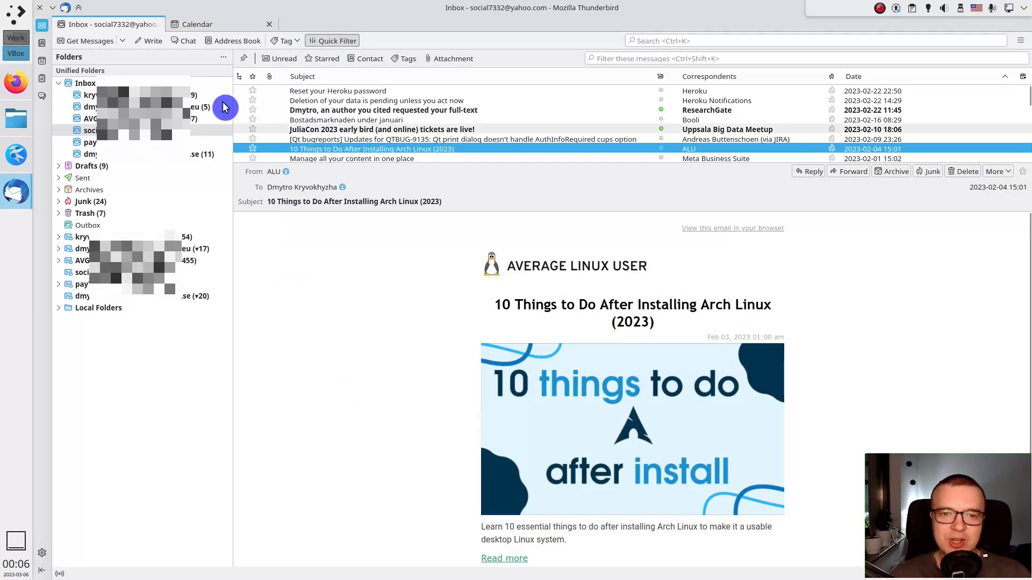
pyautogui.moveTo(802, 244)
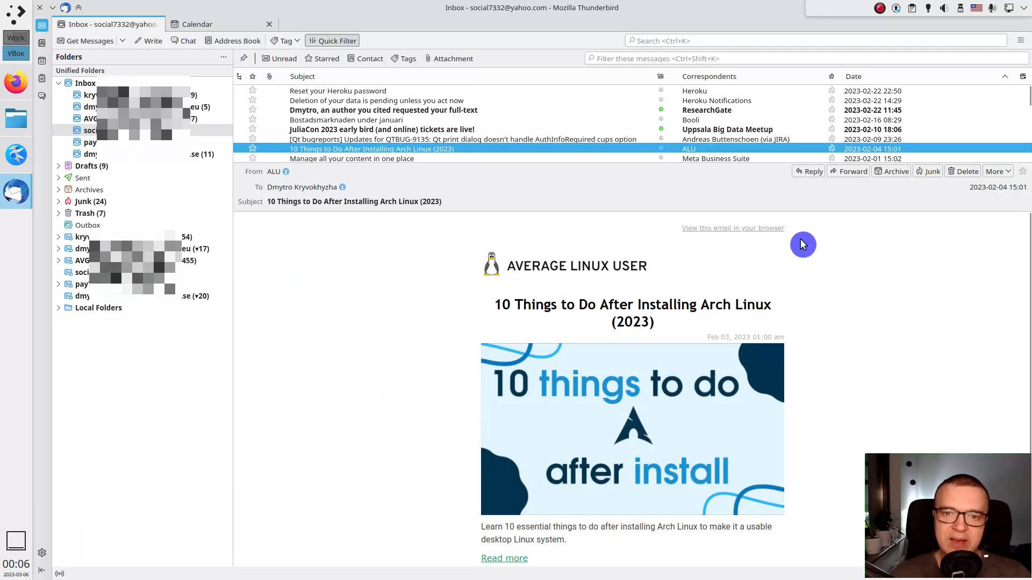
# Start a reply to the Arch Linux newsletter and close the draft unsent.
pyautogui.click(809, 171)
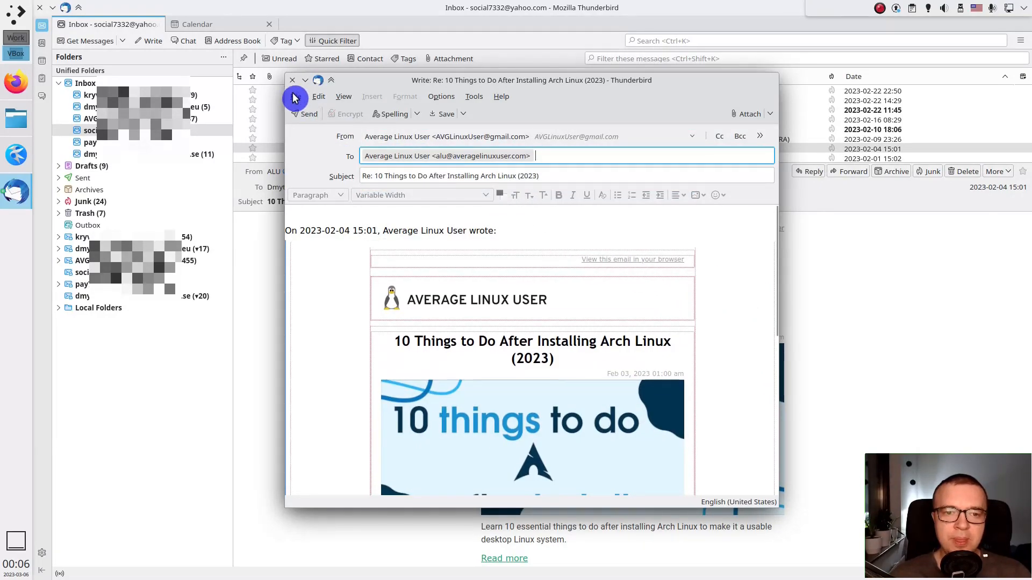
pyautogui.click(196, 25)
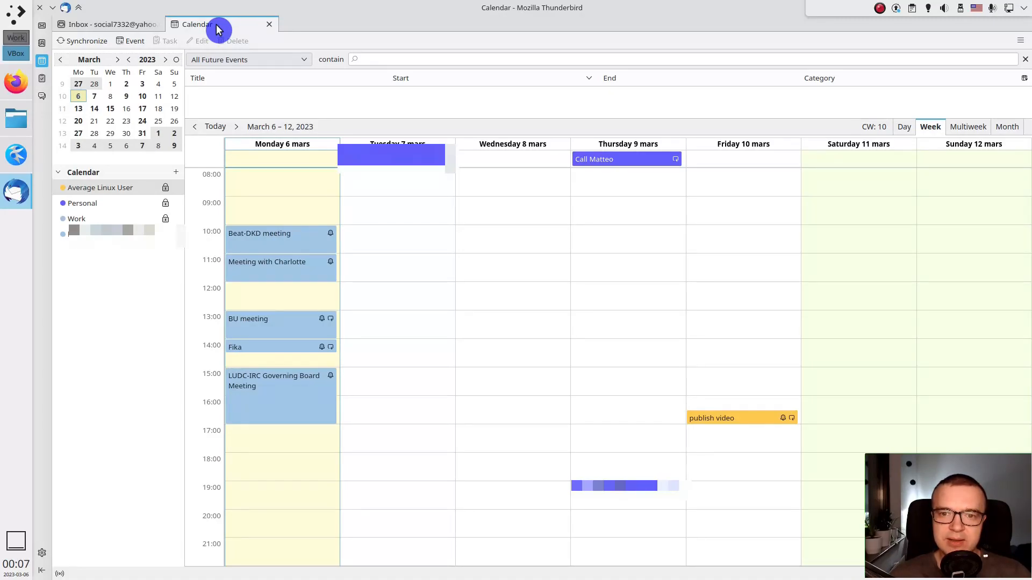
pyautogui.moveTo(107, 182)
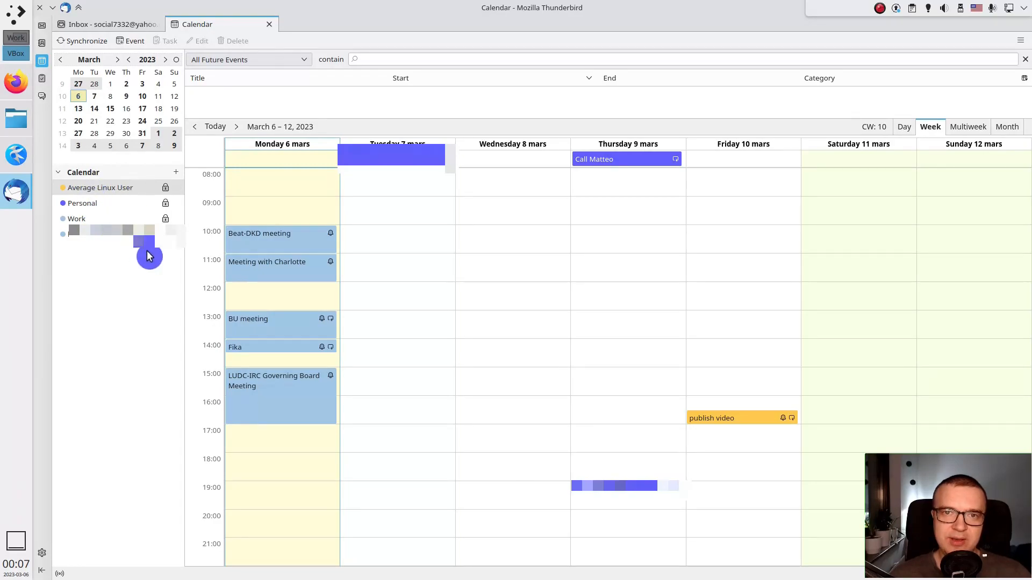
pyautogui.moveTo(697, 399)
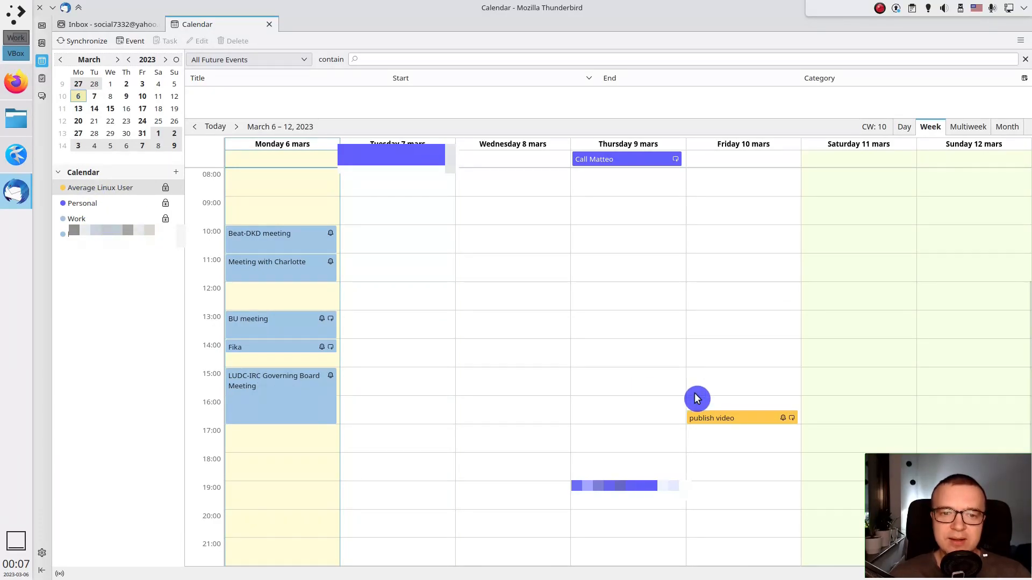
# Return to the inbox, view About Thunderbird showing version 102.7.1, and close it.
pyautogui.click(105, 25)
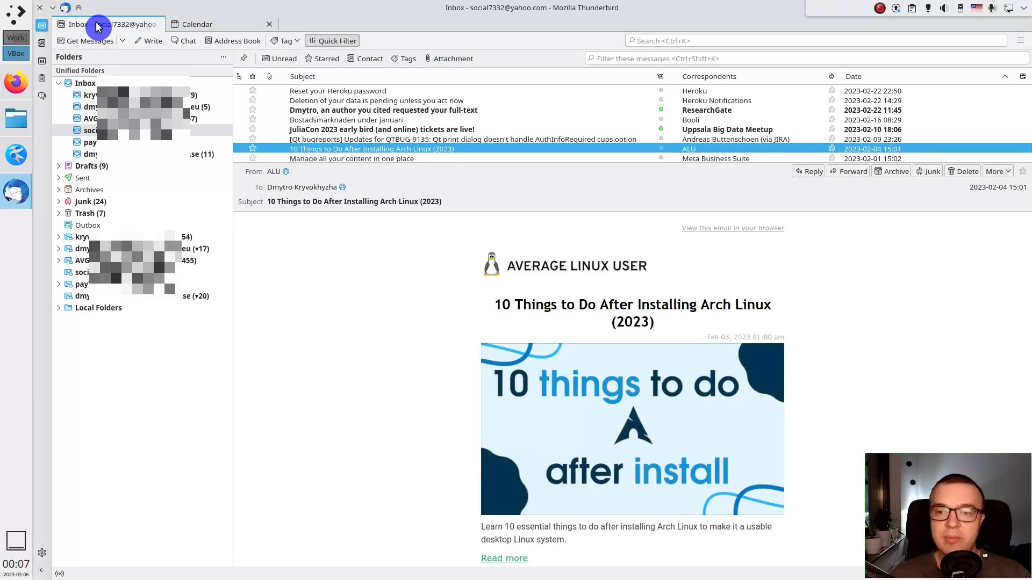
pyautogui.moveTo(98, 26)
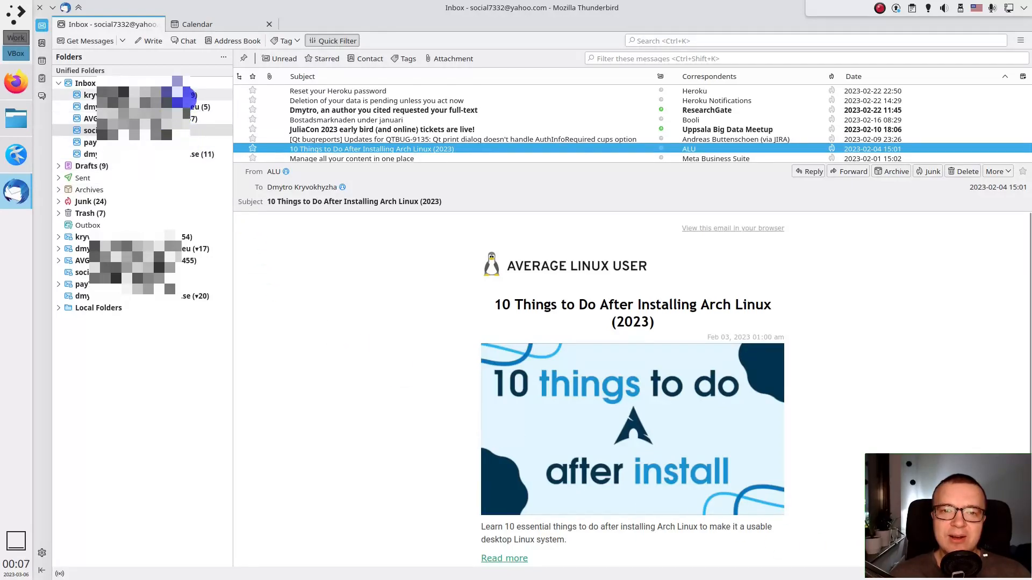
pyautogui.moveTo(549, 330)
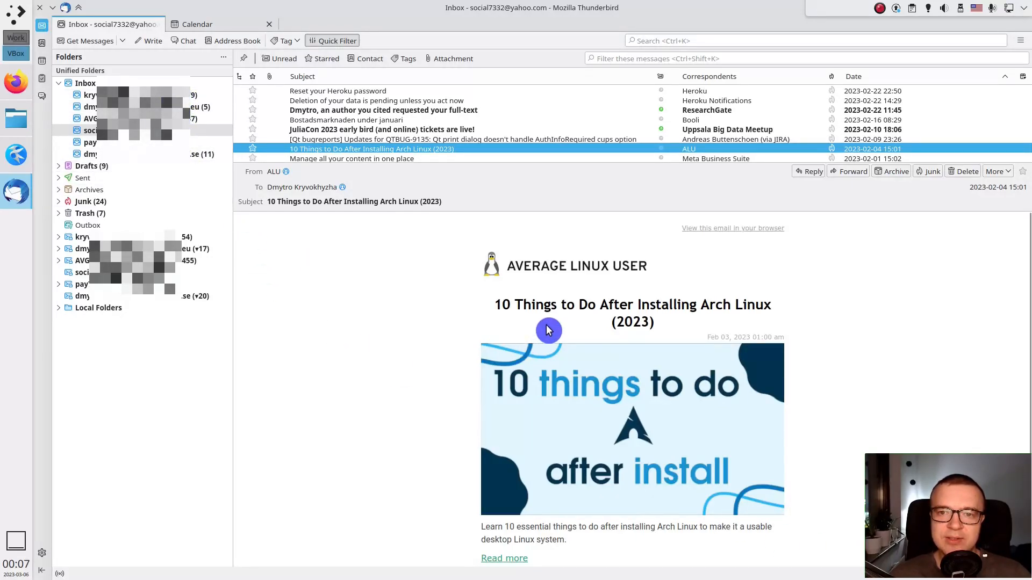
pyautogui.moveTo(562, 332)
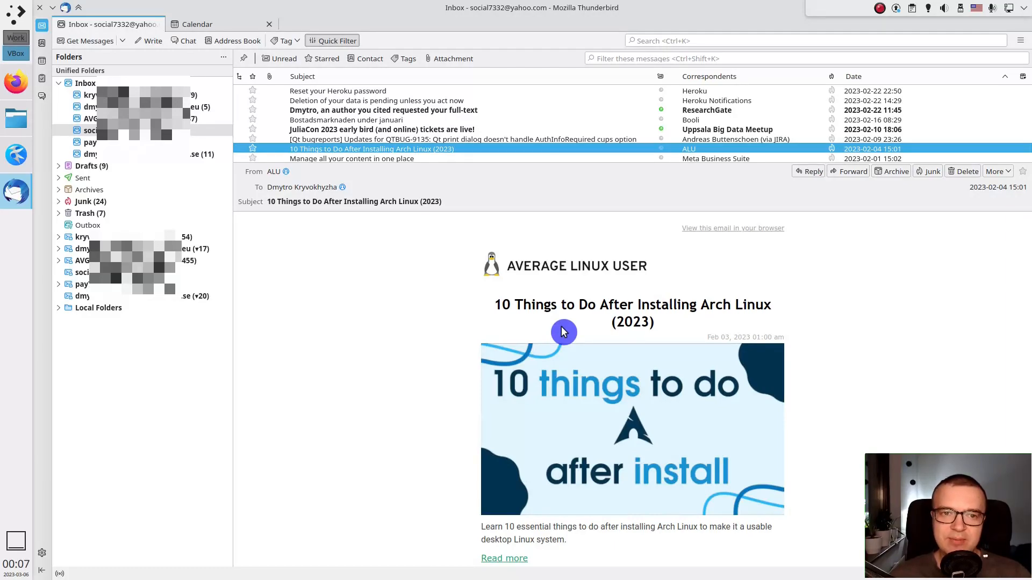
pyautogui.moveTo(828, 163)
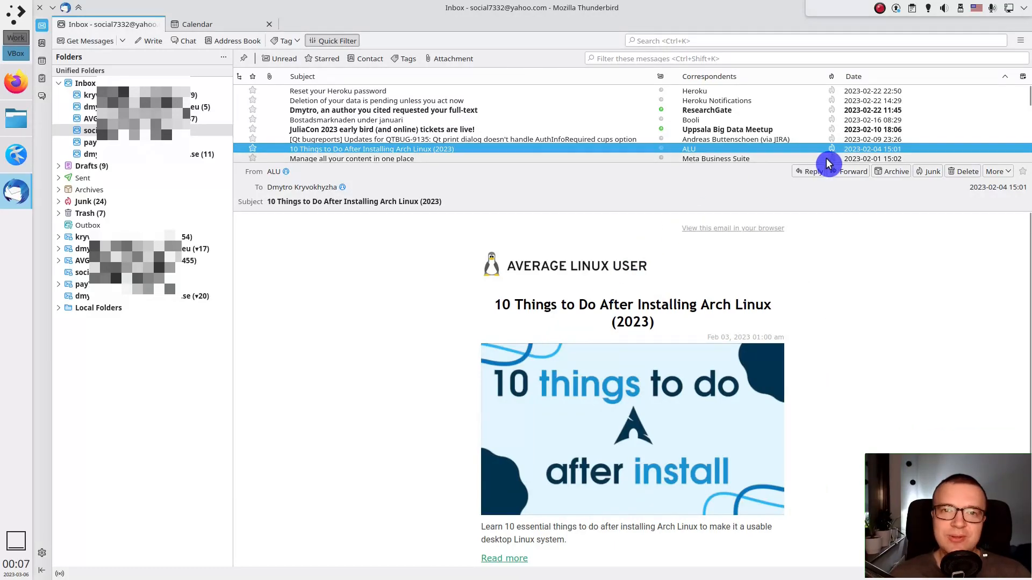
pyautogui.moveTo(822, 177)
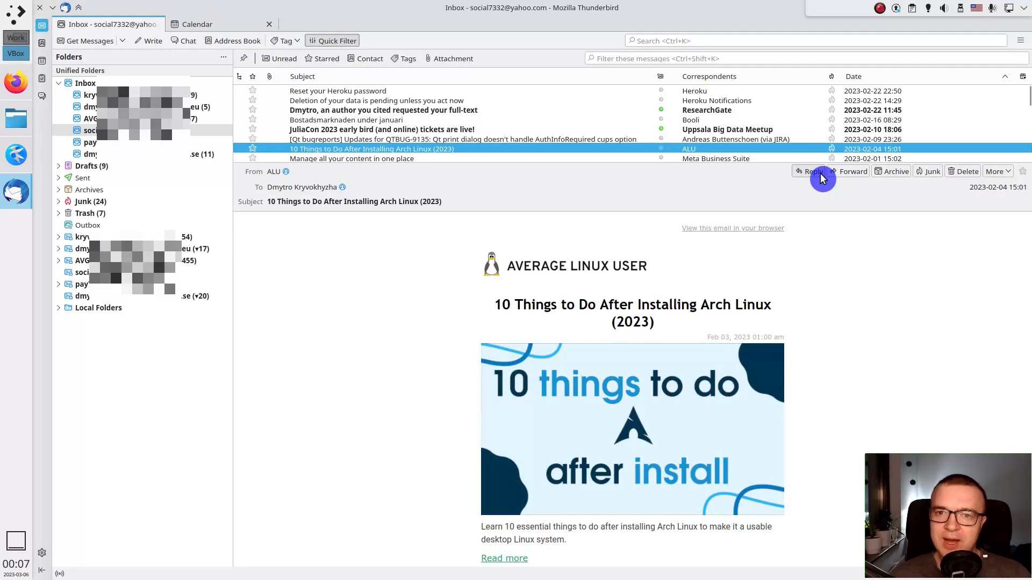
pyautogui.moveTo(805, 314)
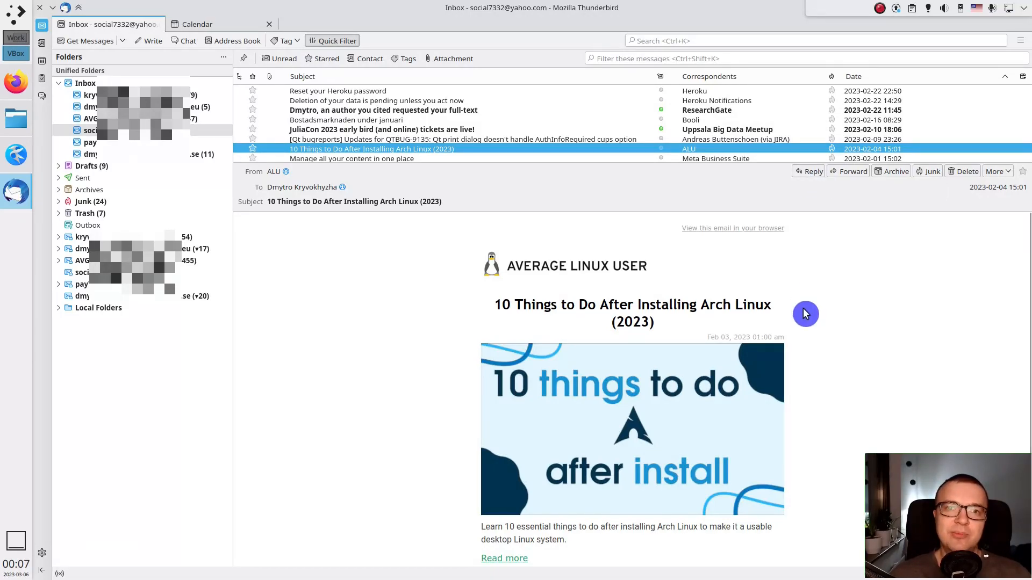
pyautogui.moveTo(1024, 195)
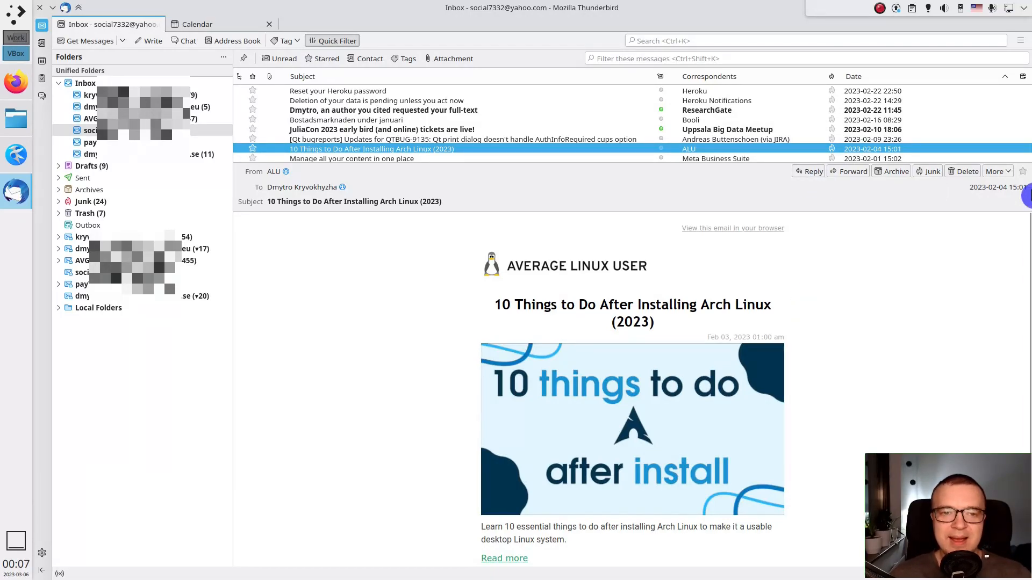
pyautogui.click(1019, 40)
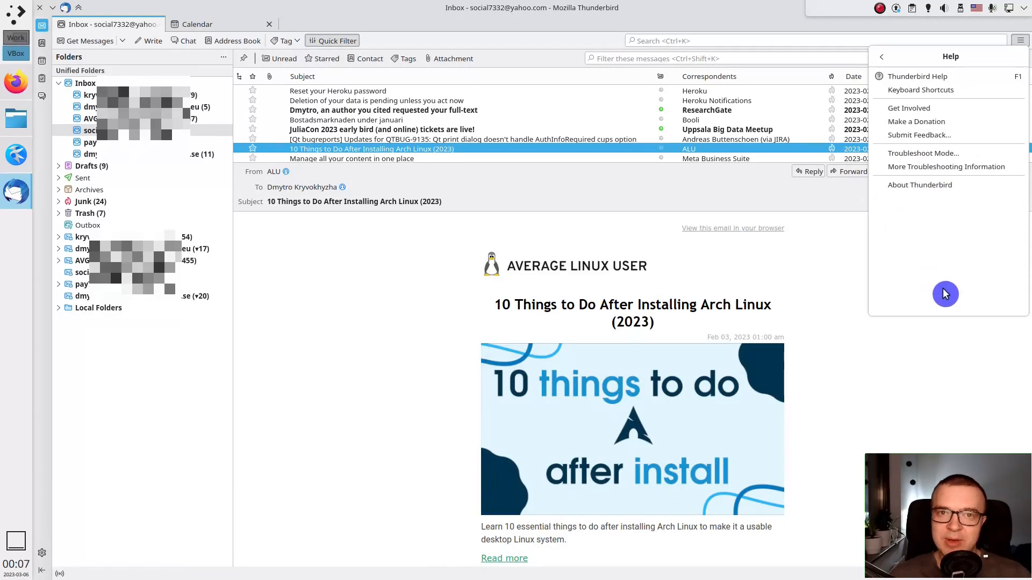
pyautogui.click(920, 185)
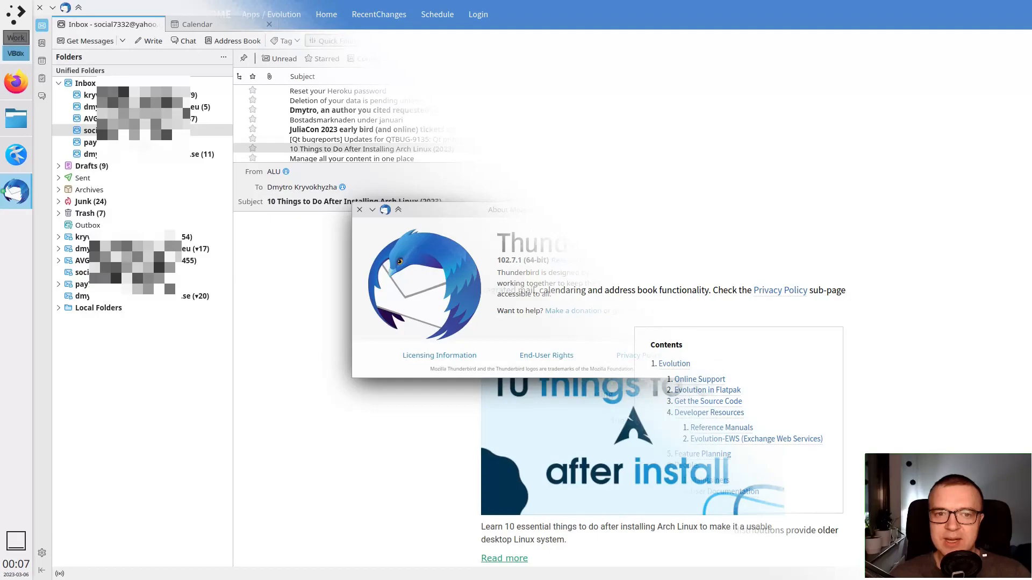
pyautogui.click(359, 210)
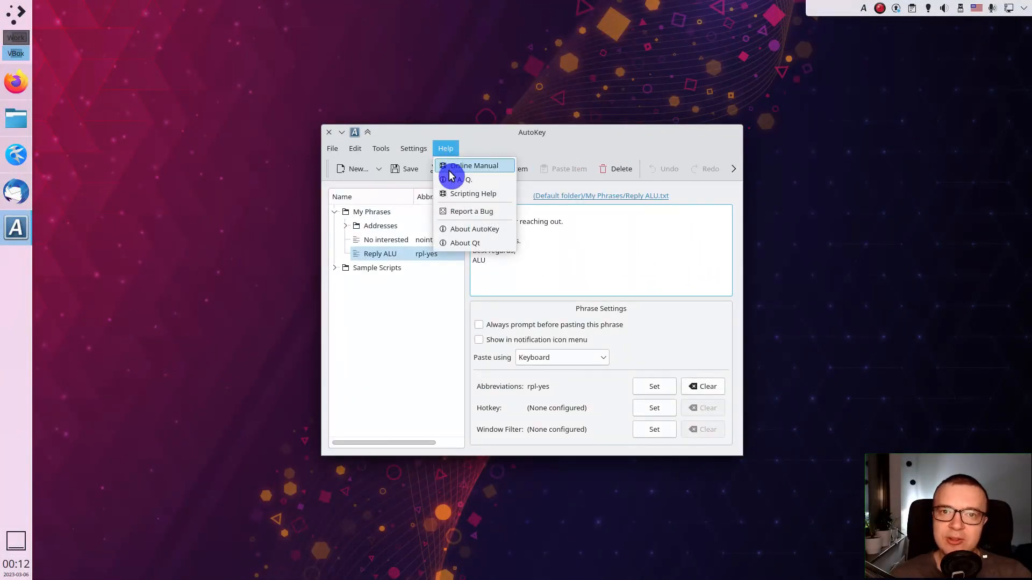
# Check About AutoKey (0.95.10), close it, and try the Reply ALU phrase in a Thunderbird email.
pyautogui.click(474, 229)
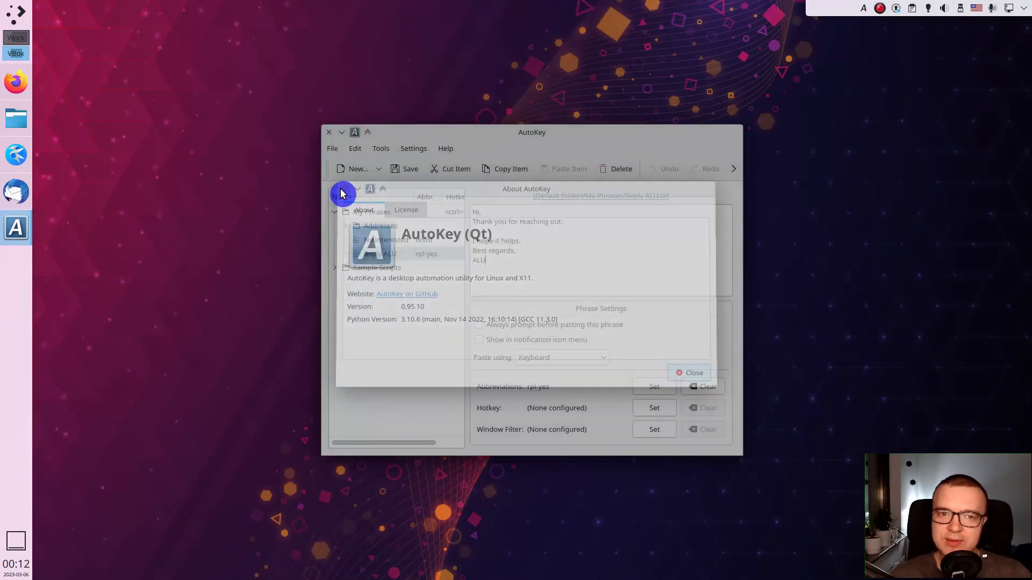
pyautogui.click(689, 373)
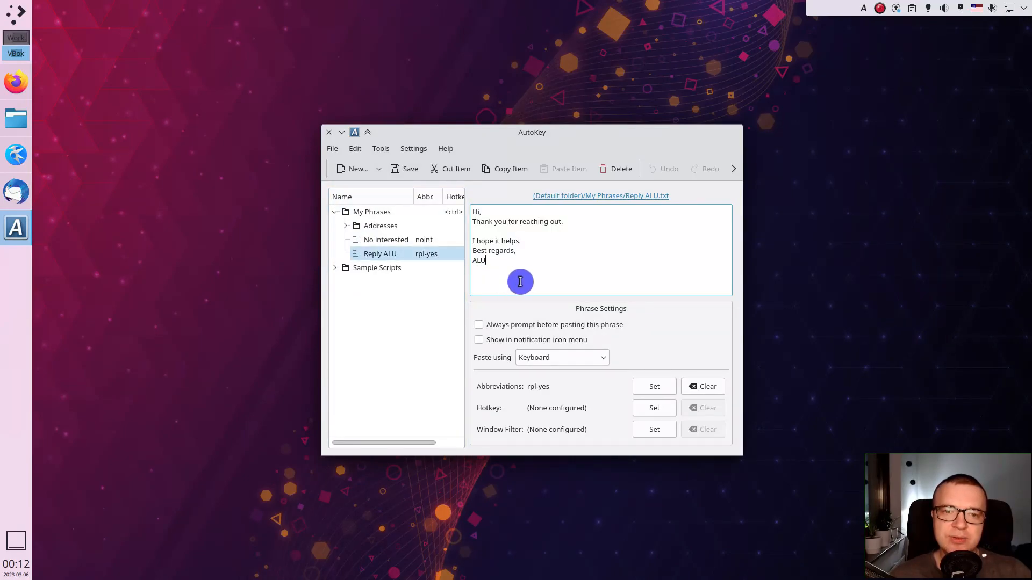
pyautogui.moveTo(543, 268)
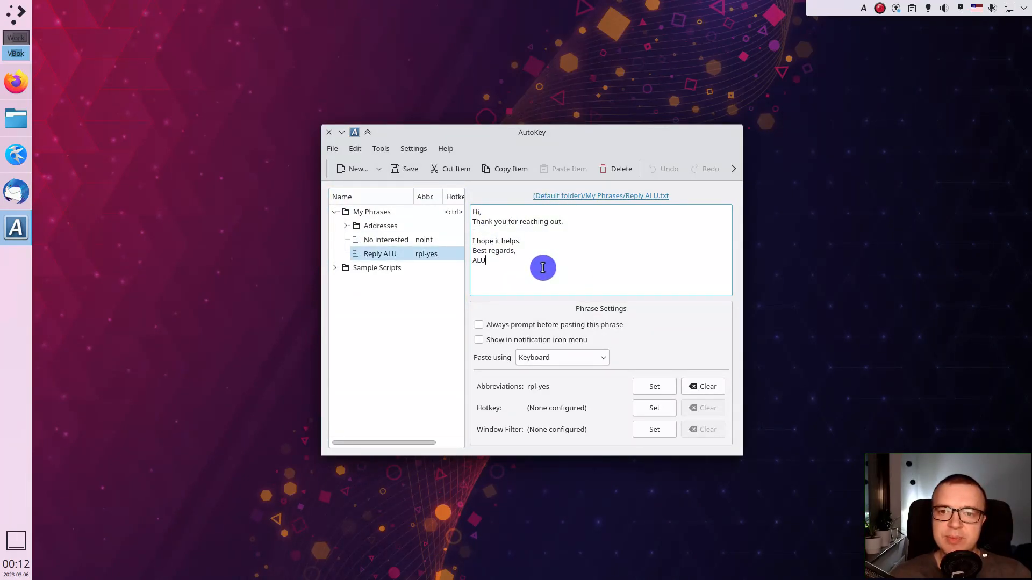
pyautogui.moveTo(558, 395)
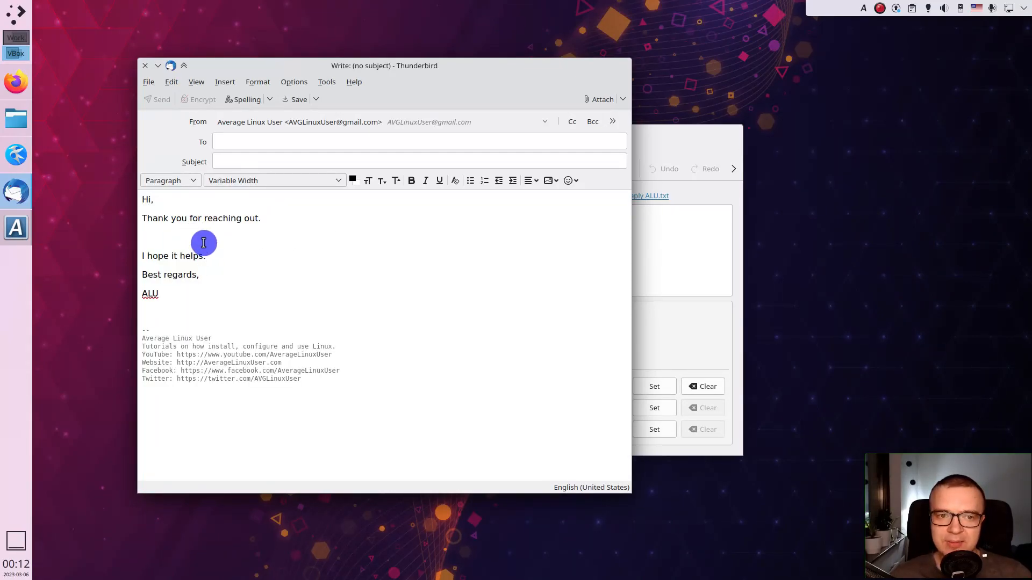
pyautogui.write('You can try to update your system wi')
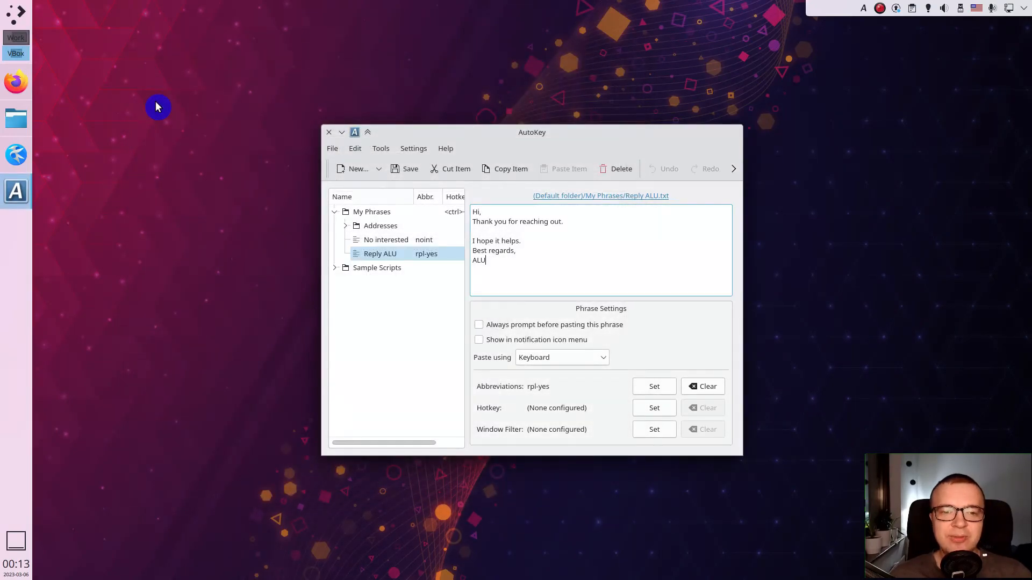
# View the No interested phrase, then the Abbreviation from selection and List Menu sample scripts.
pyautogui.click(386, 240)
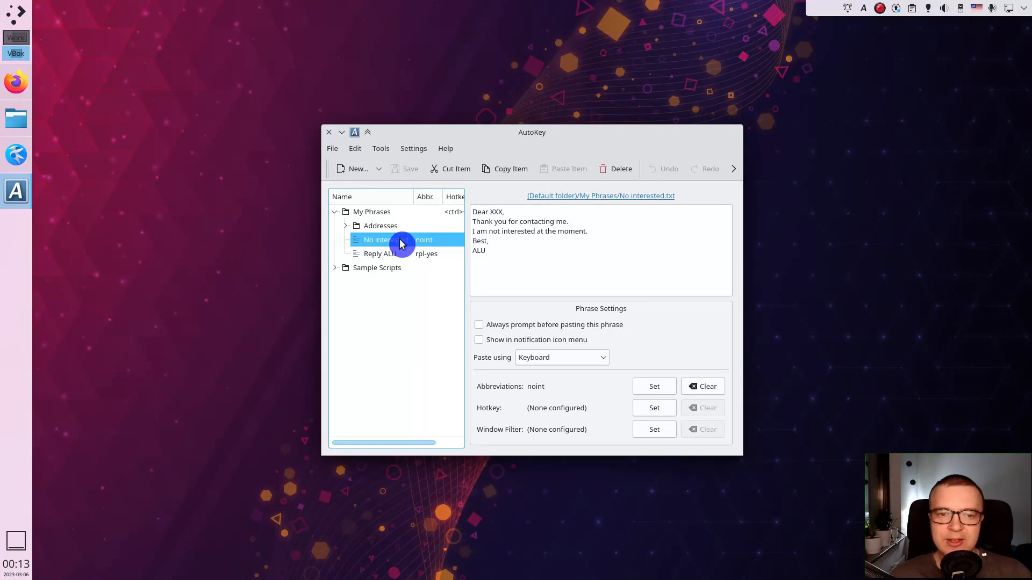
pyautogui.click(378, 268)
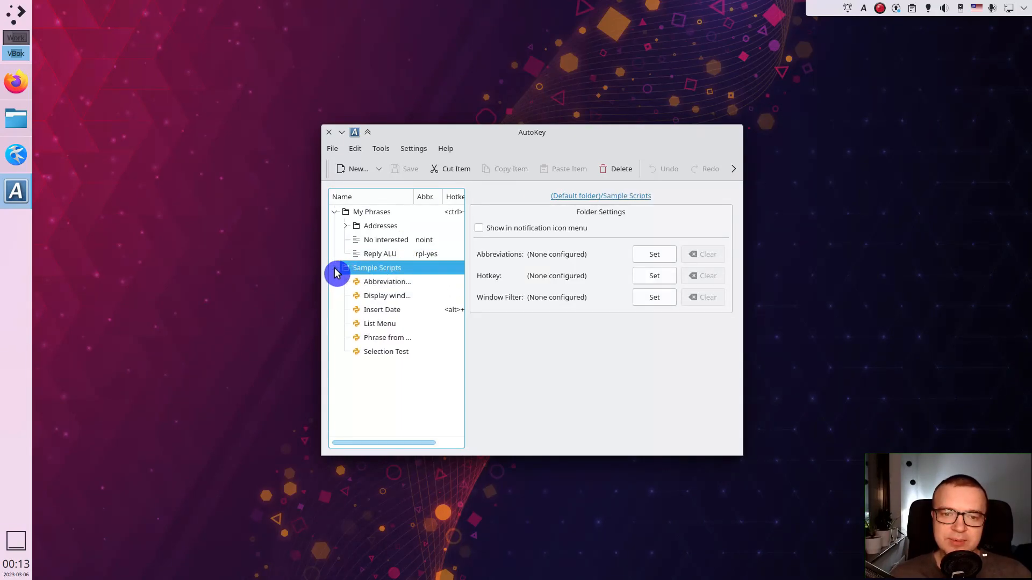
pyautogui.click(408, 282)
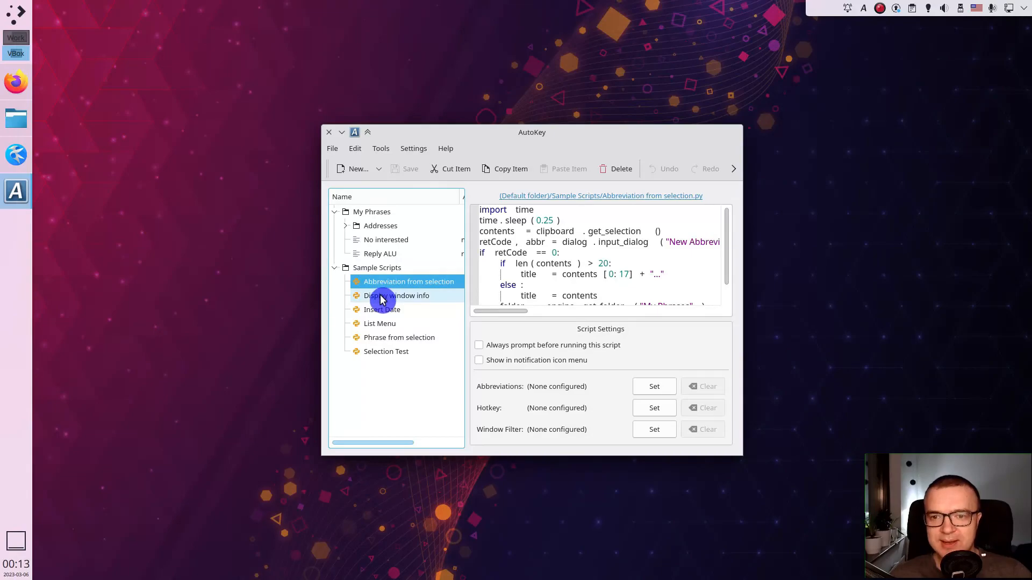
pyautogui.click(380, 323)
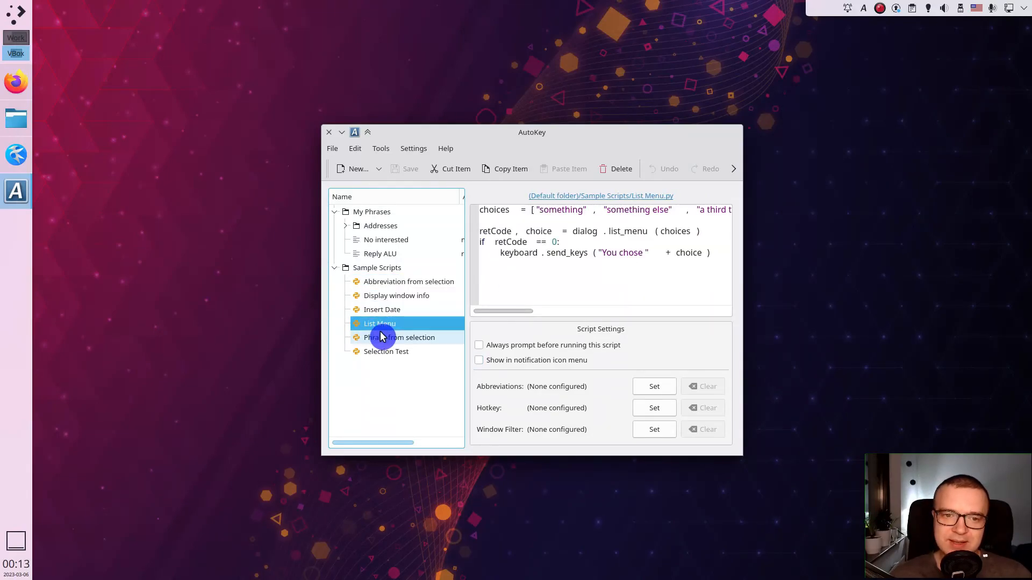
pyautogui.click(399, 336)
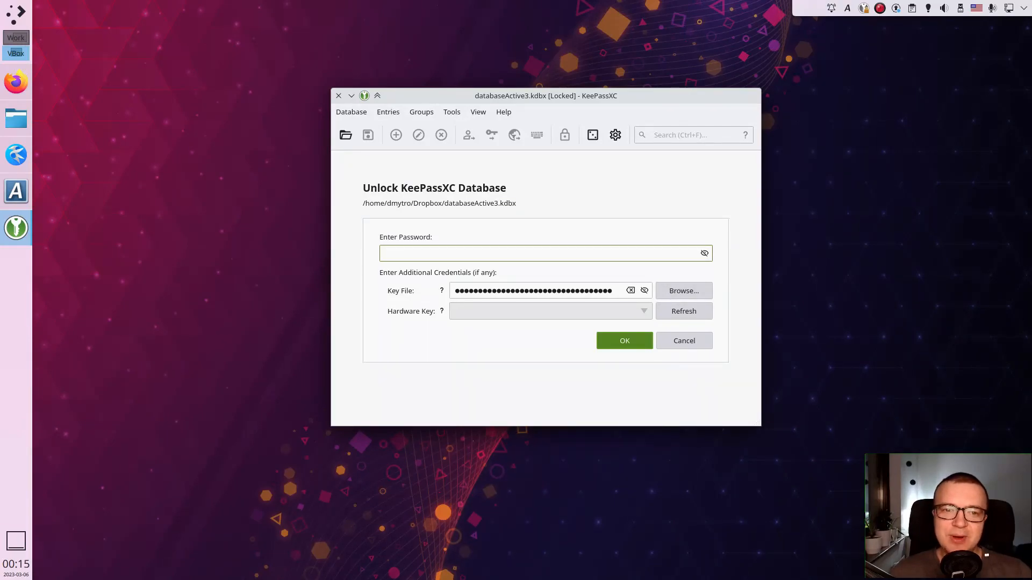
# Unlock the KeePassXC database with the master password.
pyautogui.click(540, 253)
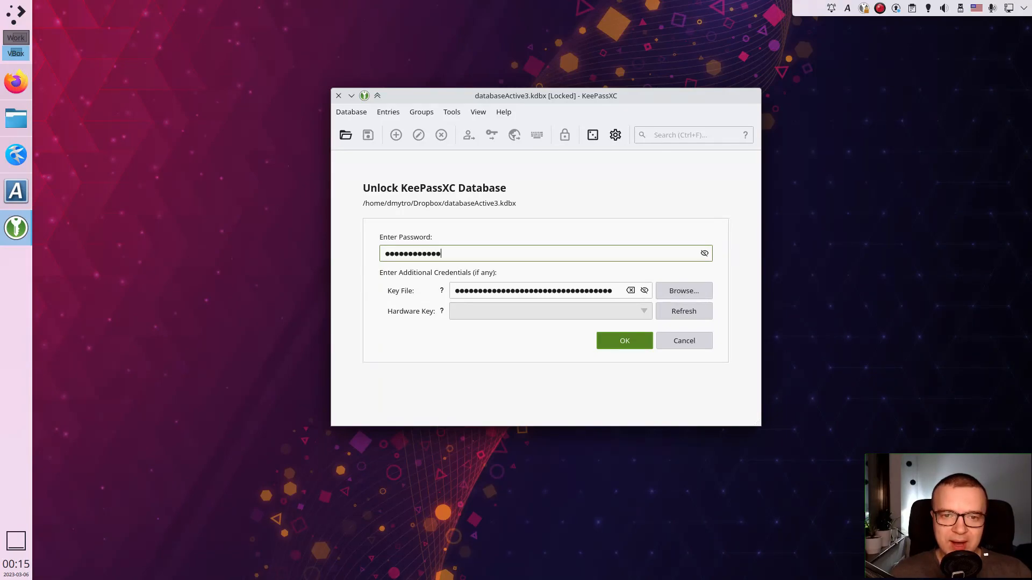
pyautogui.write('password')
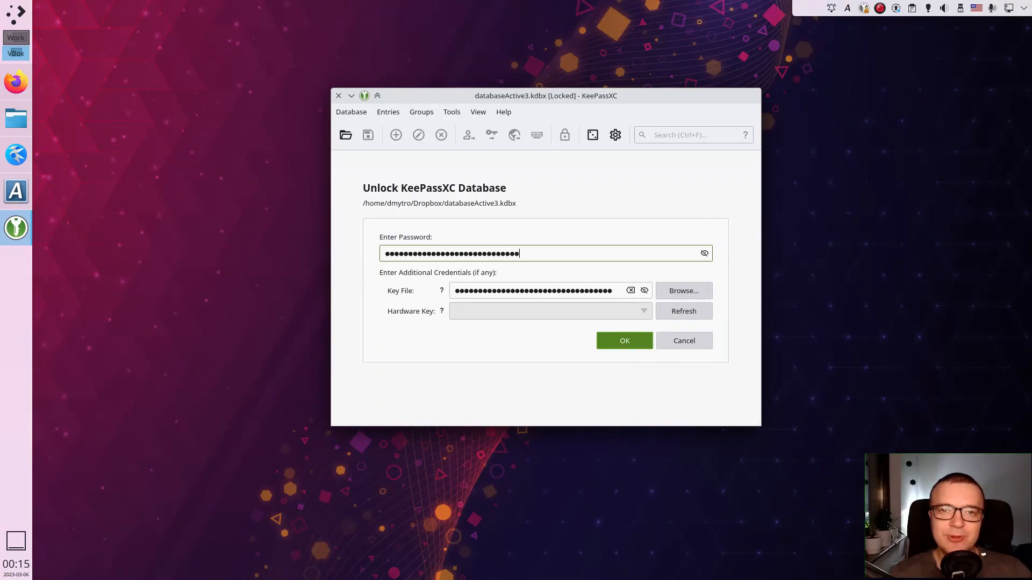
pyautogui.click(623, 341)
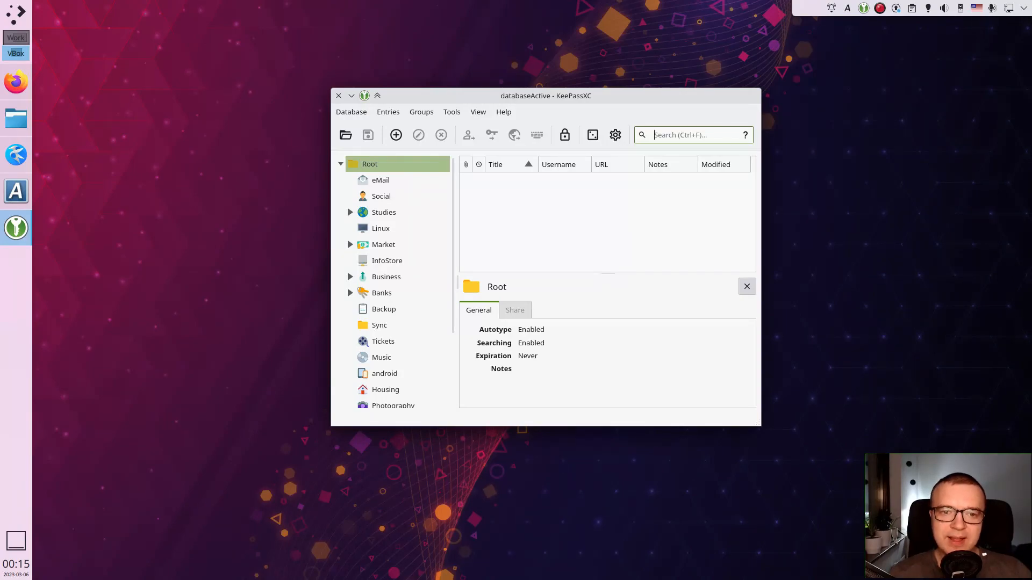
# Search for patreon and copy the Patreon entry's password.
pyautogui.write('patreon')
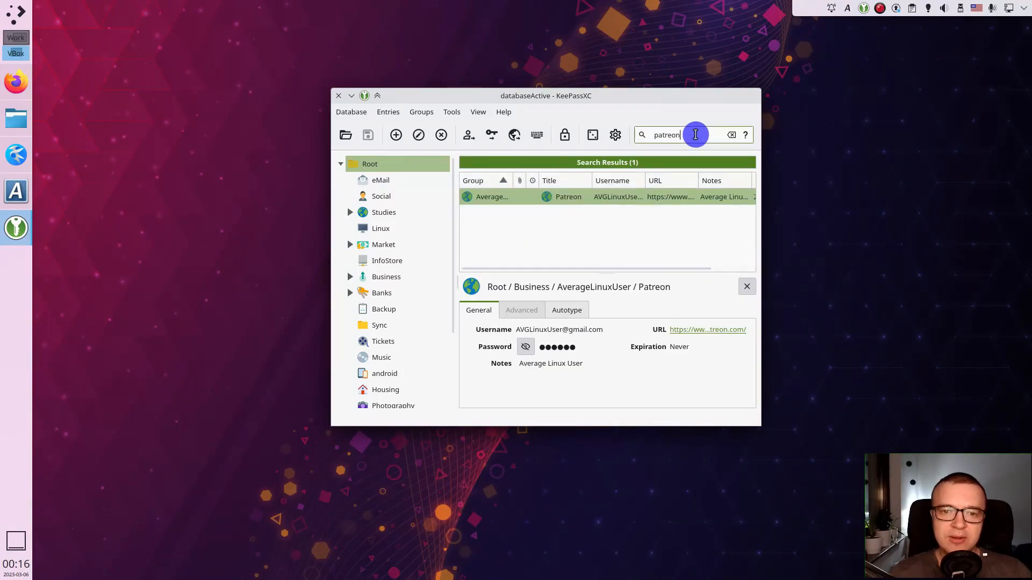
pyautogui.rightClick(568, 197)
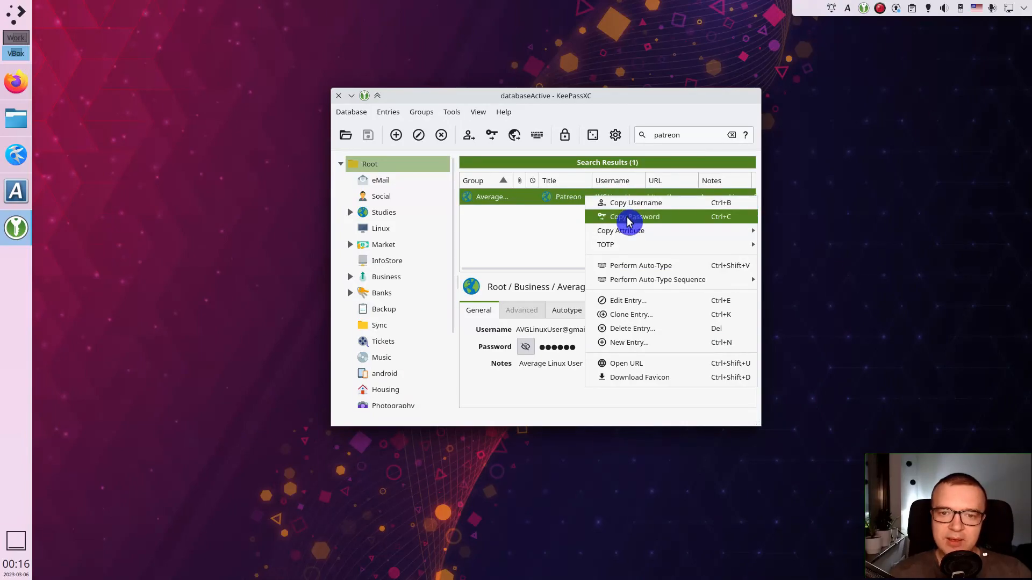
pyautogui.click(634, 216)
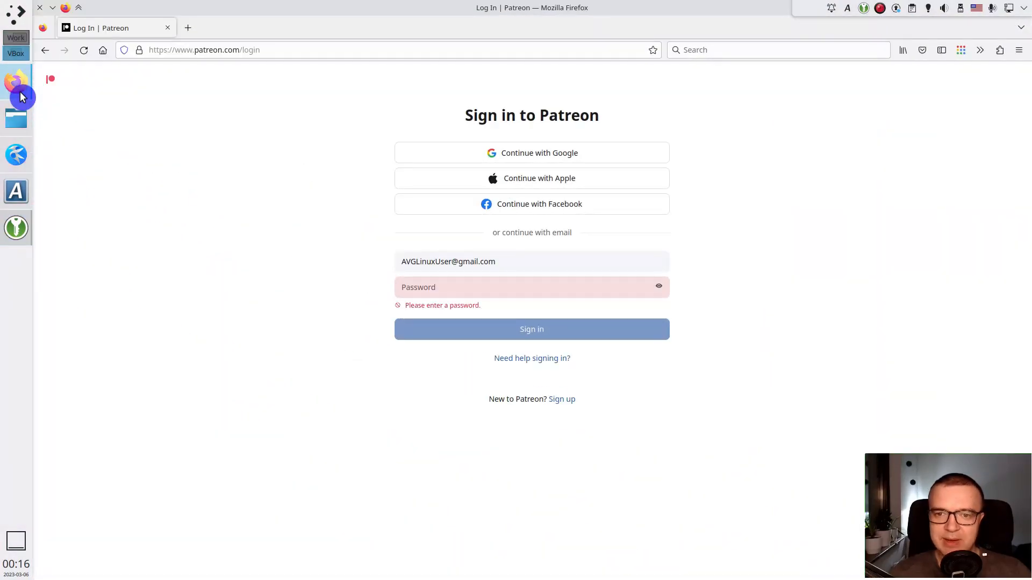
pyautogui.click(531, 329)
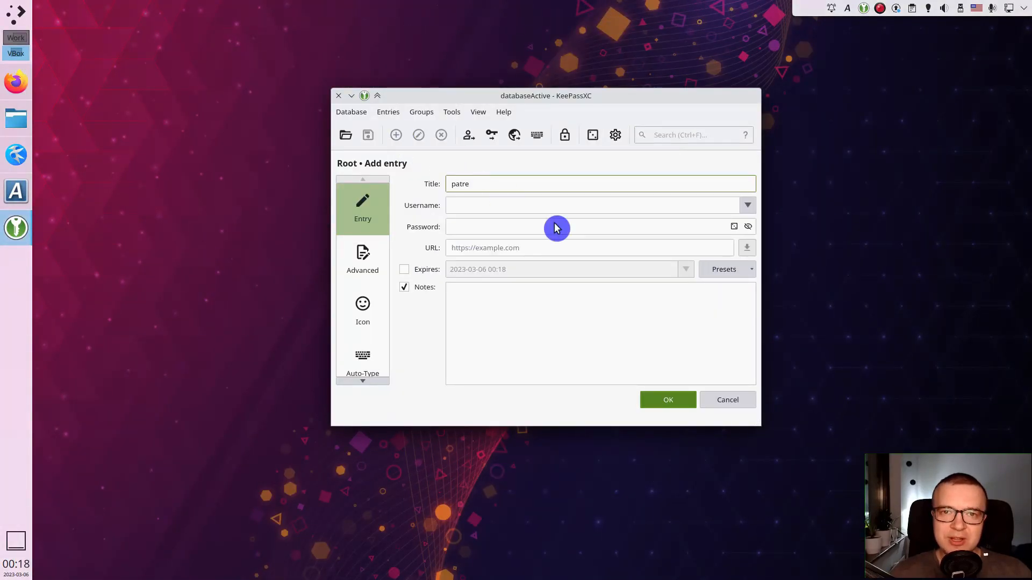
# Generate a random password for the new entry, then abandon it and return to the groups.
pyautogui.click(733, 227)
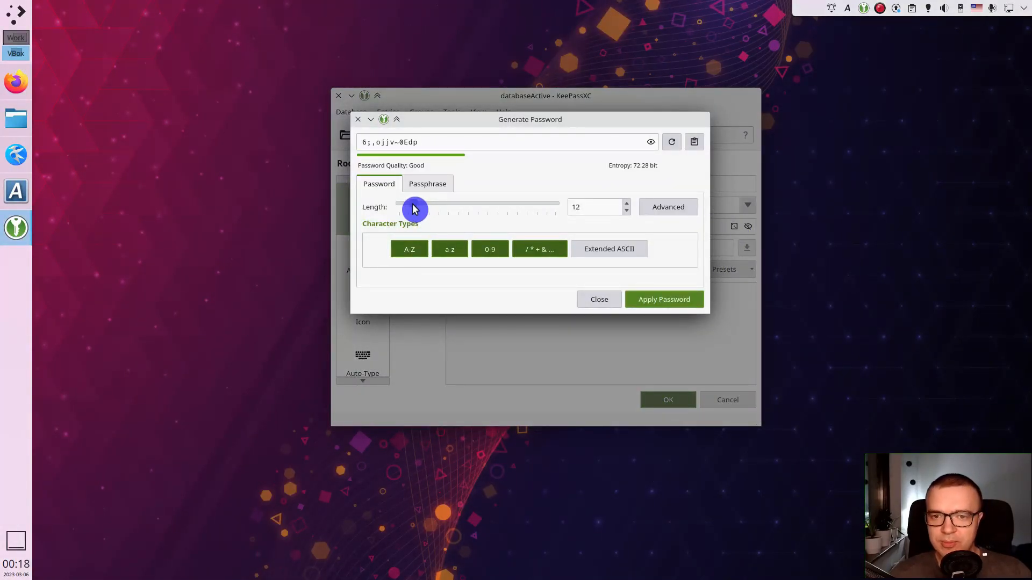
pyautogui.click(599, 298)
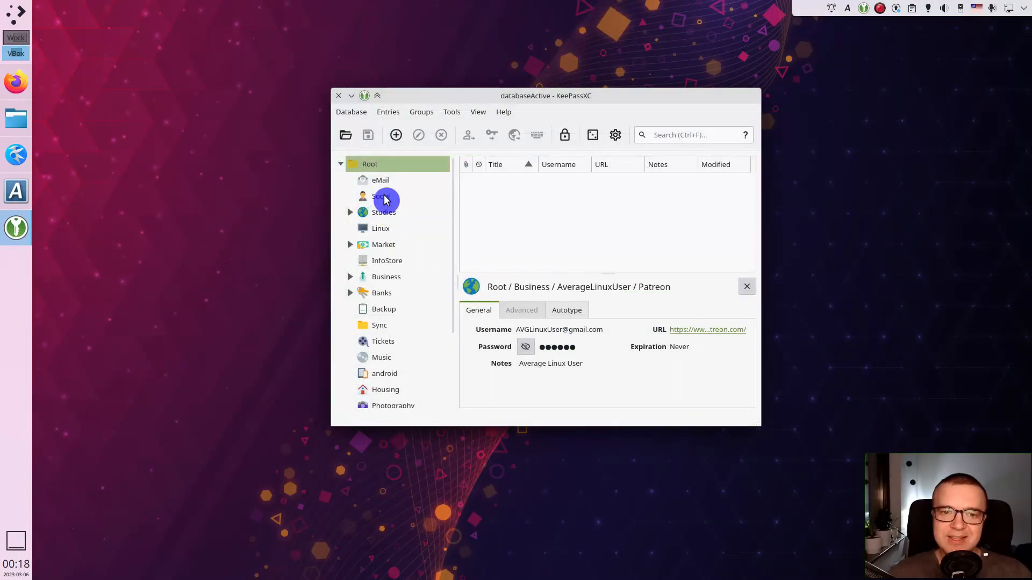
pyautogui.scroll(-3)
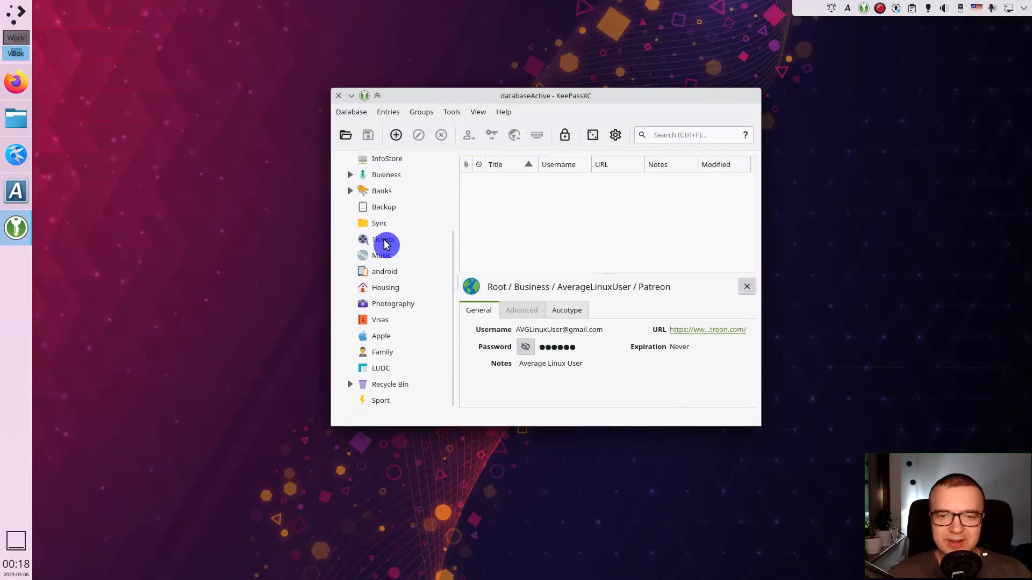
pyautogui.scroll(3)
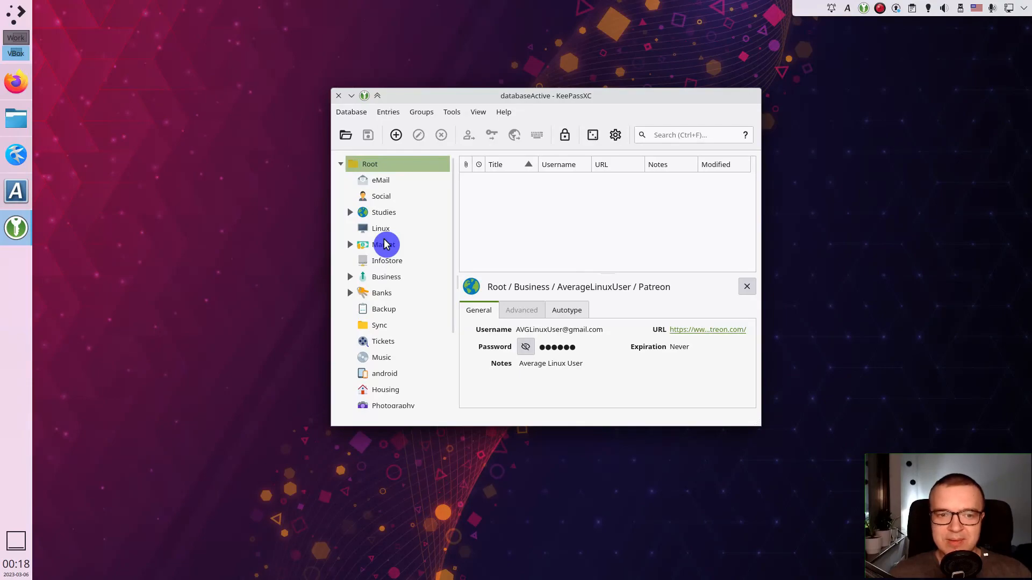
# View About KeePassXC showing version 2.6.6 and close it.
pyautogui.click(503, 110)
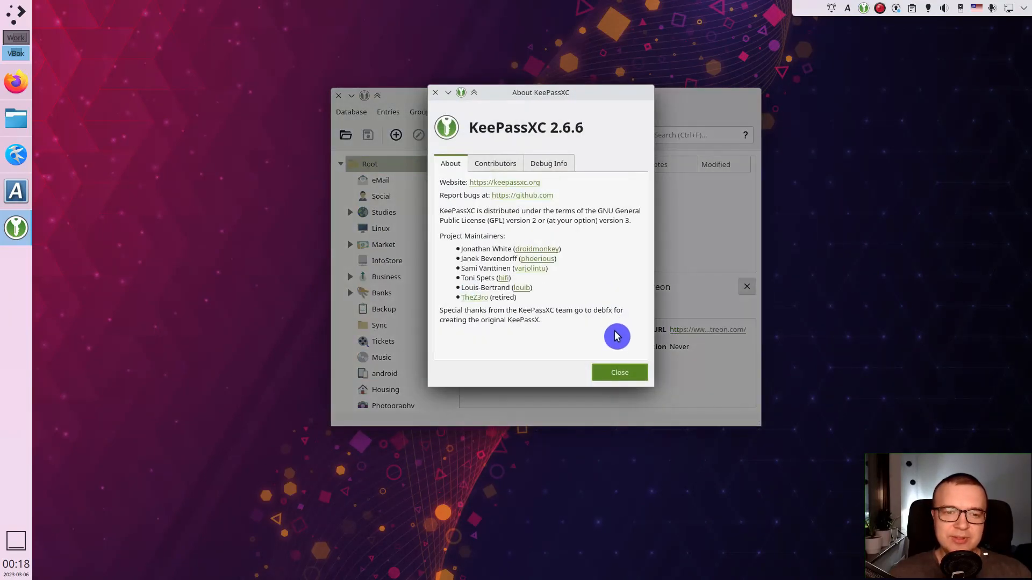
pyautogui.moveTo(617, 348)
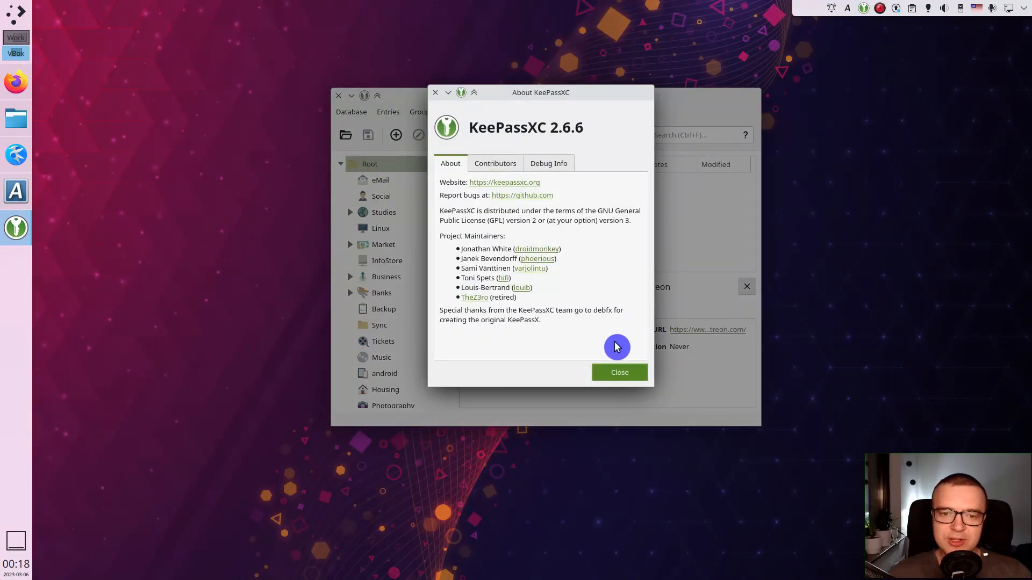
pyautogui.moveTo(619, 373)
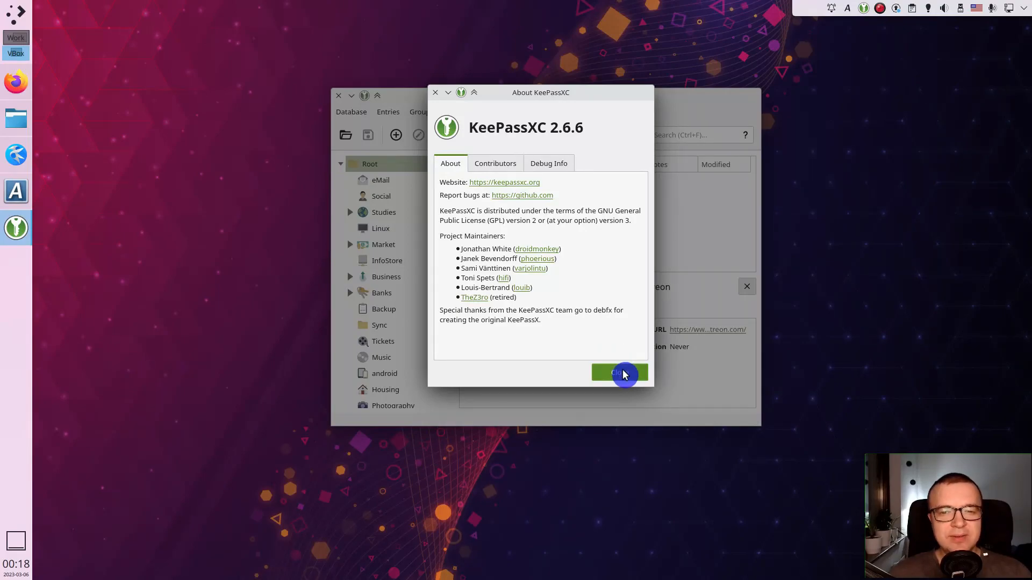
pyautogui.click(618, 373)
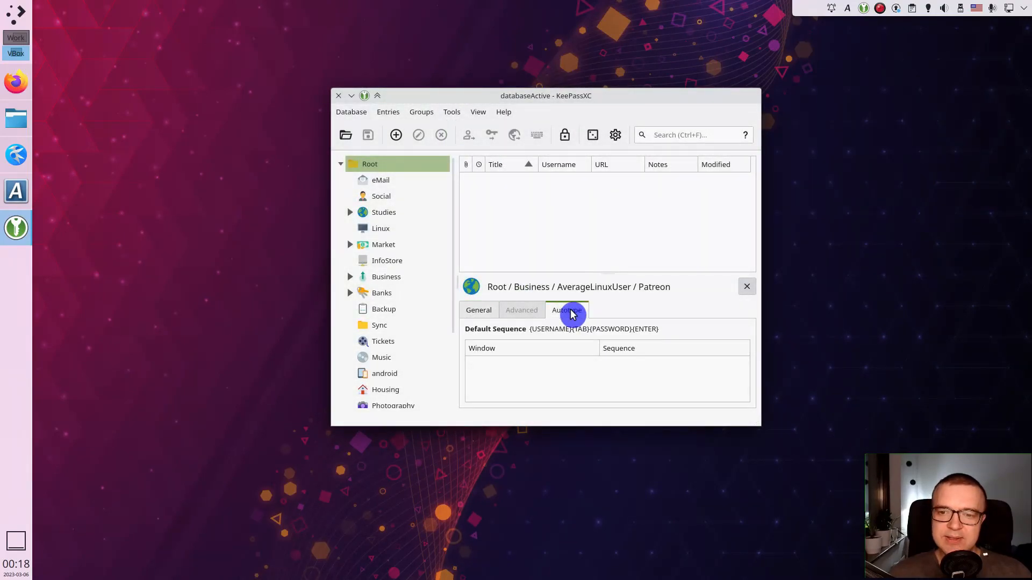
pyautogui.moveTo(661, 345)
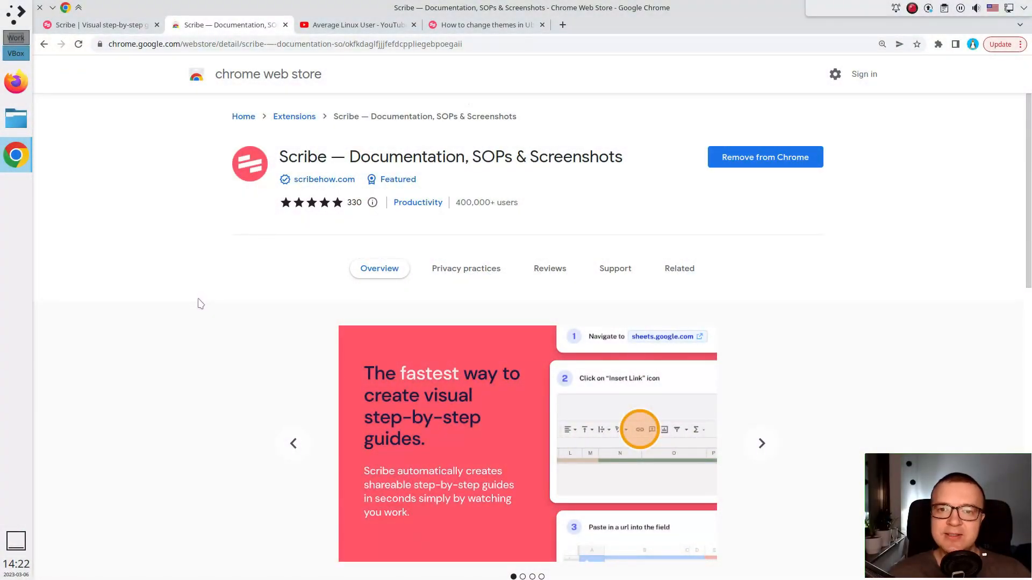
# Scroll through the shared 'How to change themes in Ubuntu' Scribe guide.
pyautogui.click(356, 24)
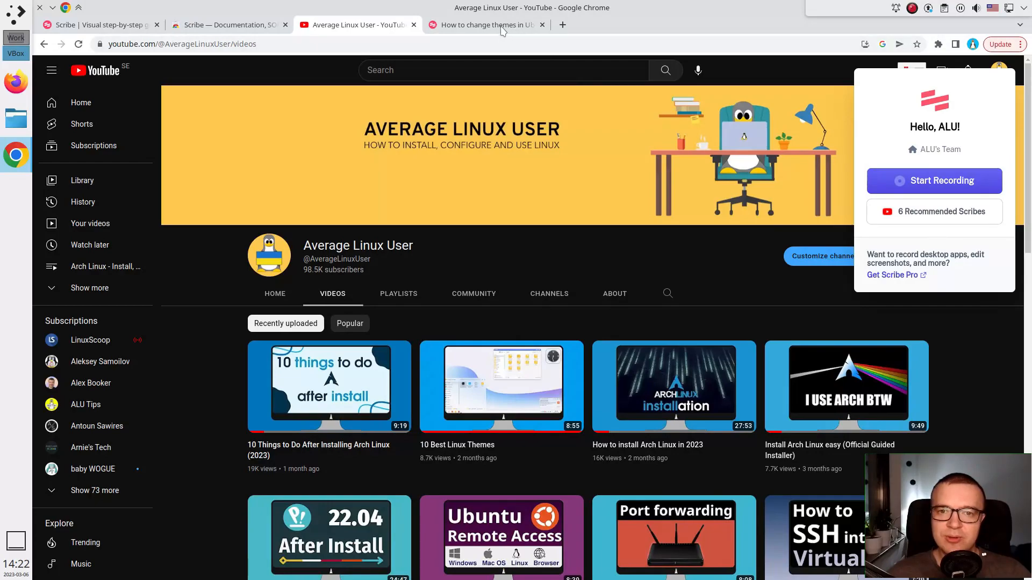
pyautogui.click(485, 25)
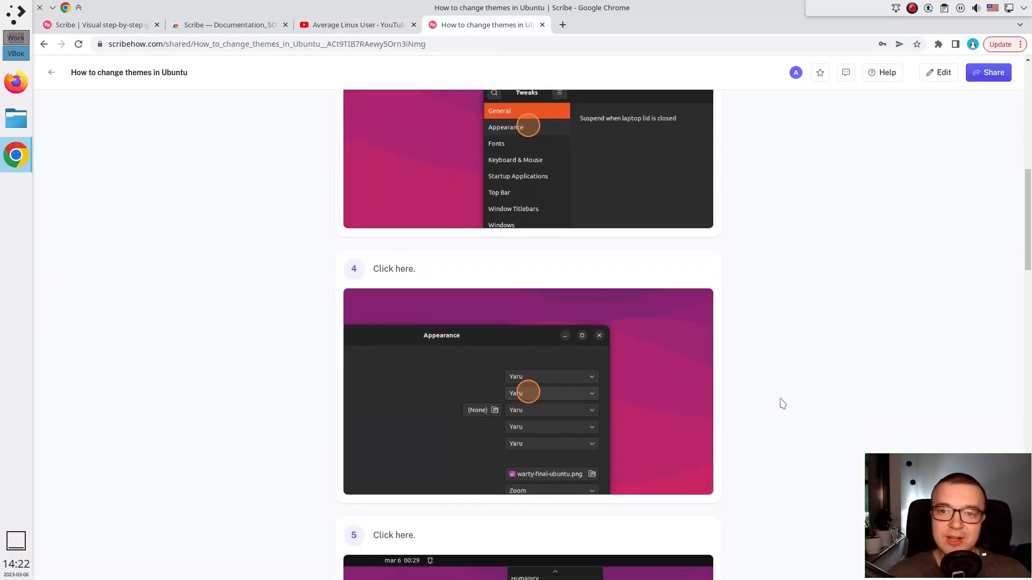
pyautogui.scroll(-3)
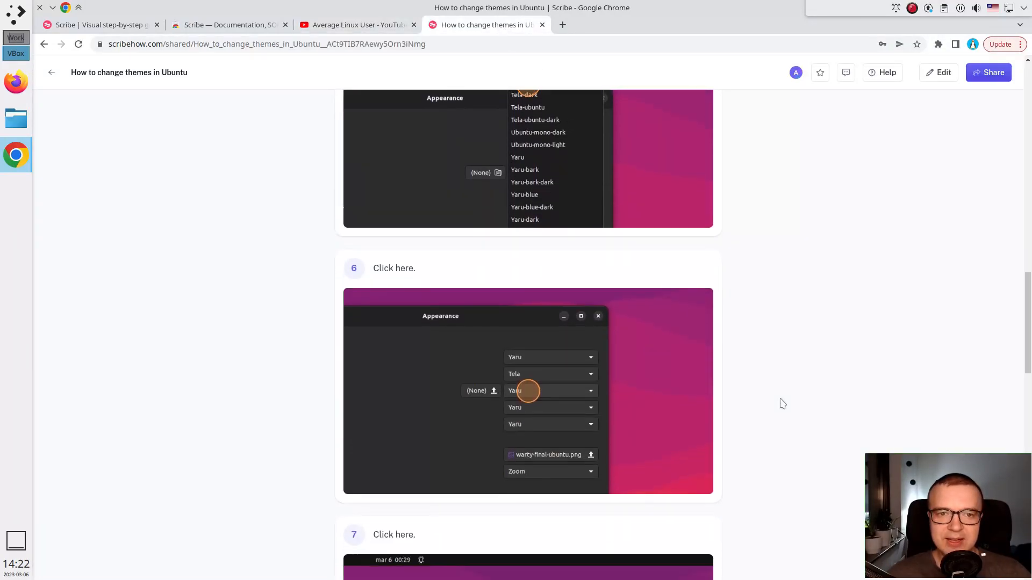
pyautogui.scroll(-3)
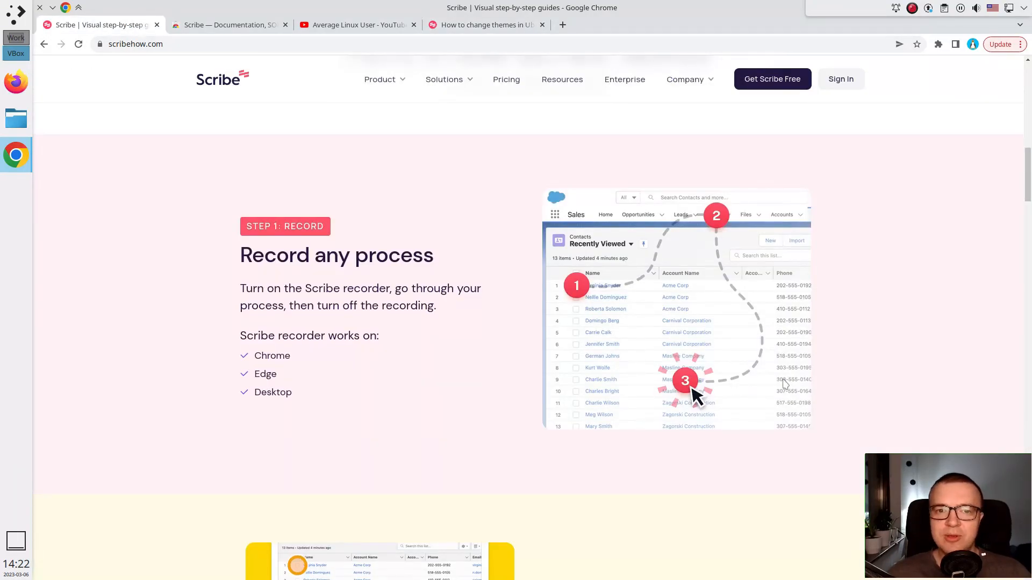
pyautogui.scroll(-3)
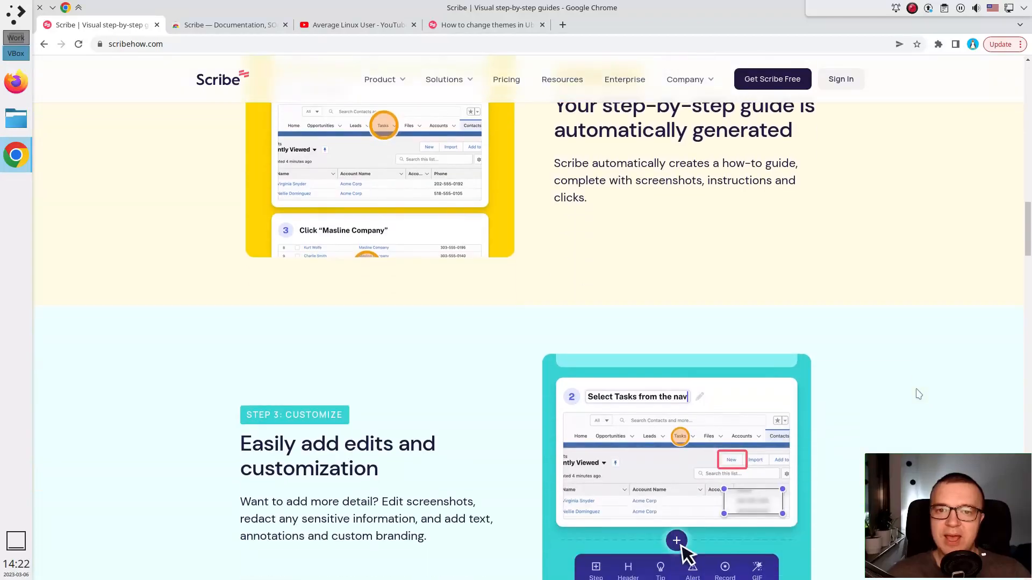
pyautogui.scroll(-3)
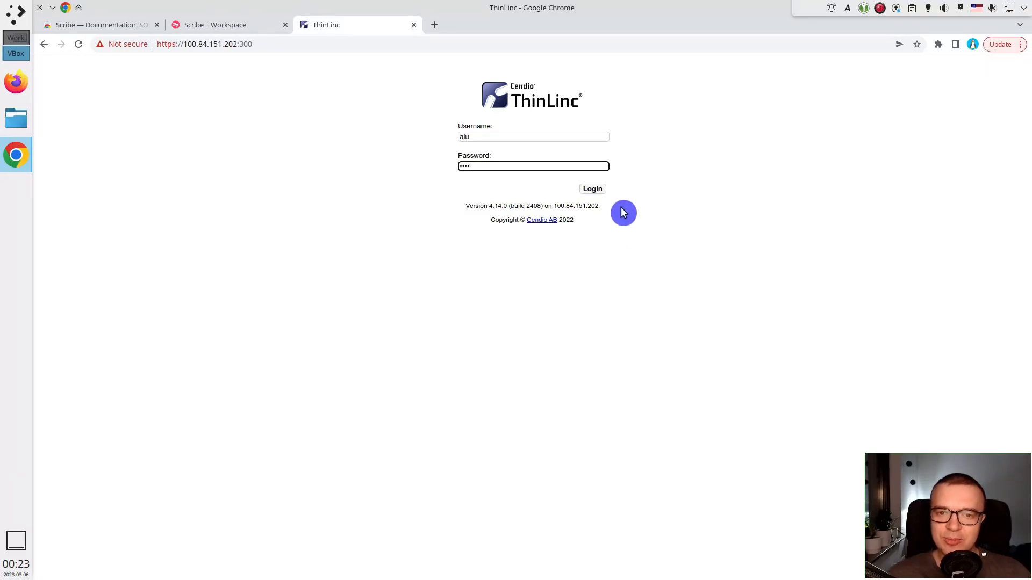
# Sign in to the remote Ubuntu session in ThinLinc and start a new Scribe recording.
pyautogui.click(591, 189)
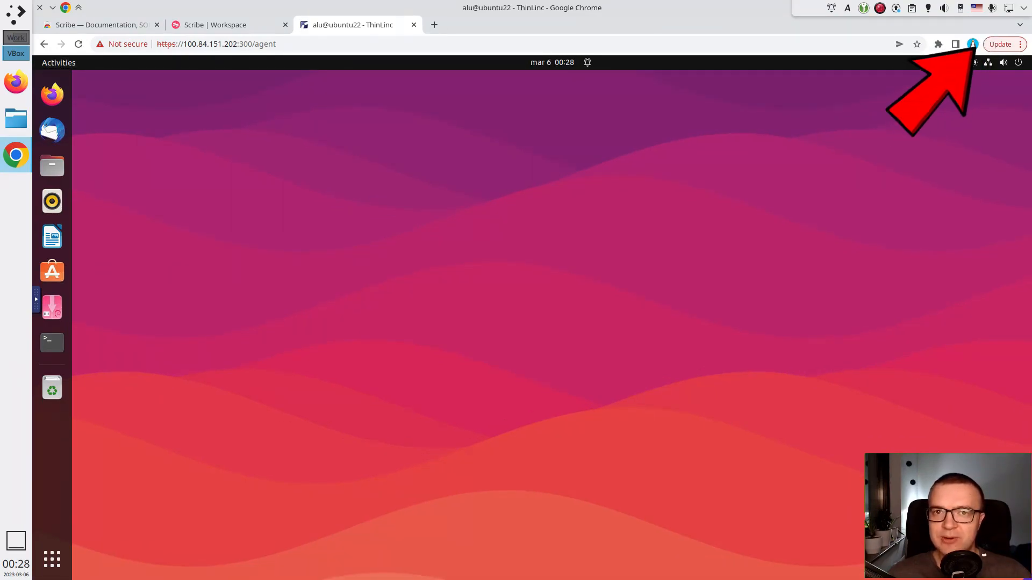
pyautogui.click(940, 44)
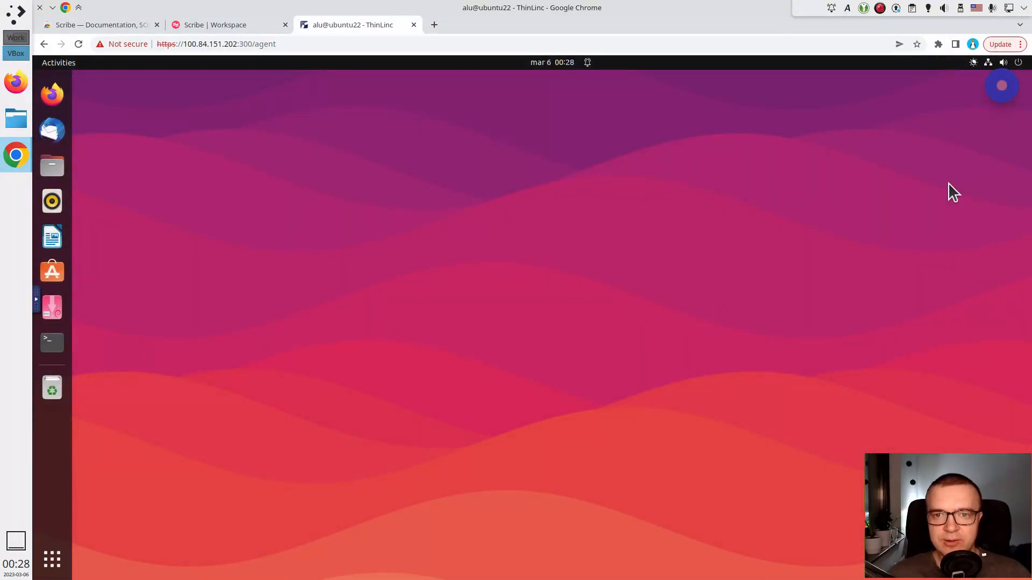
# Record finding Tweaks via Activities search 'tweak' and switching the theme, then stop the Scribe capture.
pyautogui.click(58, 62)
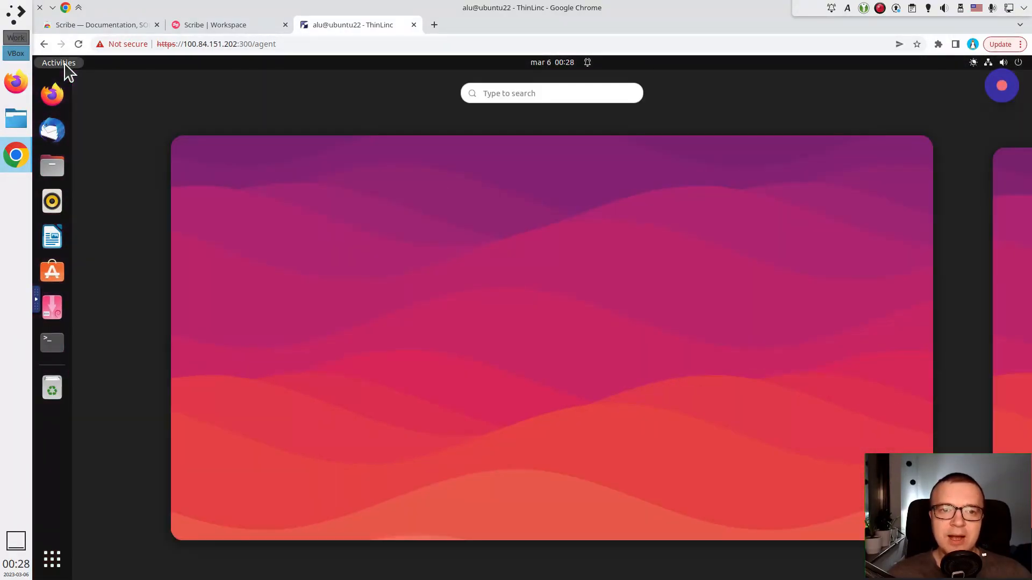
pyautogui.write('tweak')
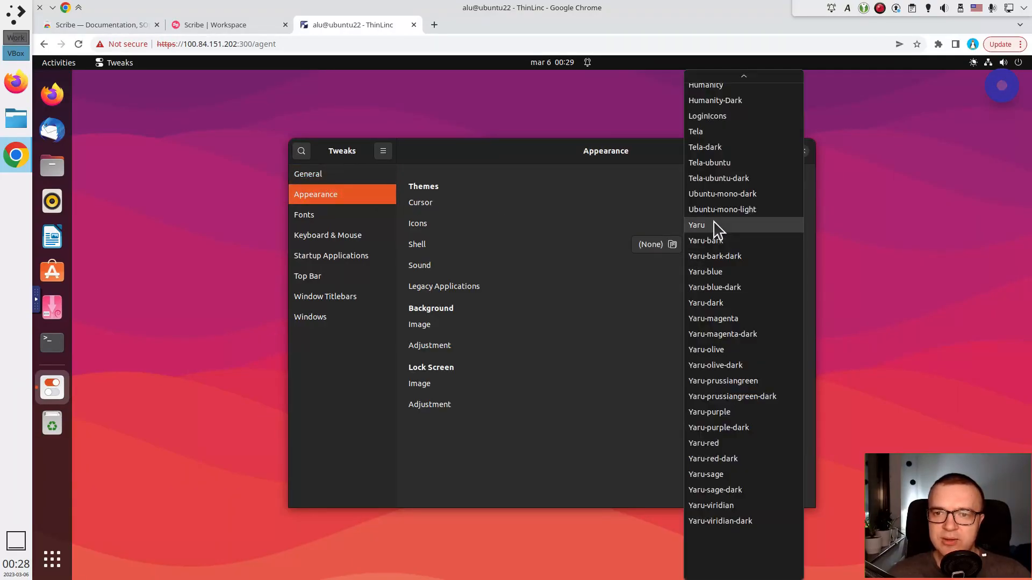
pyautogui.scroll(3)
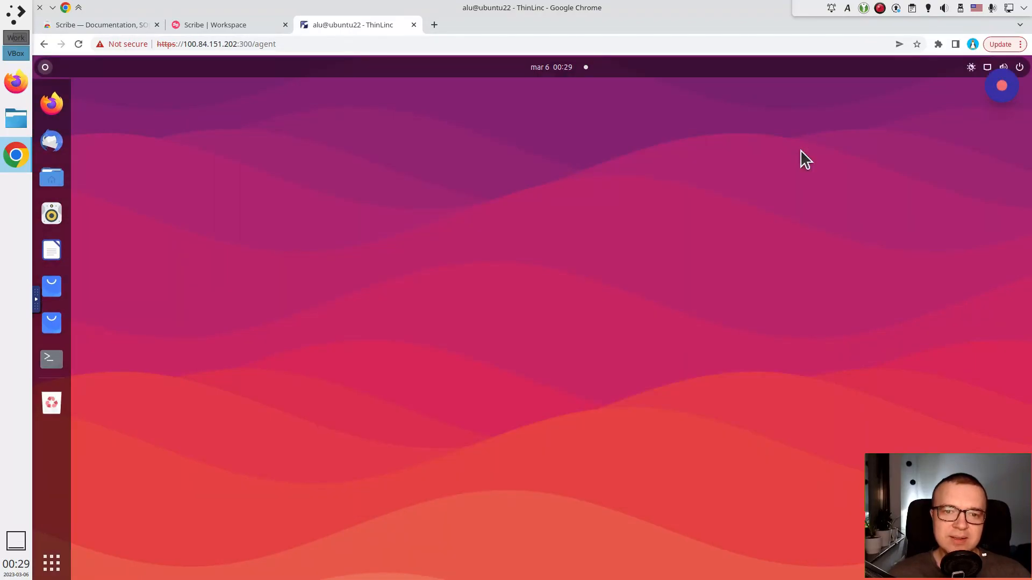
pyautogui.click(50, 177)
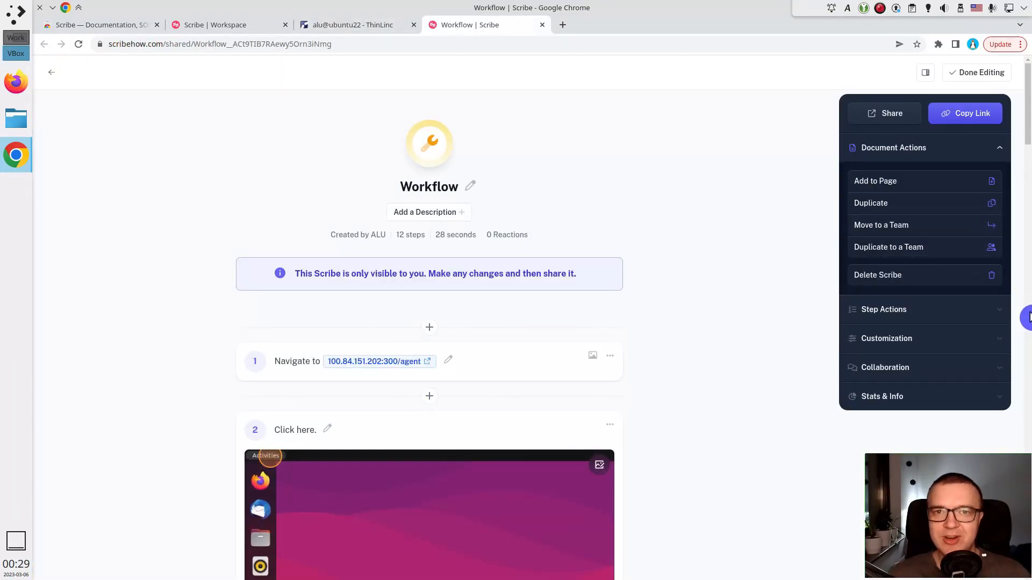
# Rename step 4 to 'Open Tweaks' and combine steps 2–4 into a single step.
pyautogui.scroll(-3)
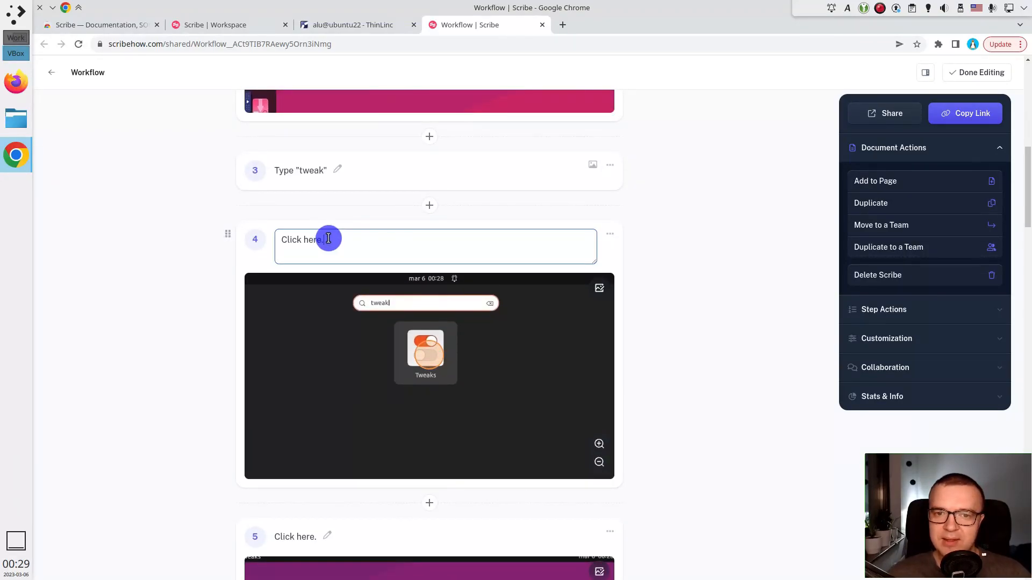
pyautogui.write('Open Tweaks')
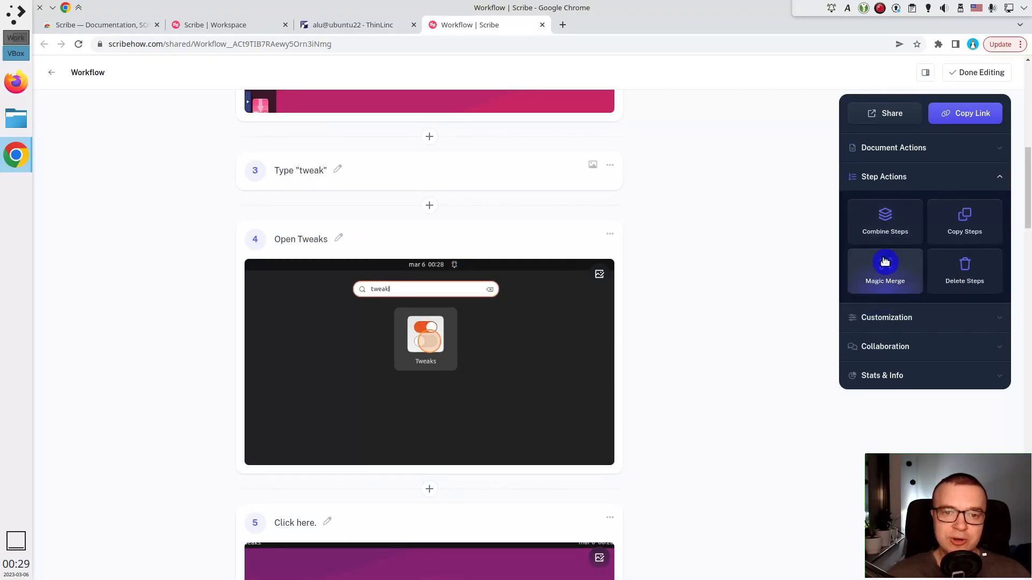
pyautogui.click(885, 222)
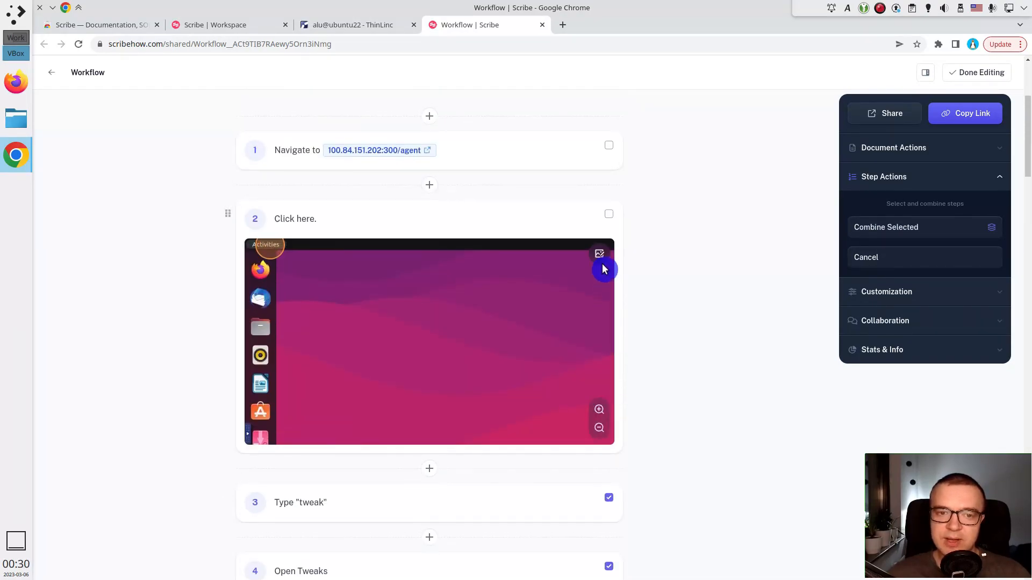
pyautogui.scroll(-3)
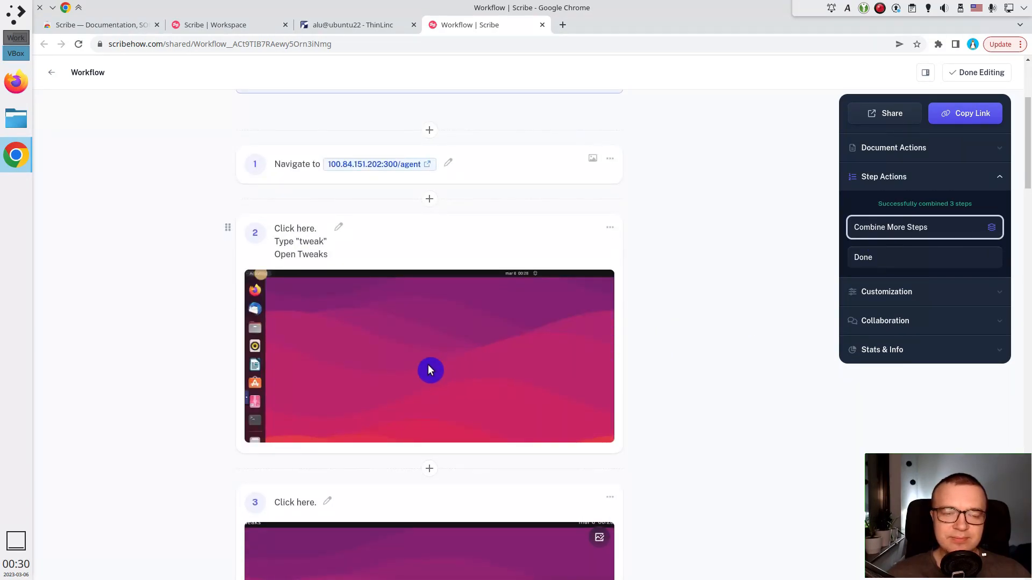
pyautogui.scroll(-3)
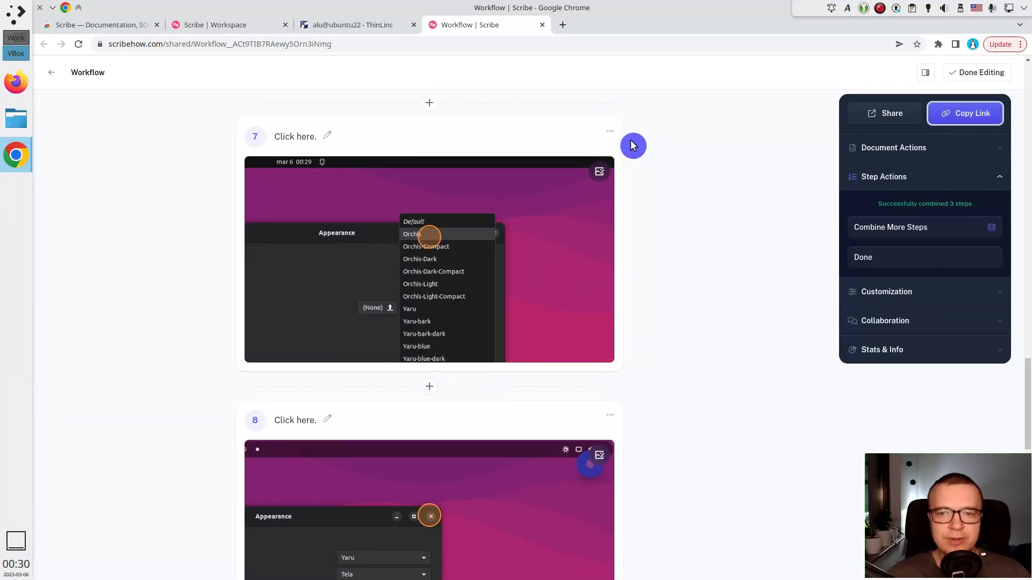
# Download the screenshot of step 7 from its options menu.
pyautogui.click(608, 132)
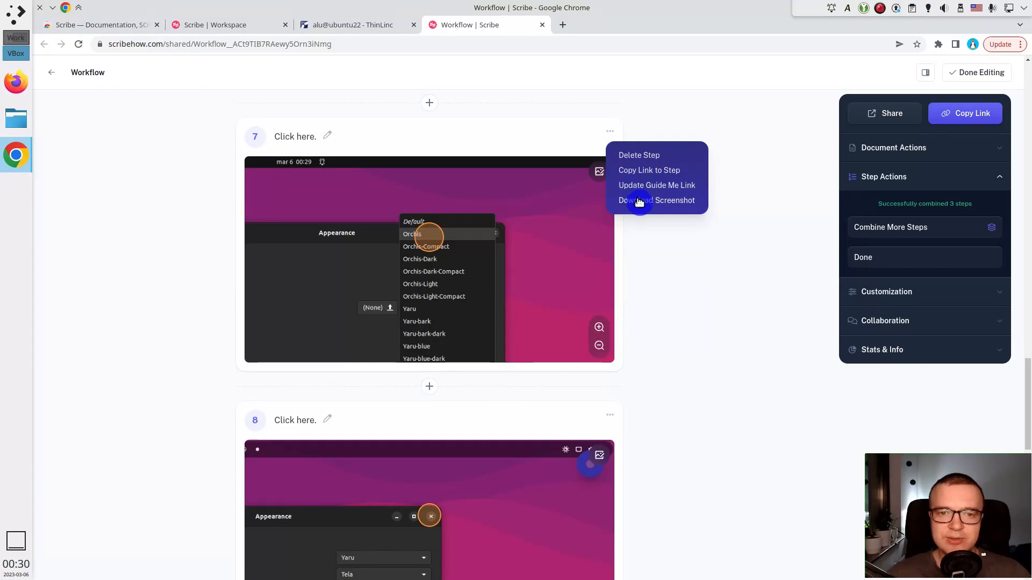
pyautogui.moveTo(646, 204)
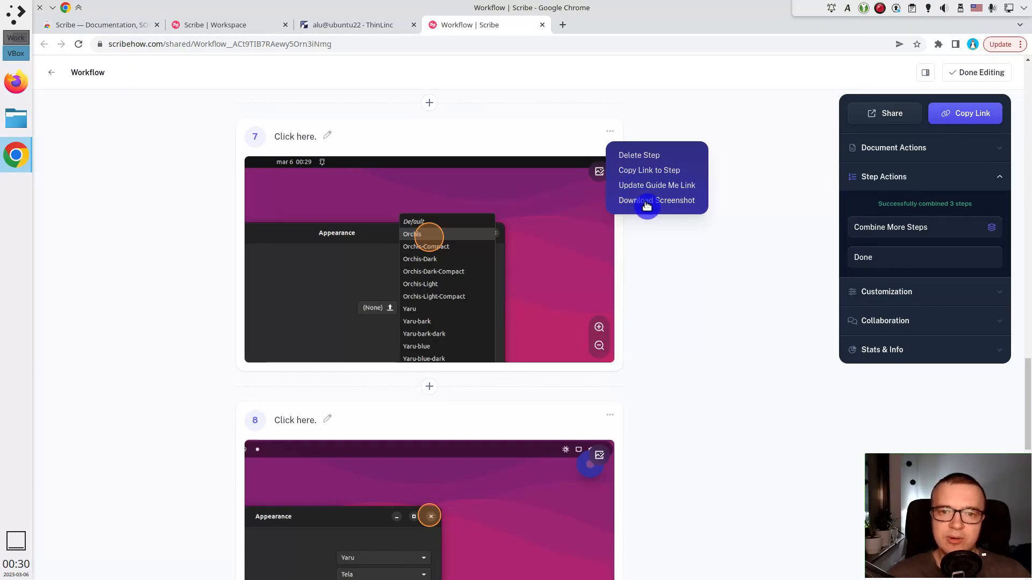
pyautogui.click(656, 200)
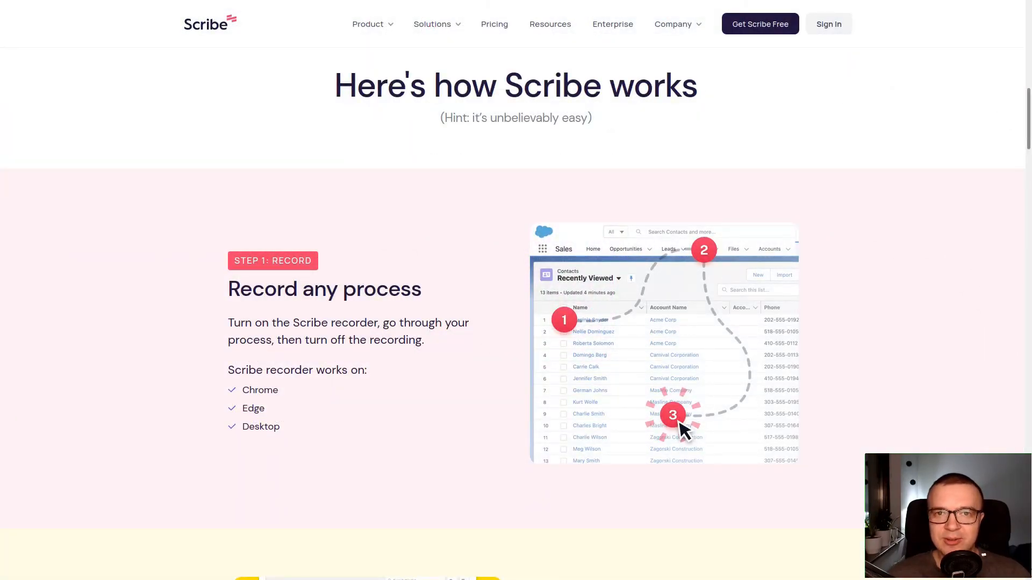
pyautogui.scroll(-3)
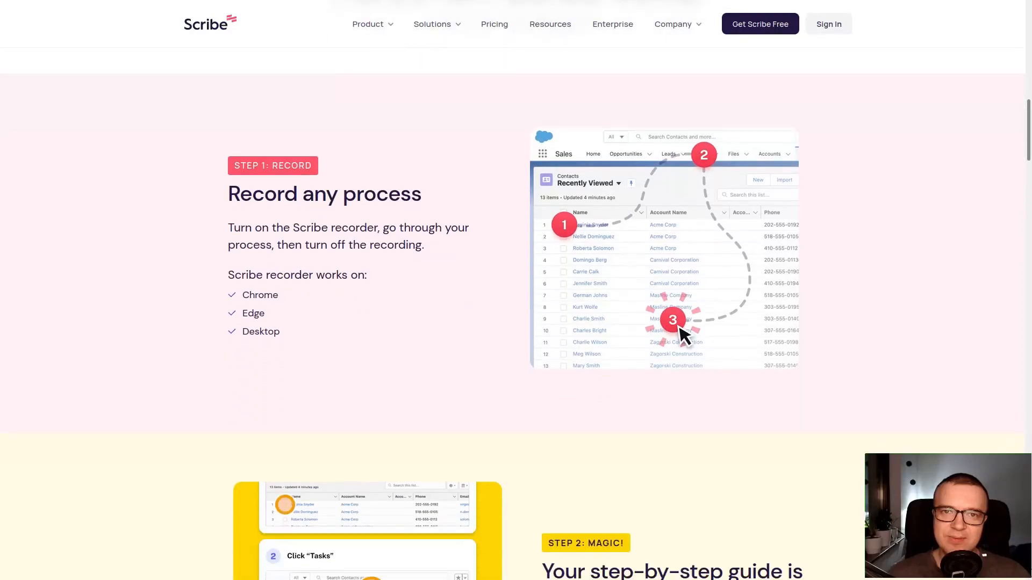
pyautogui.scroll(-3)
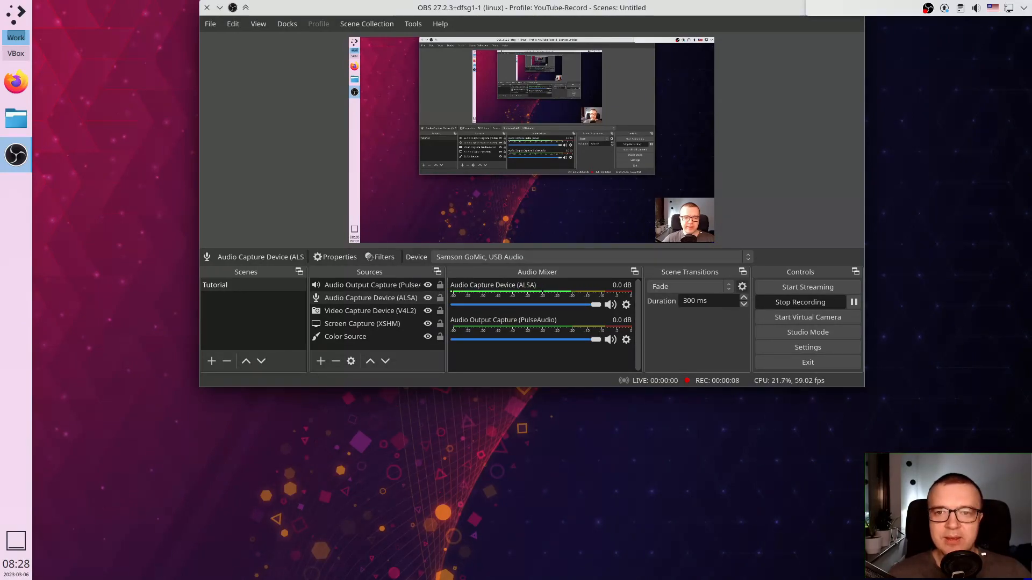
pyautogui.click(345, 336)
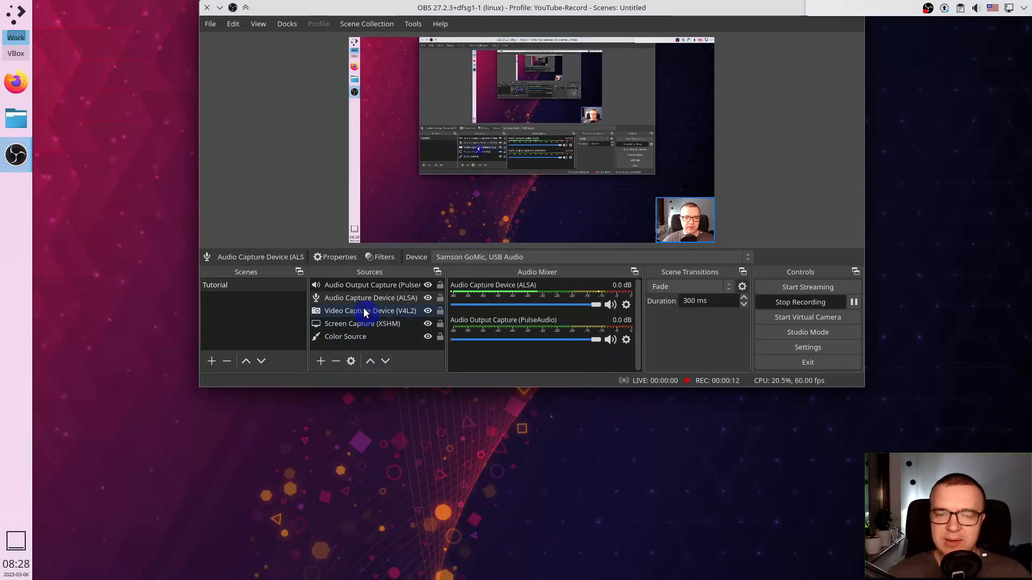
pyautogui.click(363, 324)
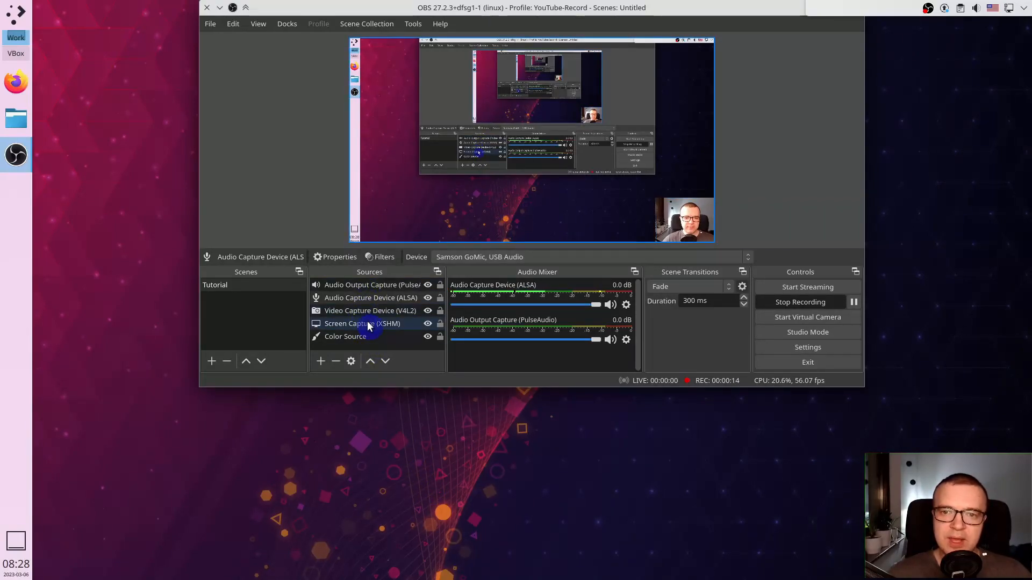
pyautogui.click(427, 323)
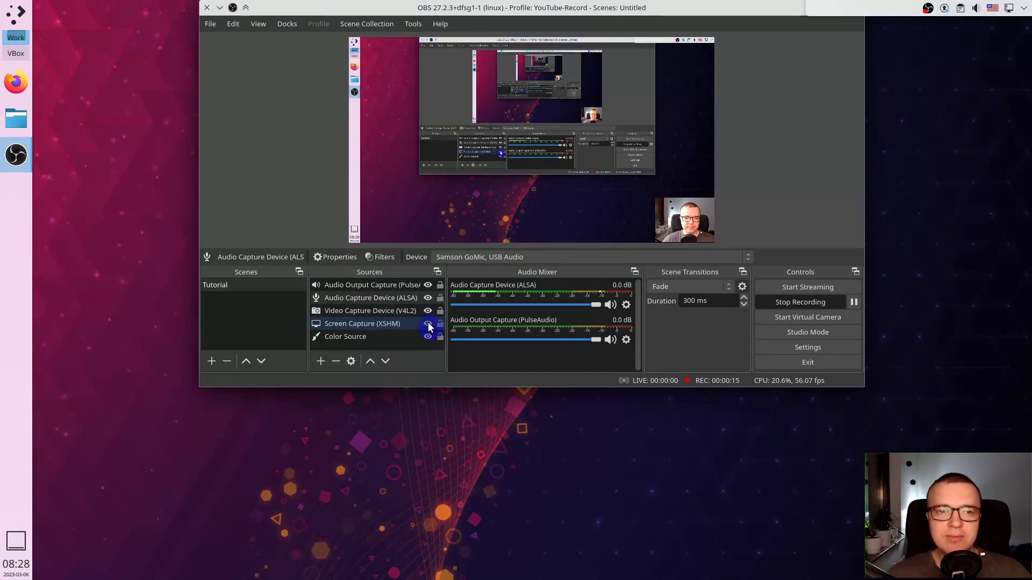
pyautogui.click(428, 323)
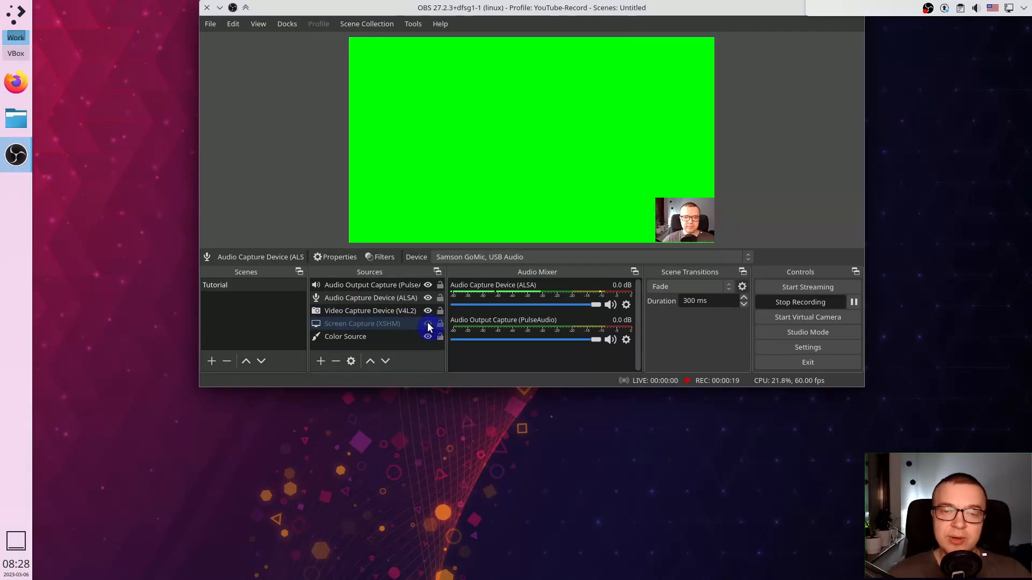
pyautogui.click(427, 323)
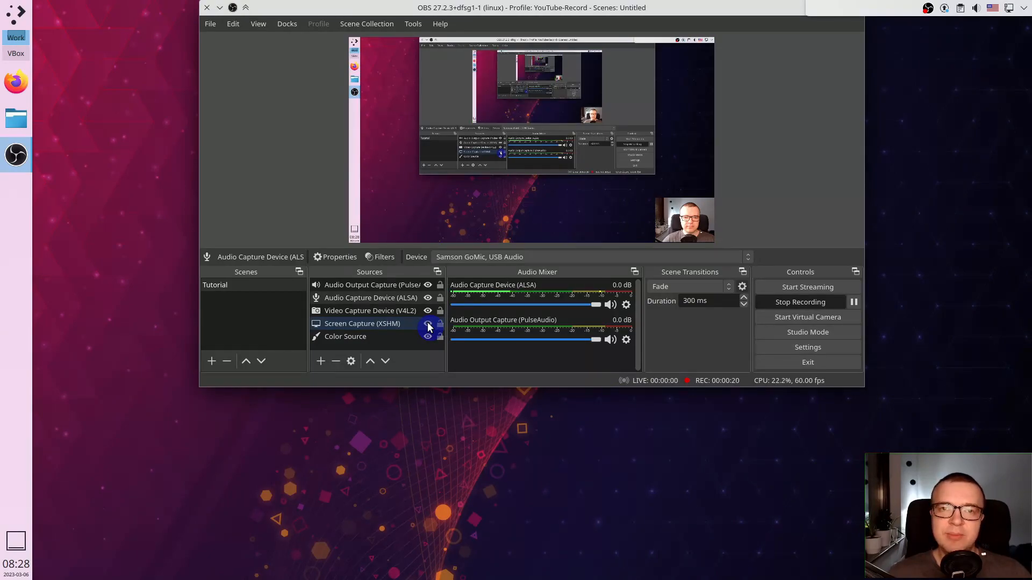
pyautogui.rightClick(369, 298)
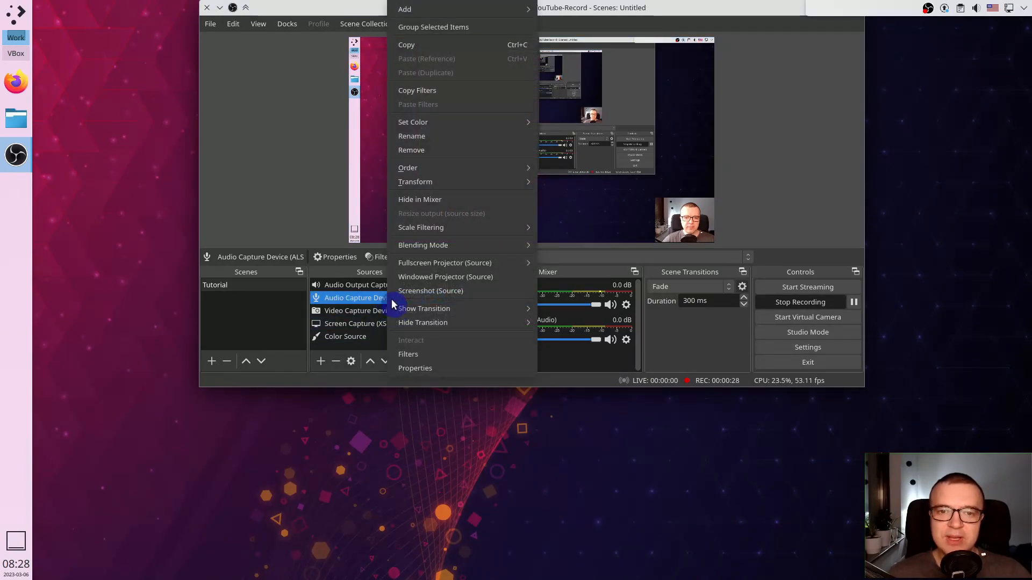
pyautogui.click(409, 354)
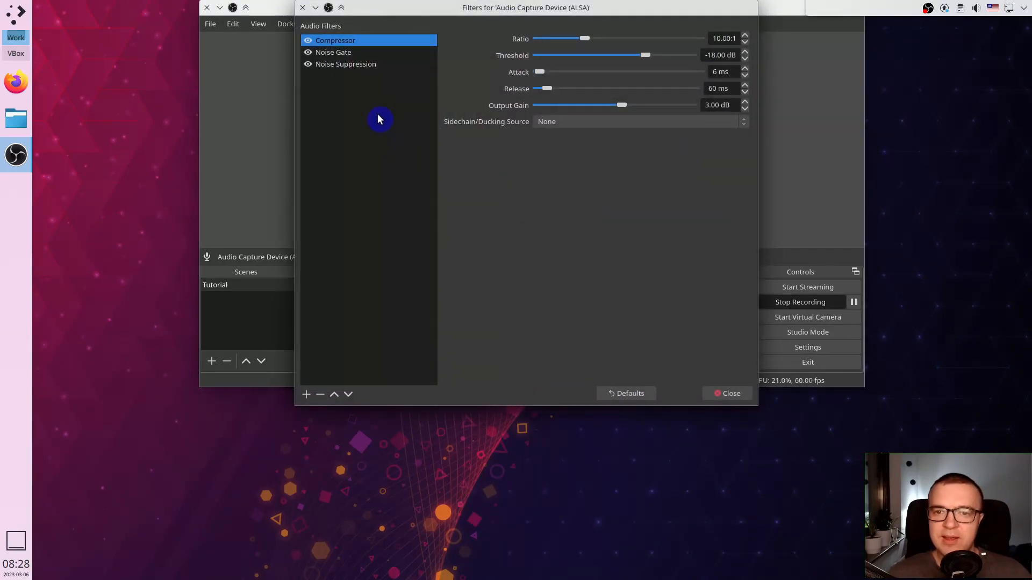
pyautogui.click(334, 52)
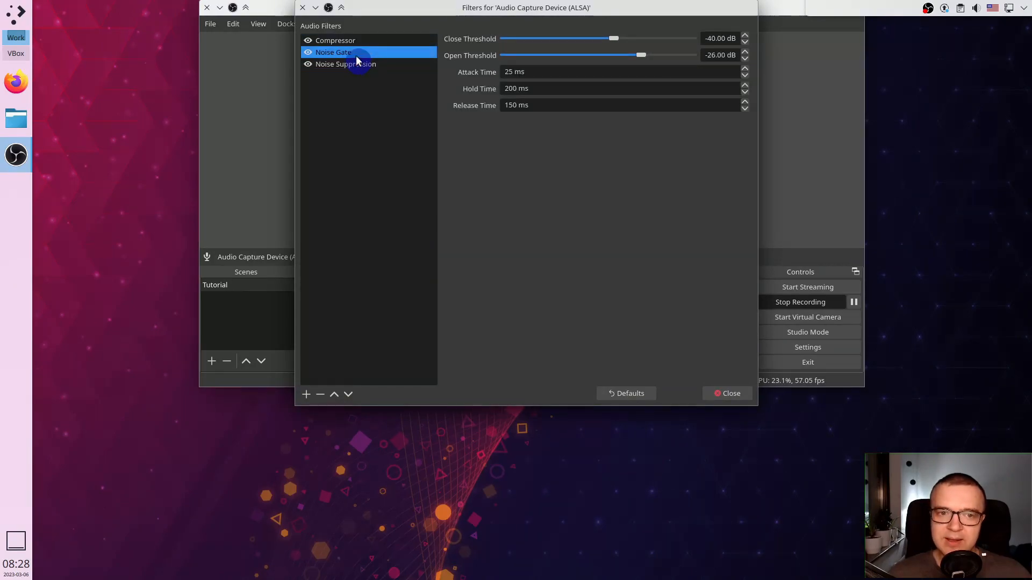
pyautogui.click(336, 40)
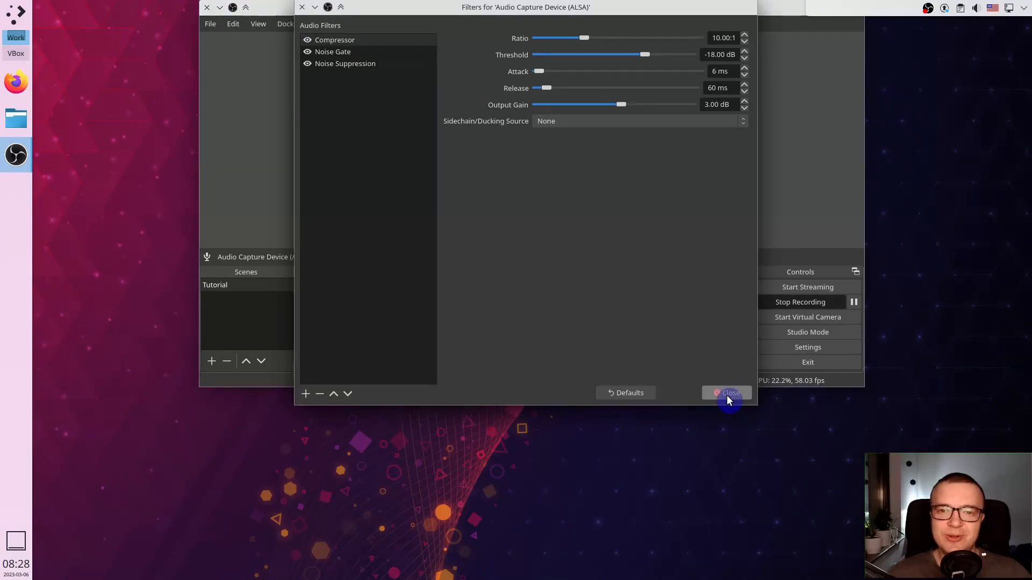
pyautogui.click(726, 393)
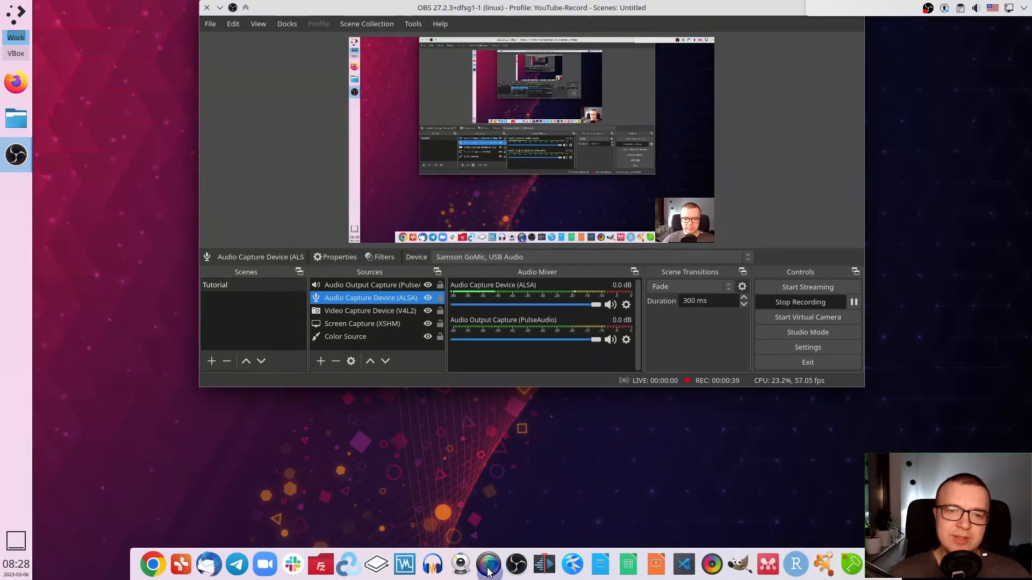
pyautogui.moveTo(440, 565)
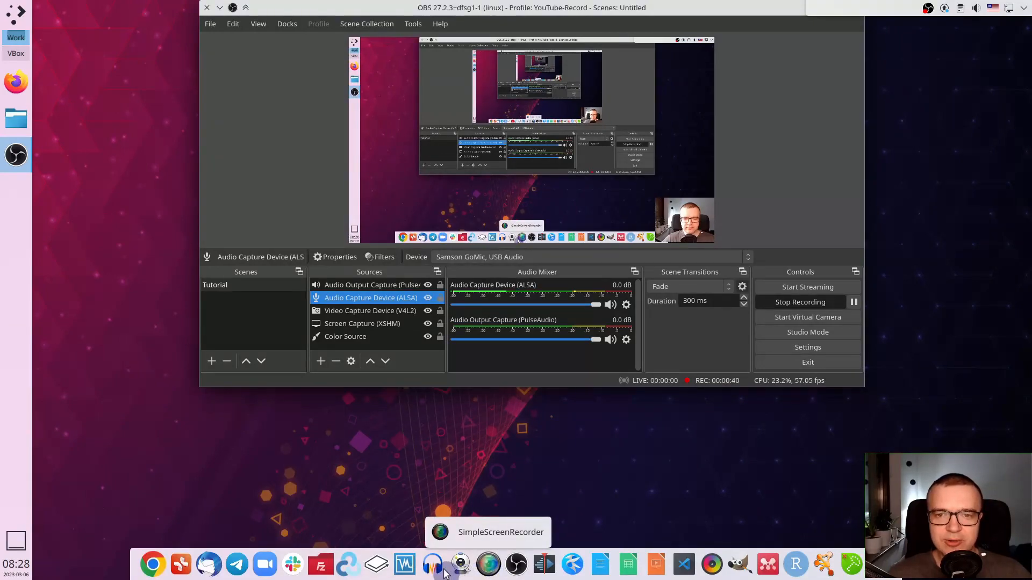
pyautogui.moveTo(434, 564)
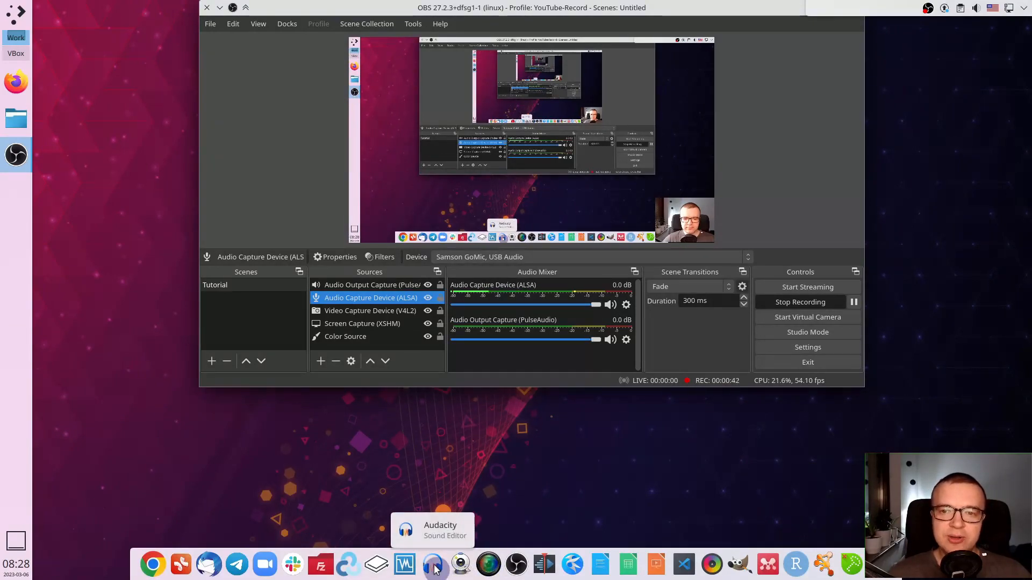
pyautogui.moveTo(459, 564)
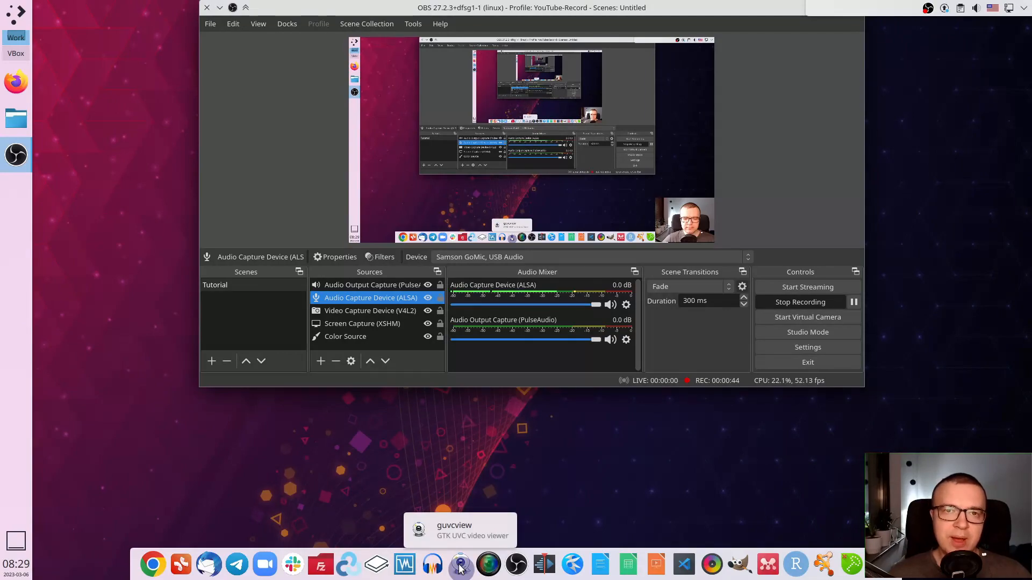
pyautogui.moveTo(547, 564)
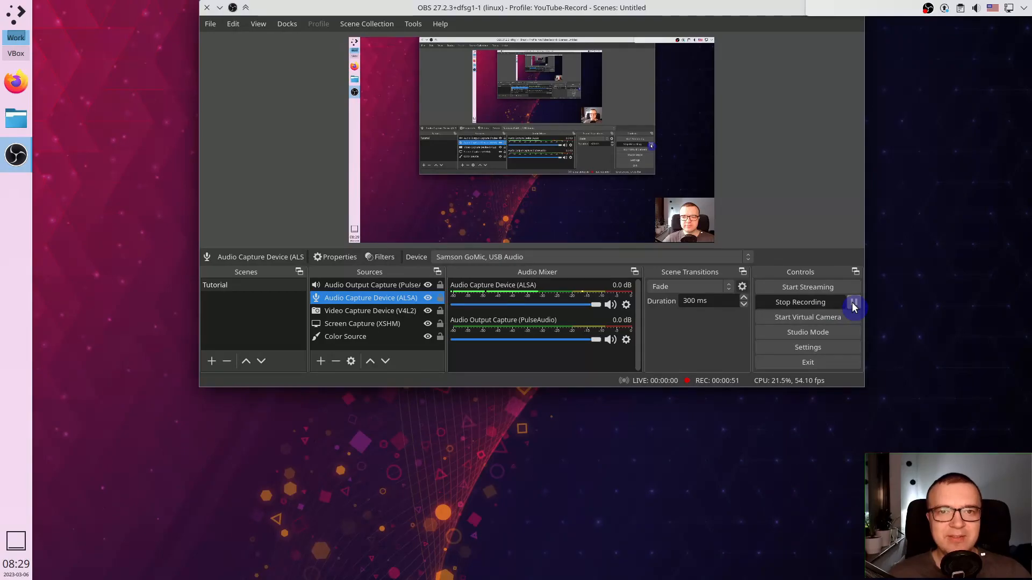
pyautogui.click(371, 298)
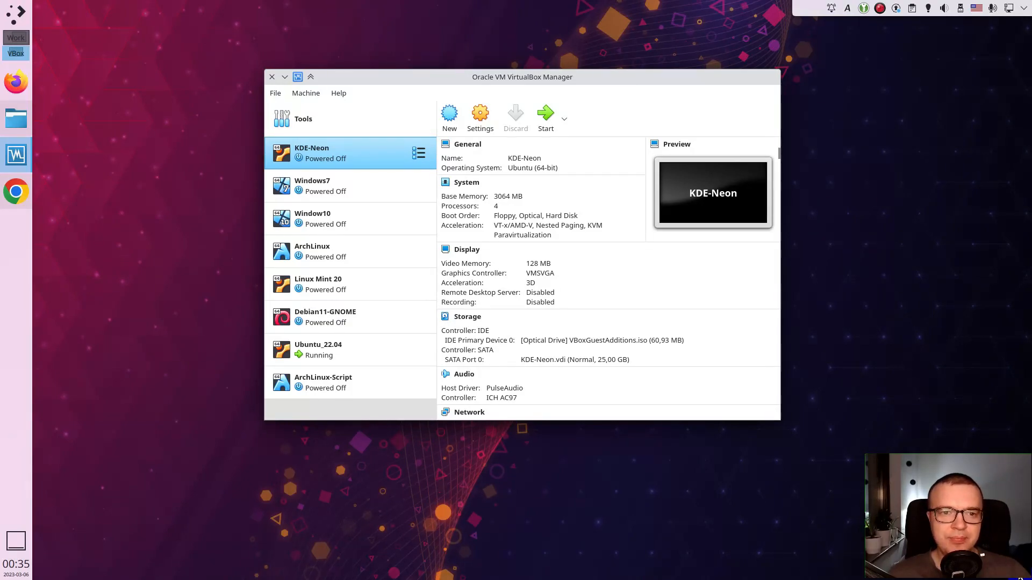
pyautogui.click(16, 120)
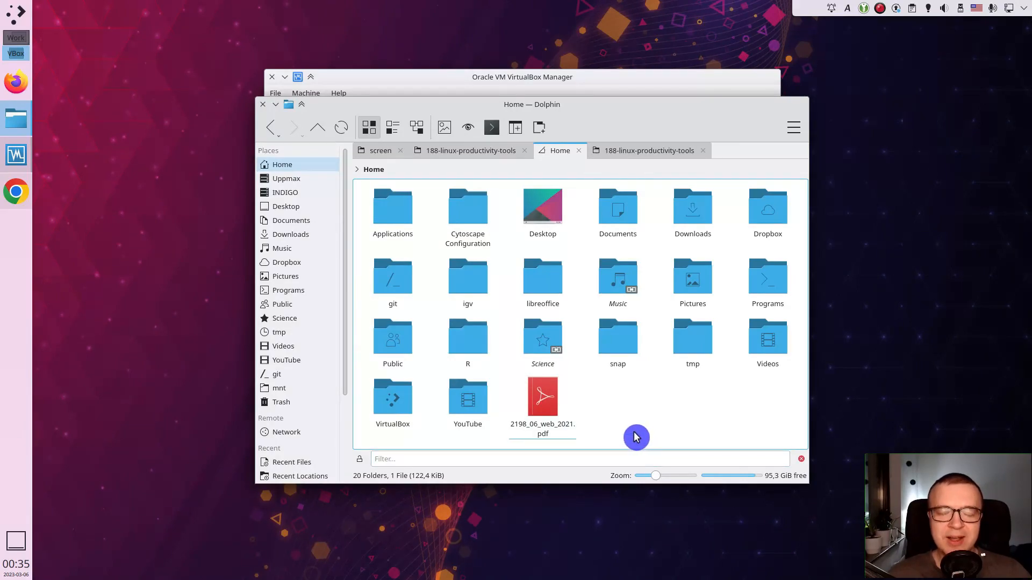
pyautogui.click(542, 397)
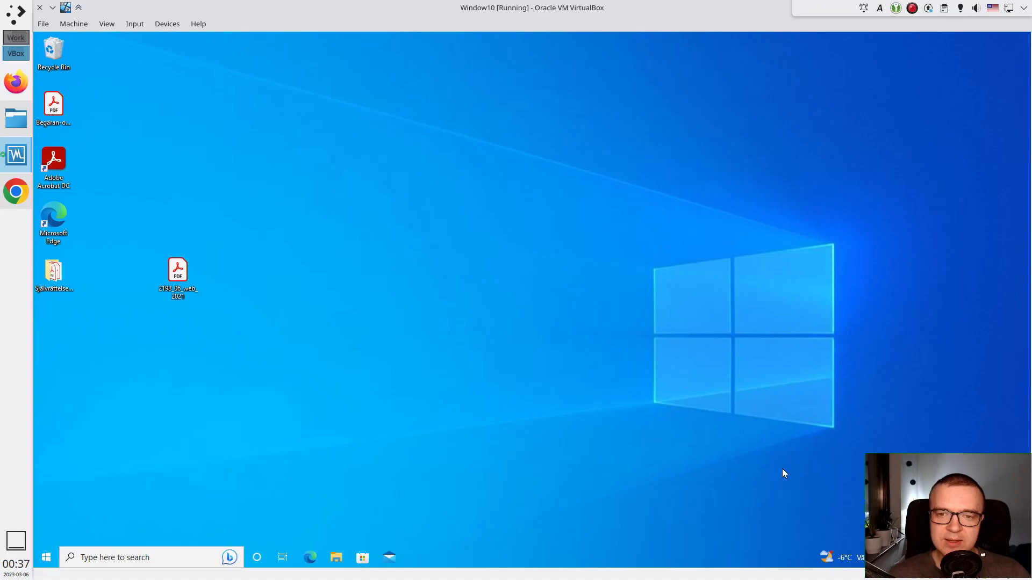
pyautogui.doubleClick(177, 271)
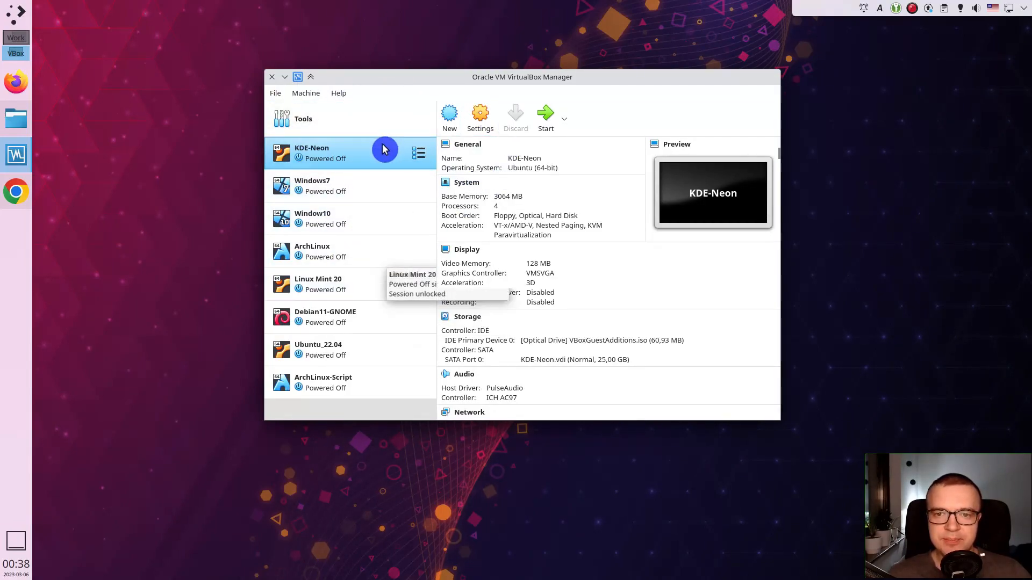
# Copy KDE-Neon.vdi.backup into the KDE-Neon VM folder under the name KDE-Neon.vdi.
pyautogui.click(16, 122)
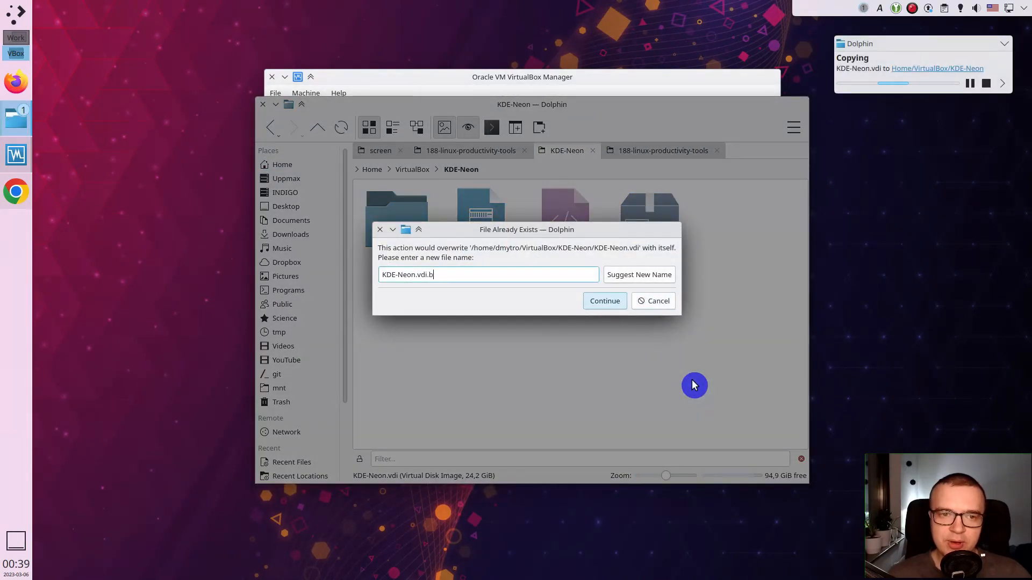
pyautogui.click(603, 301)
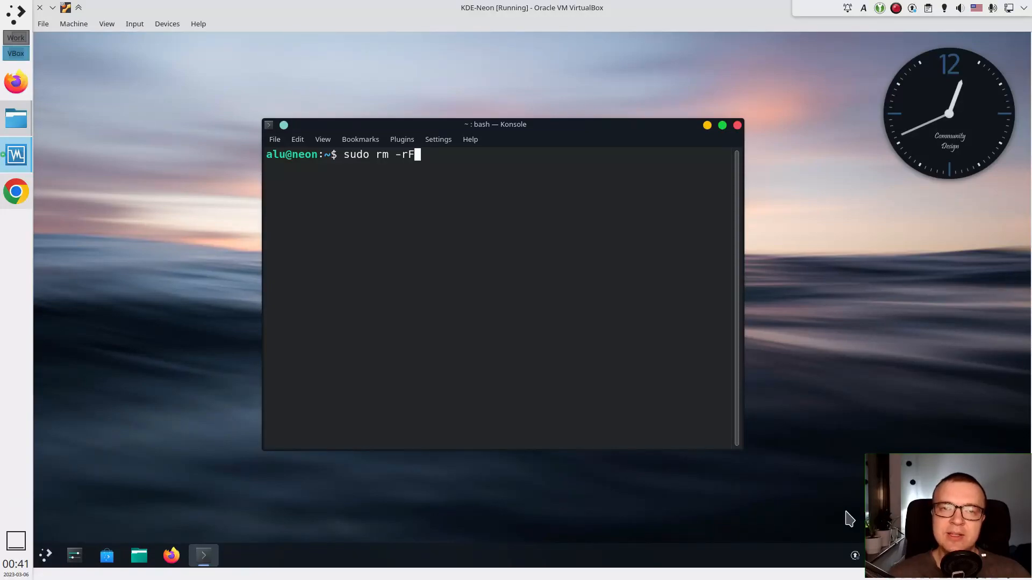
pyautogui.press('Return')
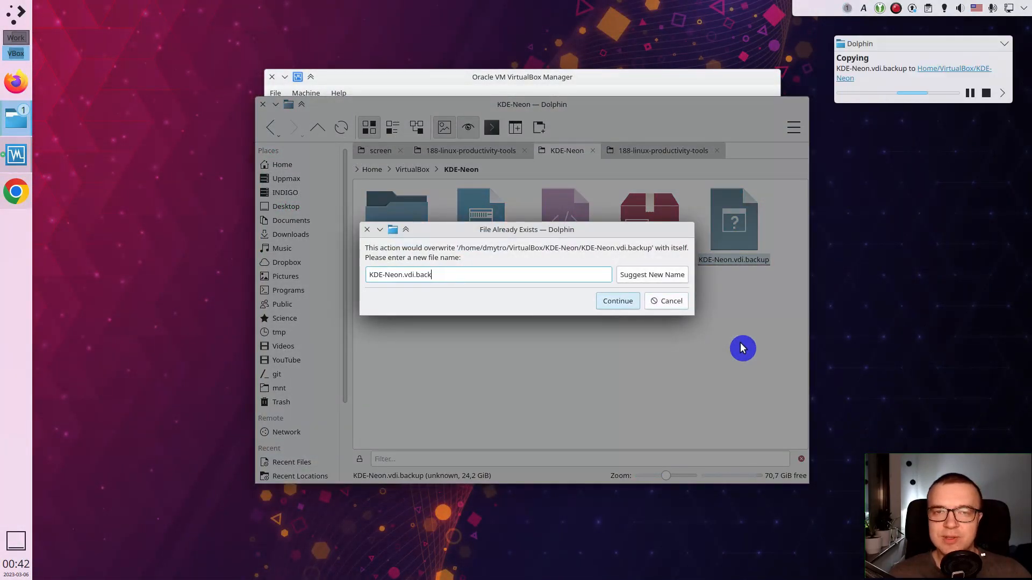
# Confirm the copy and overwrite the damaged KDE-Neon.vdi disk image with the backup.
pyautogui.click(617, 301)
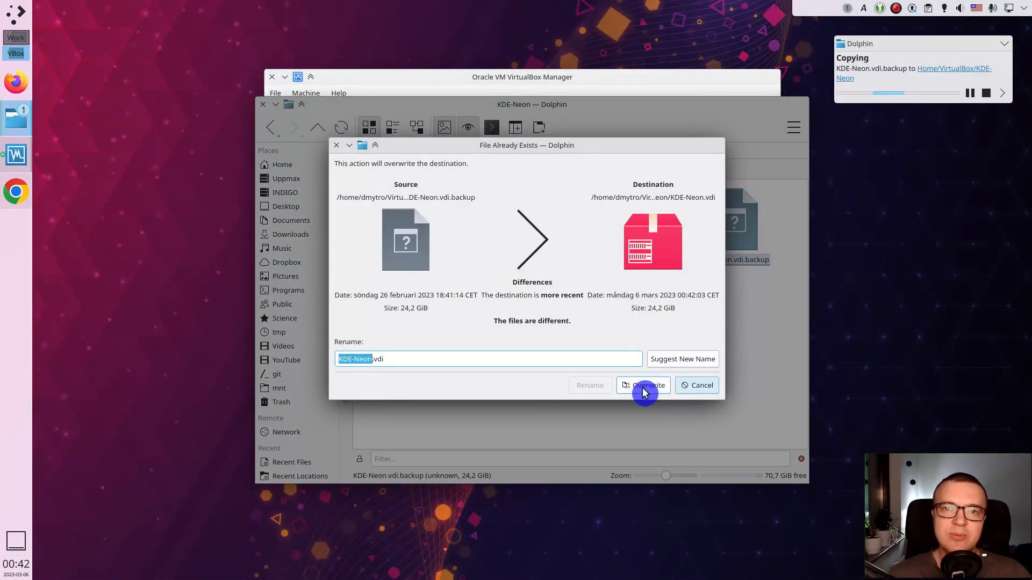
pyautogui.click(647, 385)
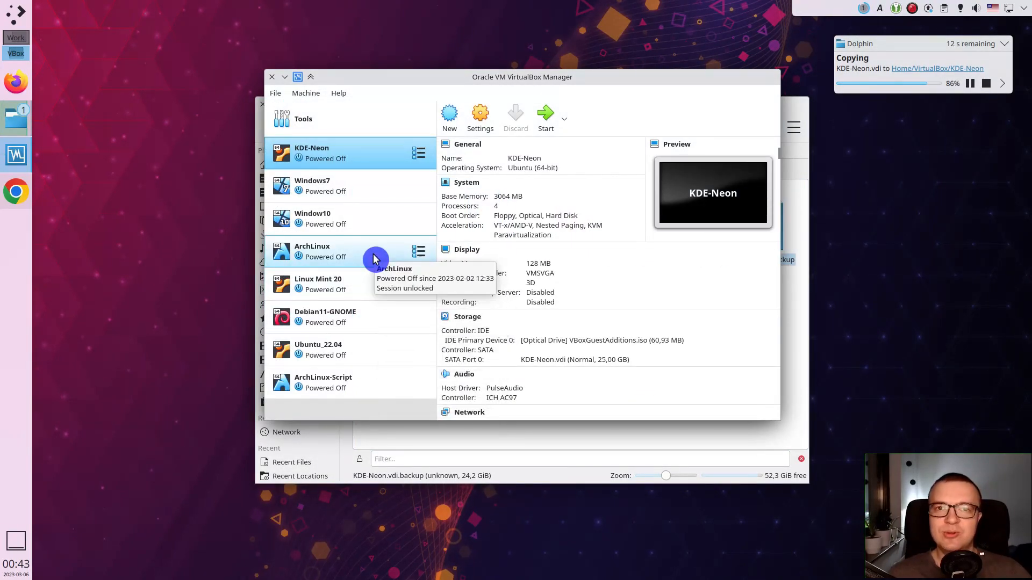
# Verify the ArchLinux VM folder contains ArchLinux.vdi.backup-fresh, then close Dolphin back to VirtualBox Manager.
pyautogui.click(311, 251)
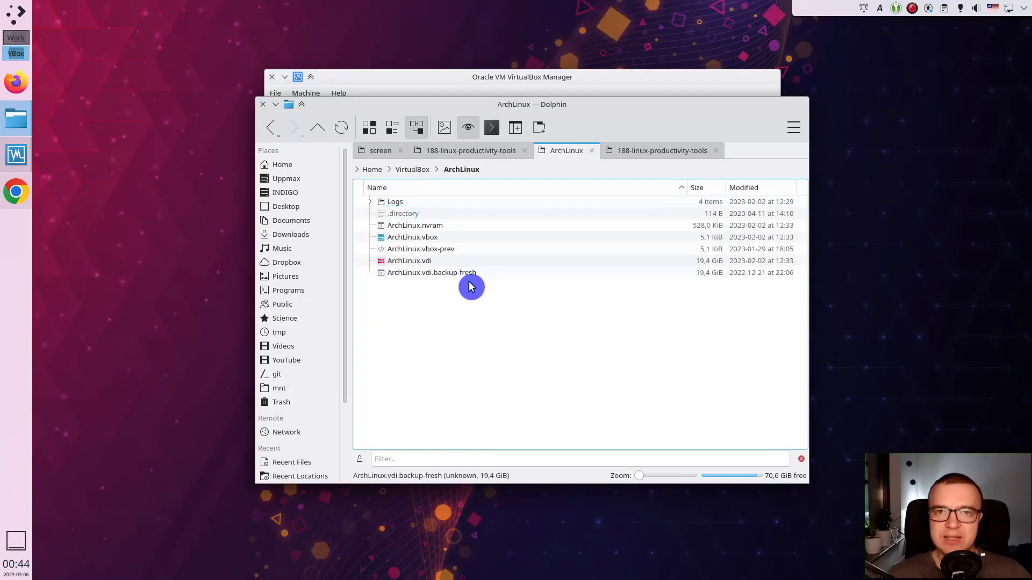
pyautogui.click(431, 272)
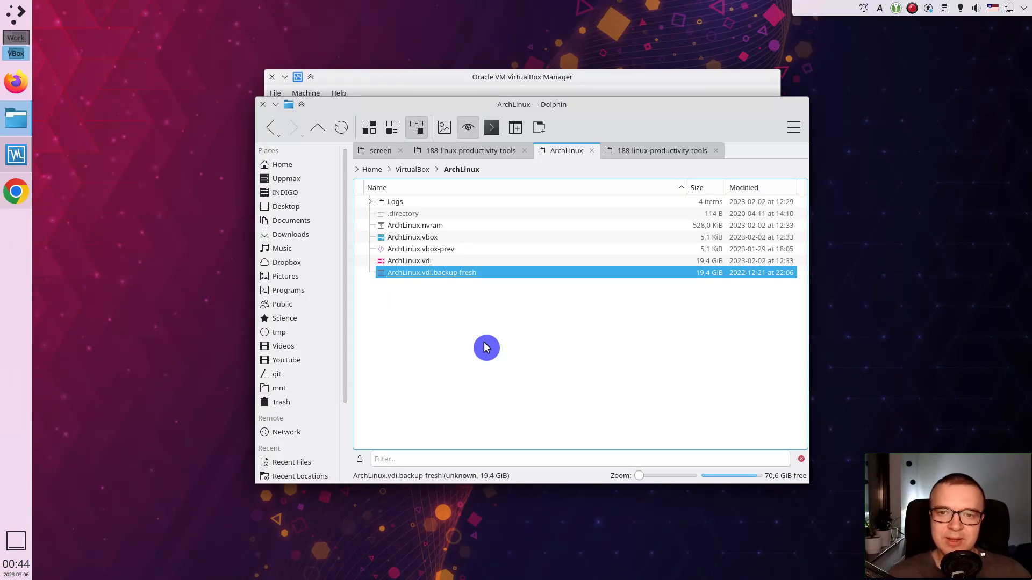
pyautogui.click(486, 347)
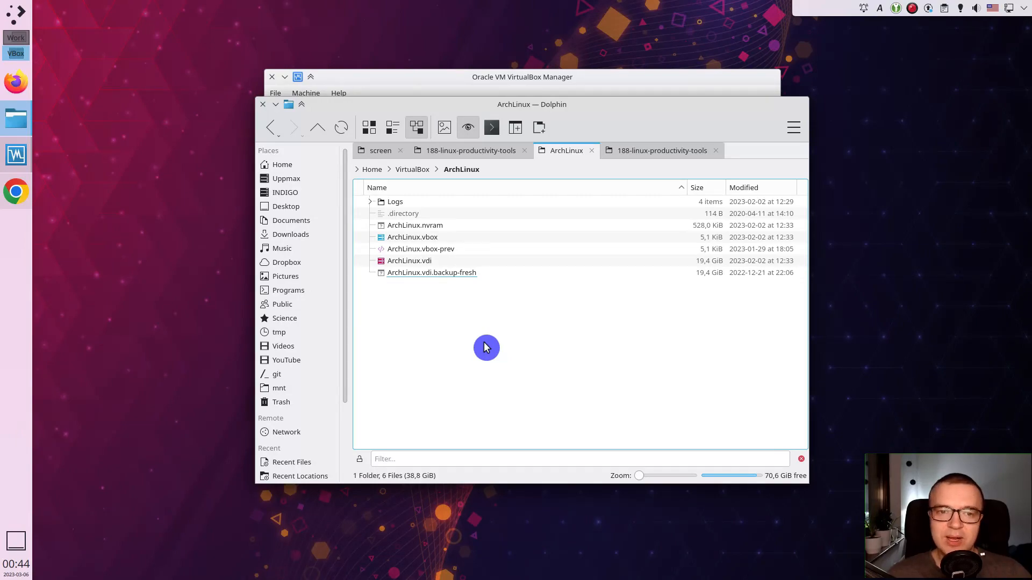
pyautogui.moveTo(275, 111)
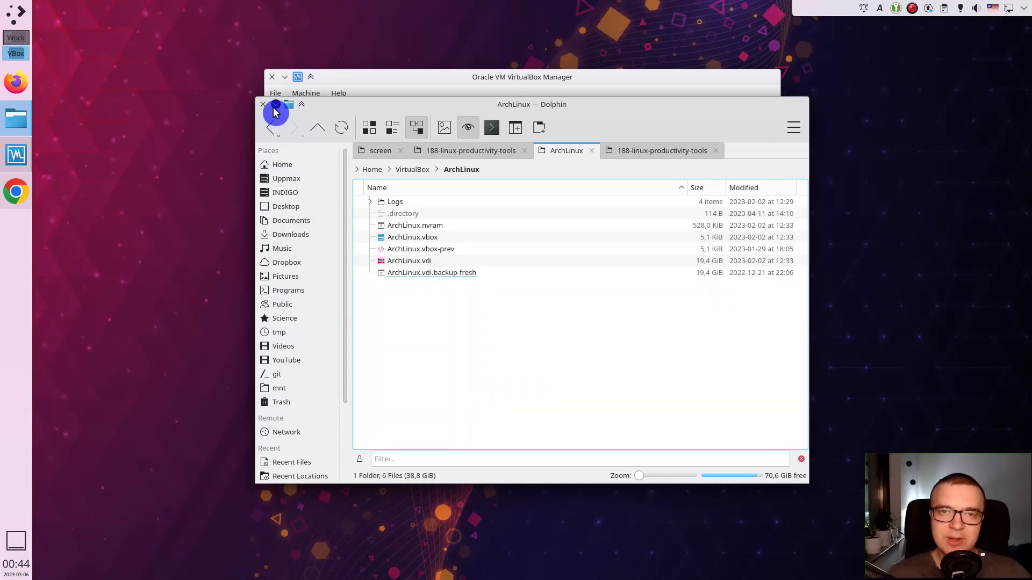
pyautogui.click(263, 105)
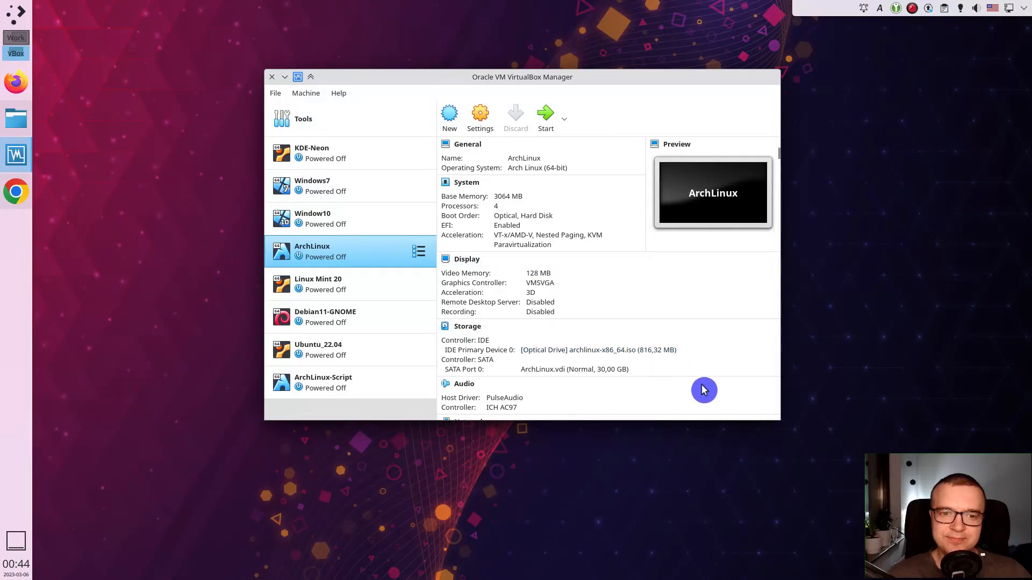